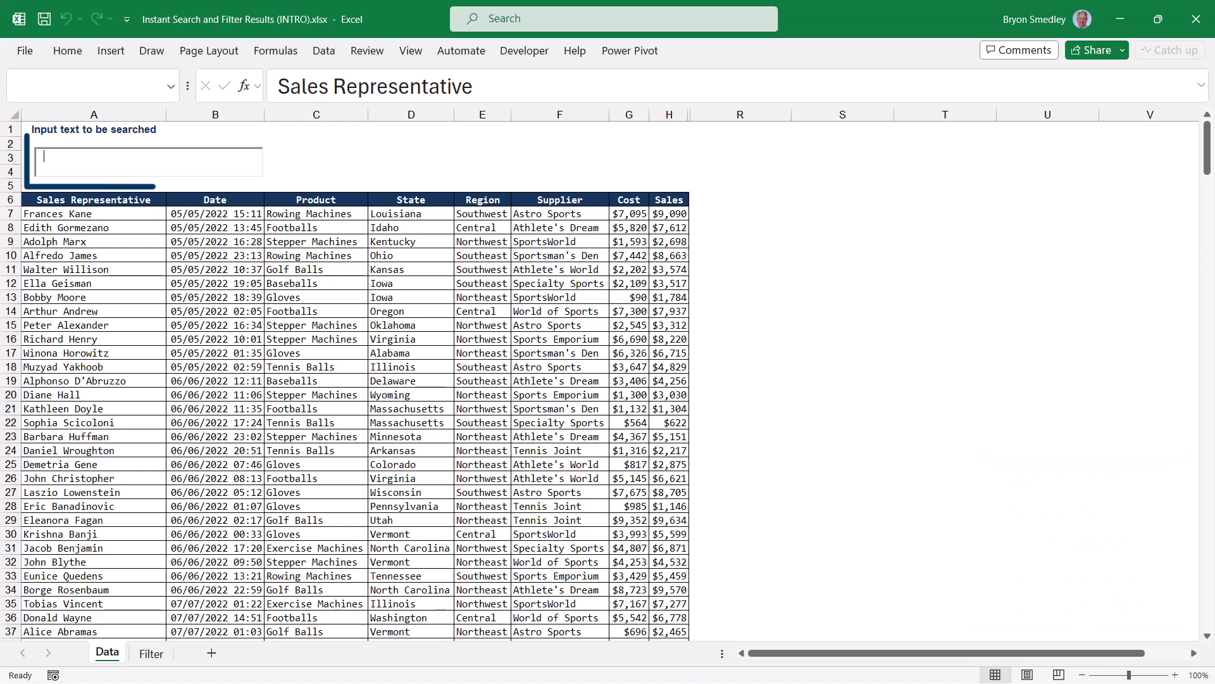
Try the search box with sample terms 'south', 'ball' and 'as' to filter the results
{"action": "left_click", "coordinate": [146, 162]}
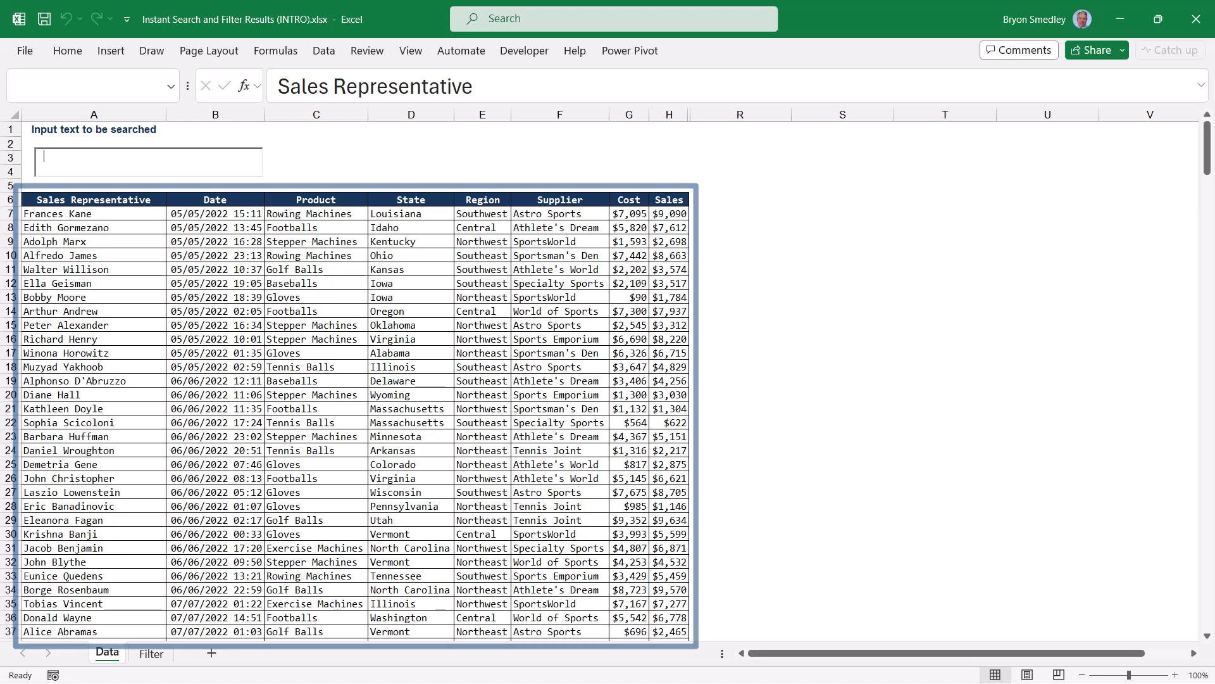
{"action": "type", "text": "south"}
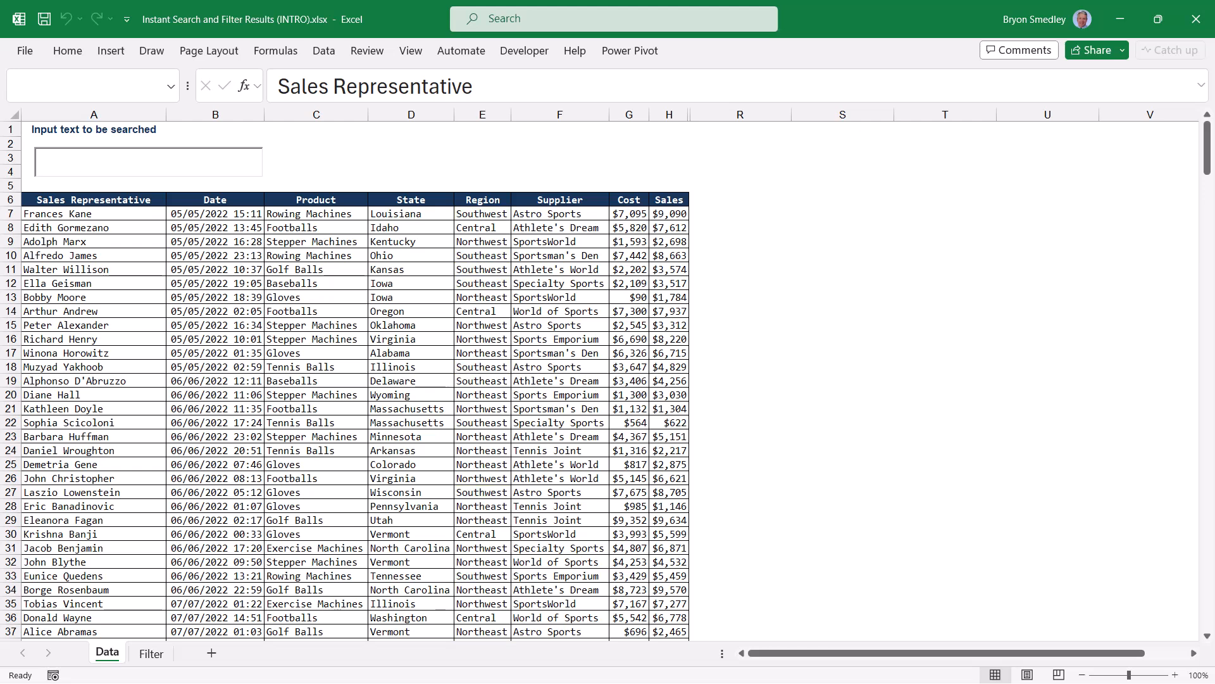
{"action": "type", "text": "ball"}
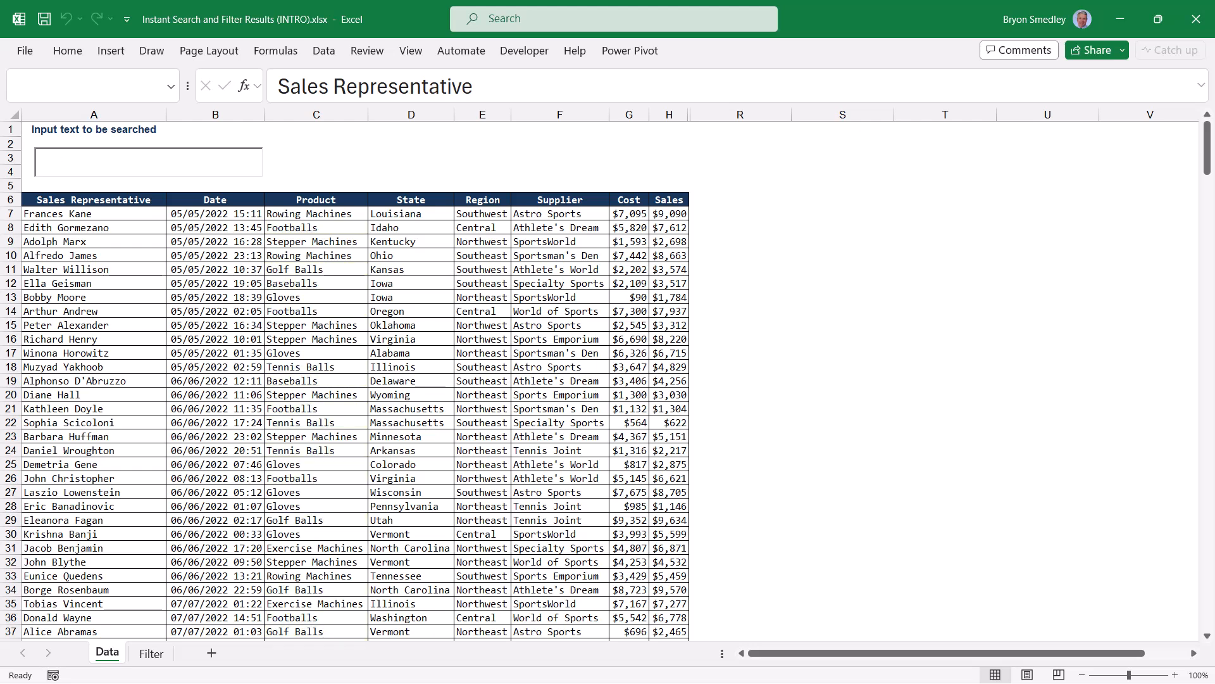
{"action": "type", "text": "as"}
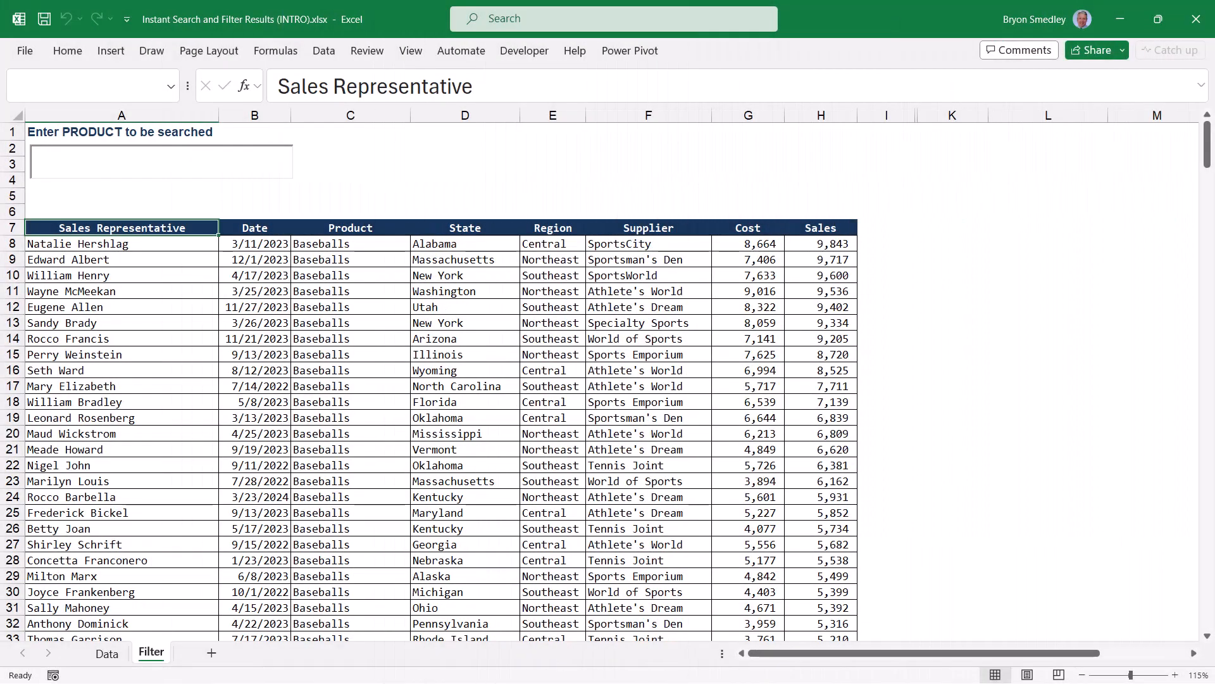
Search for products with 'ten' and 'mac' to show product-sorted sales results
{"action": "left_click", "coordinate": [159, 160]}
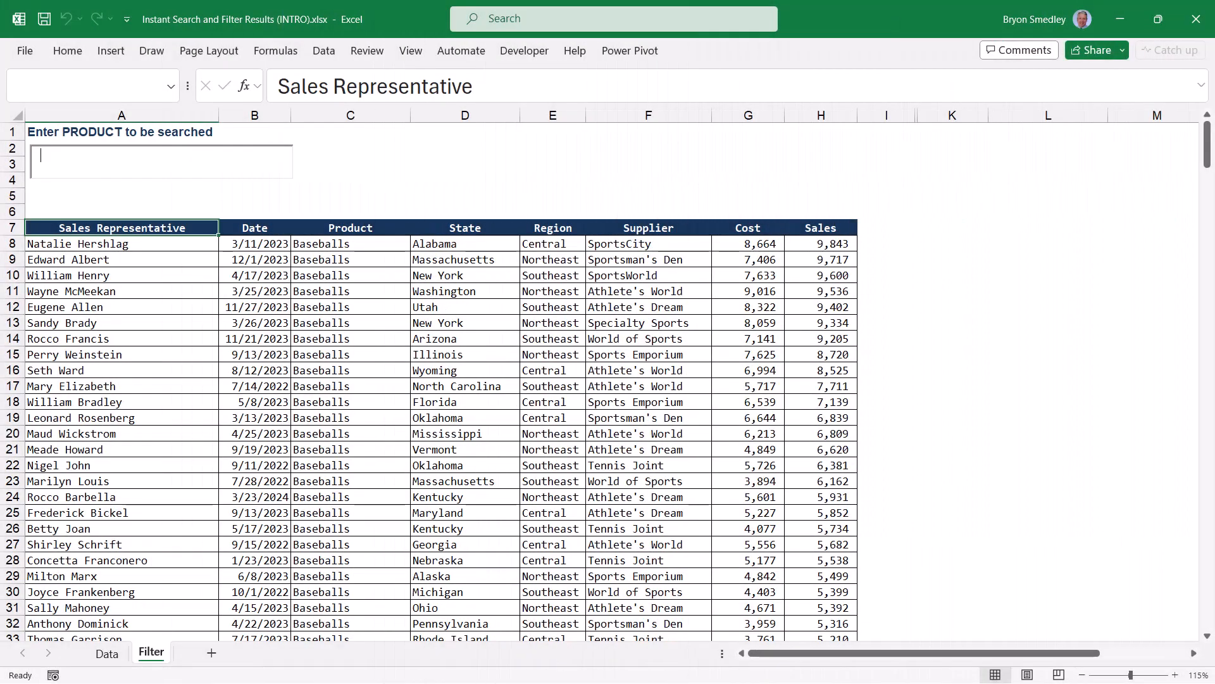
{"action": "type", "text": "ten"}
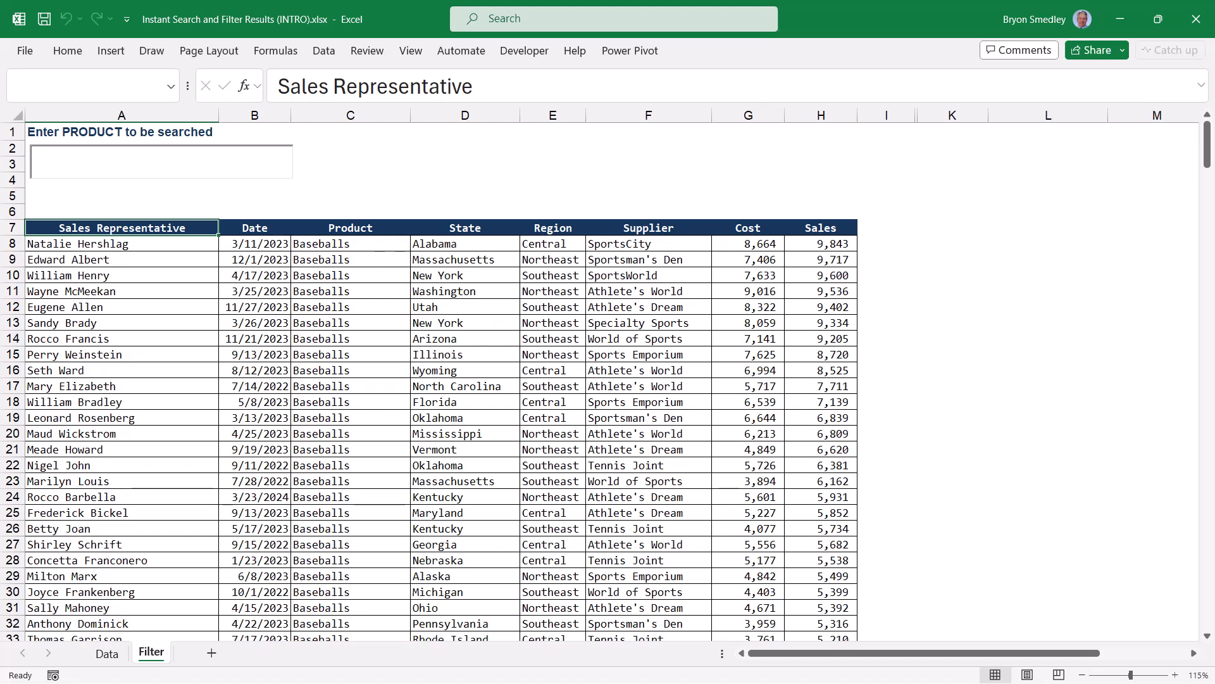
{"action": "type", "text": "mac"}
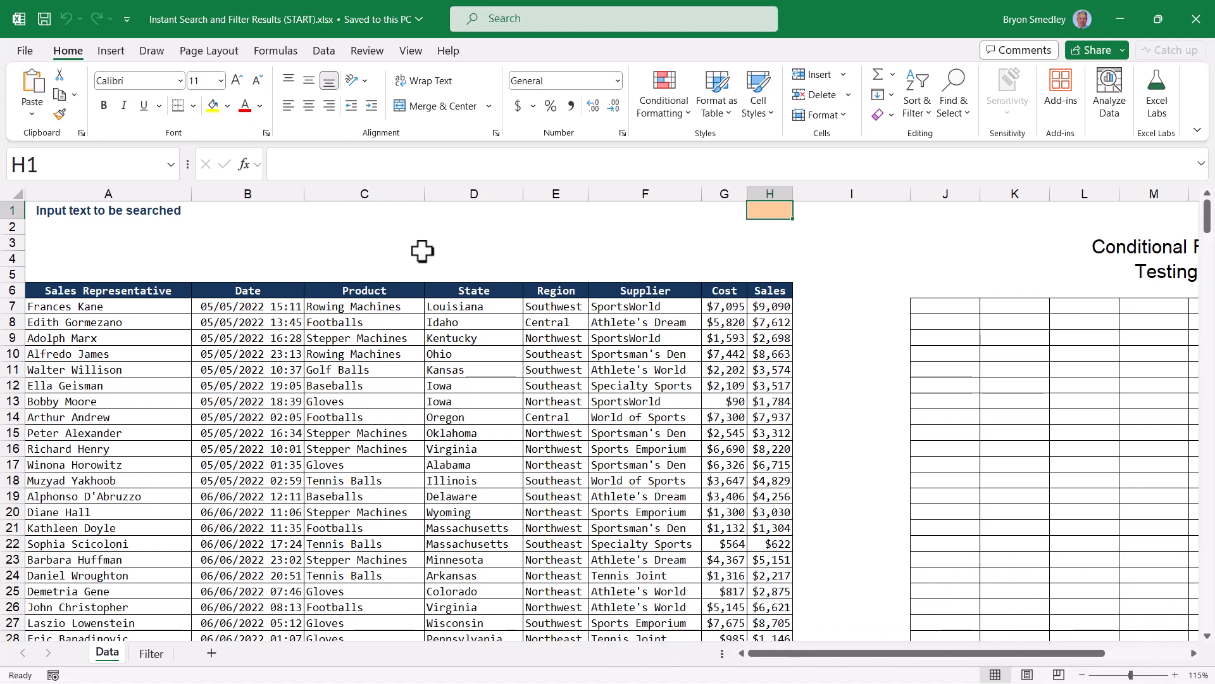
{"action": "mouse_move", "coordinate": [289, 239]}
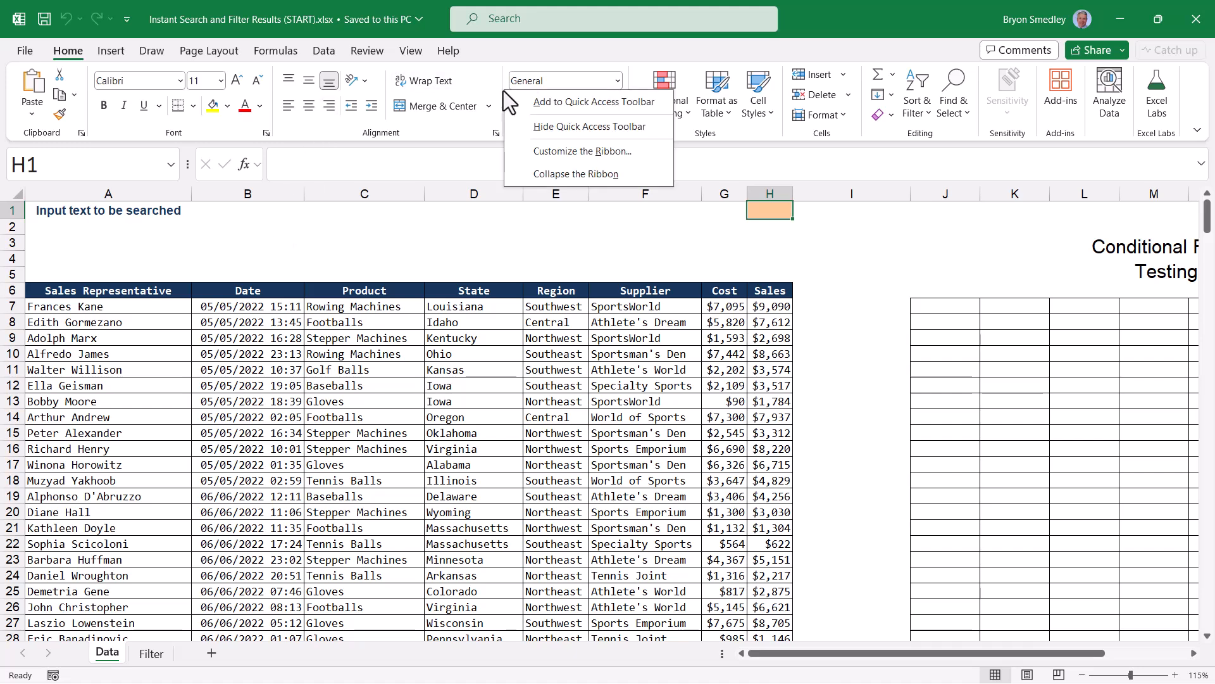
{"action": "mouse_move", "coordinate": [545, 167]}
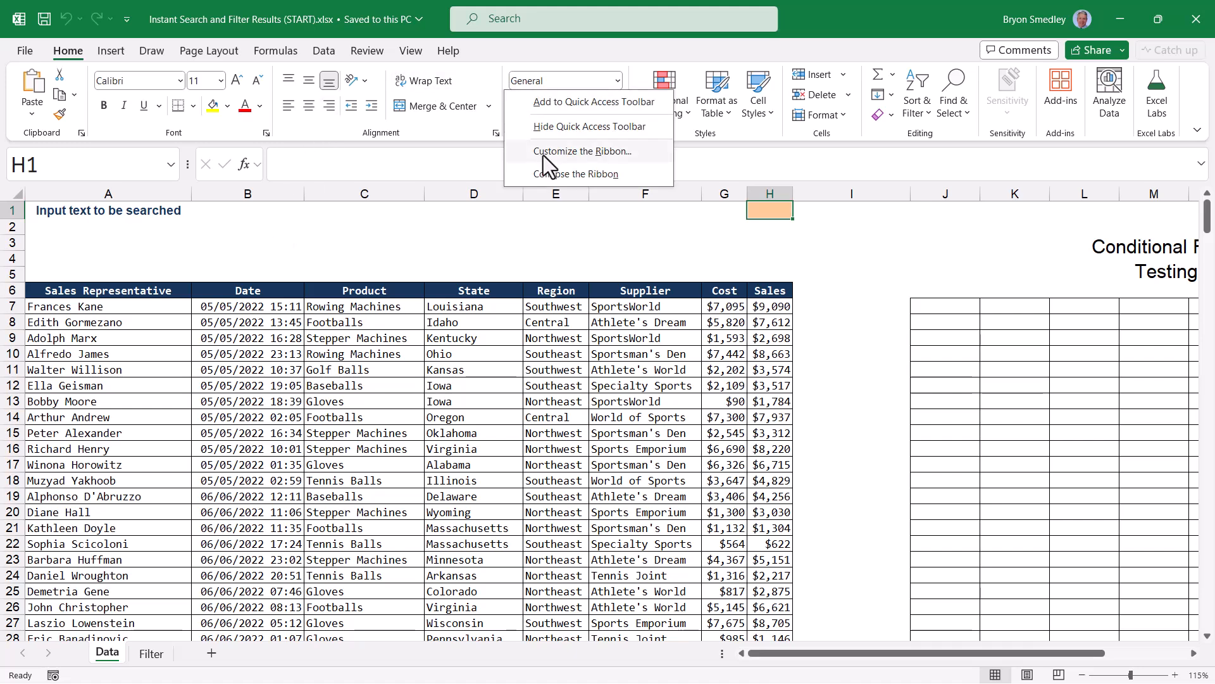
Enable the Developer tab through Customize the Ribbon
{"action": "left_click", "coordinate": [580, 152]}
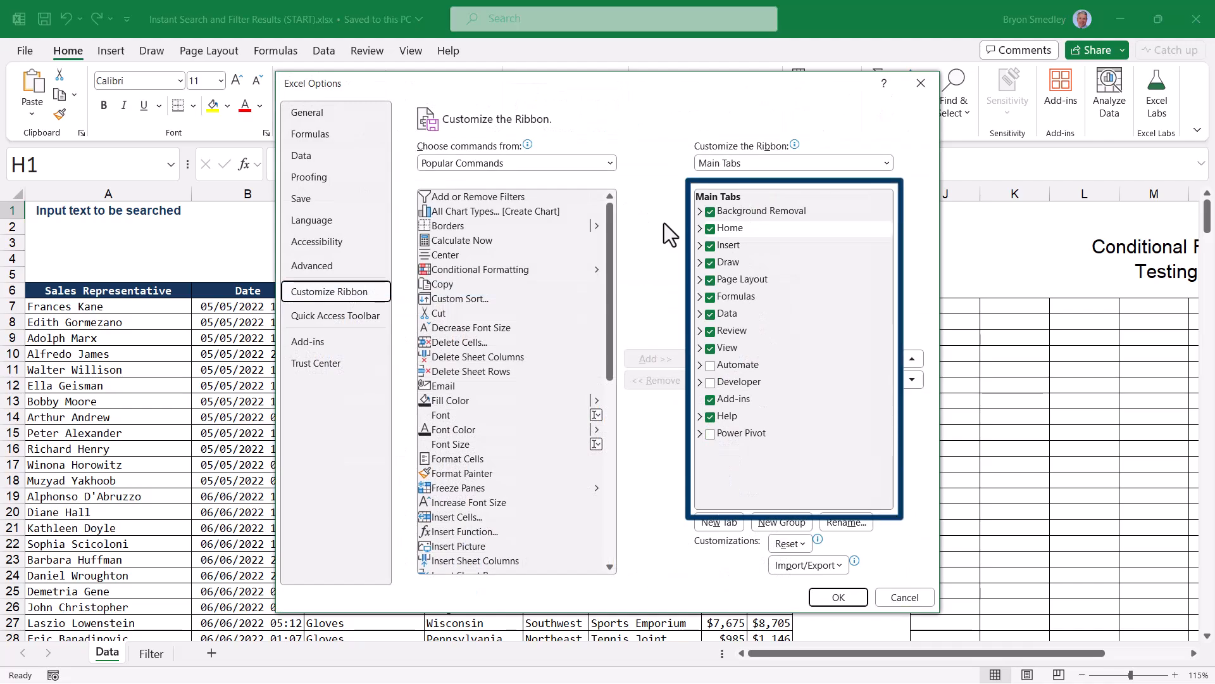
{"action": "left_click", "coordinate": [709, 382]}
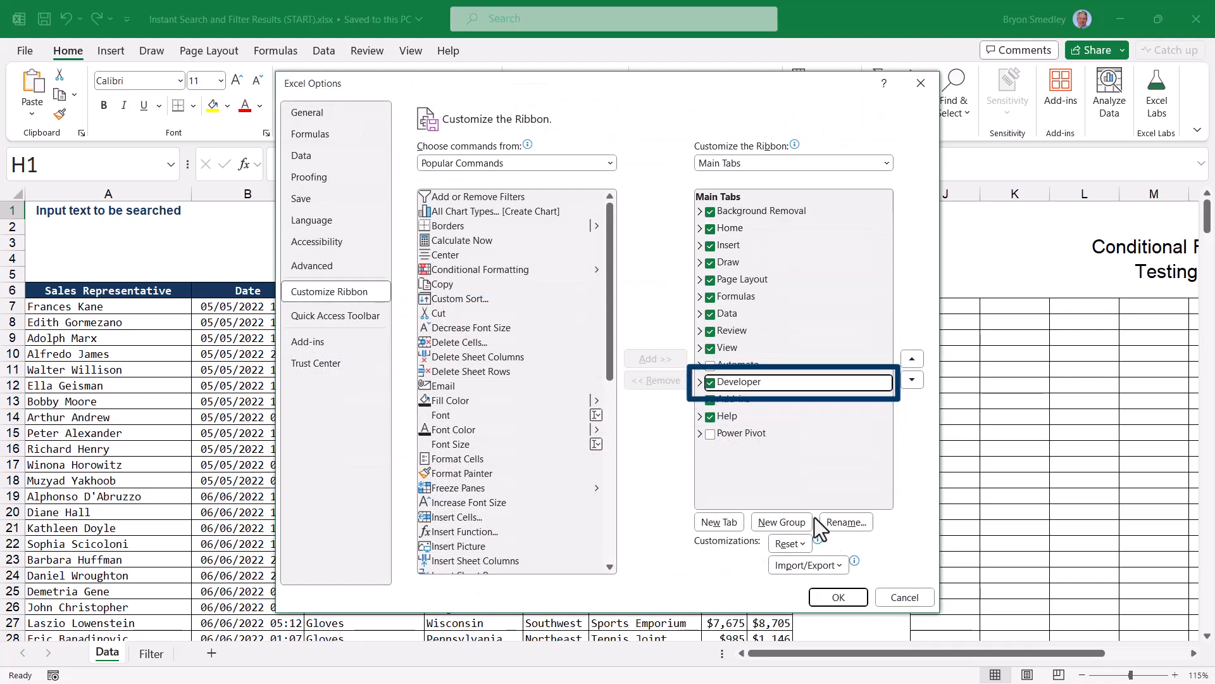
{"action": "left_click", "coordinate": [838, 598]}
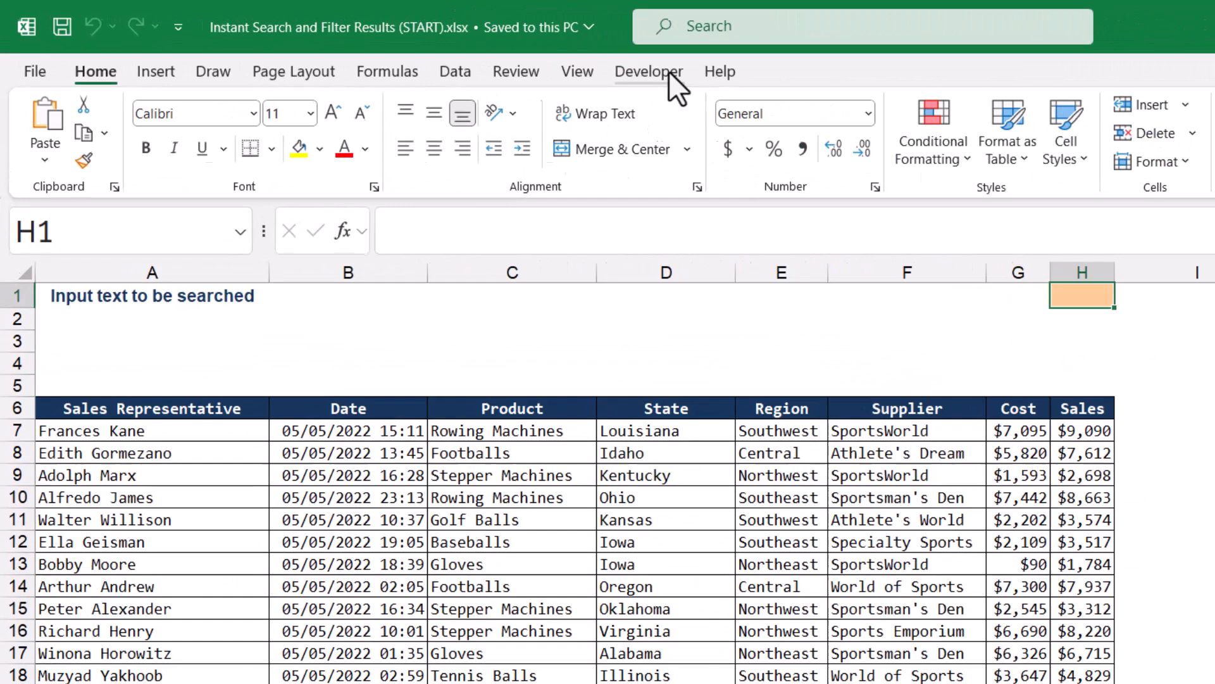
Insert an ActiveX text box and size it over cells A2 to B4 under the search label
{"action": "left_click", "coordinate": [649, 71]}
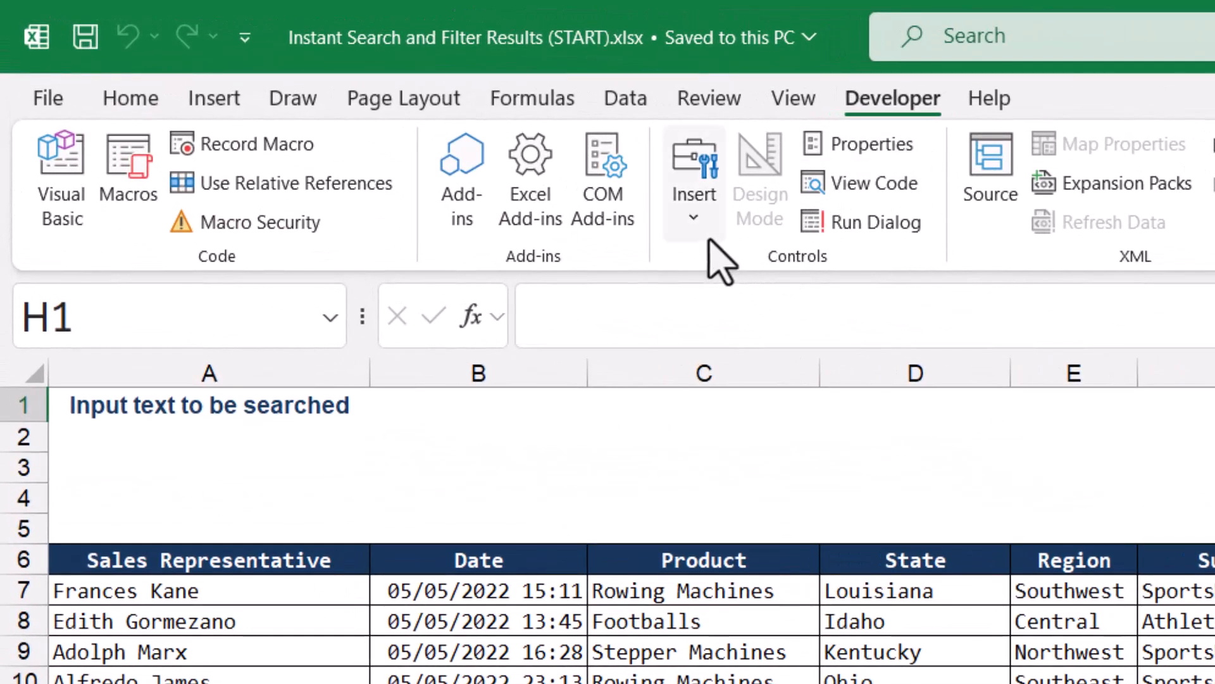
{"action": "left_click", "coordinate": [694, 183]}
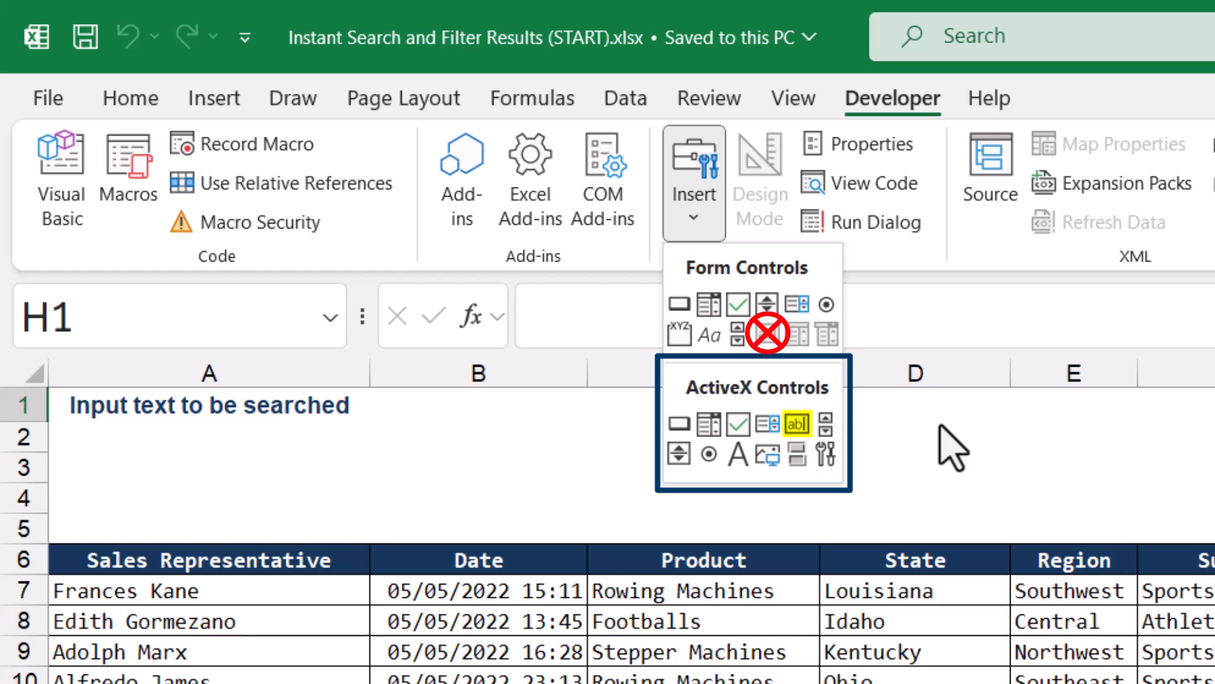
{"action": "mouse_move", "coordinate": [798, 423]}
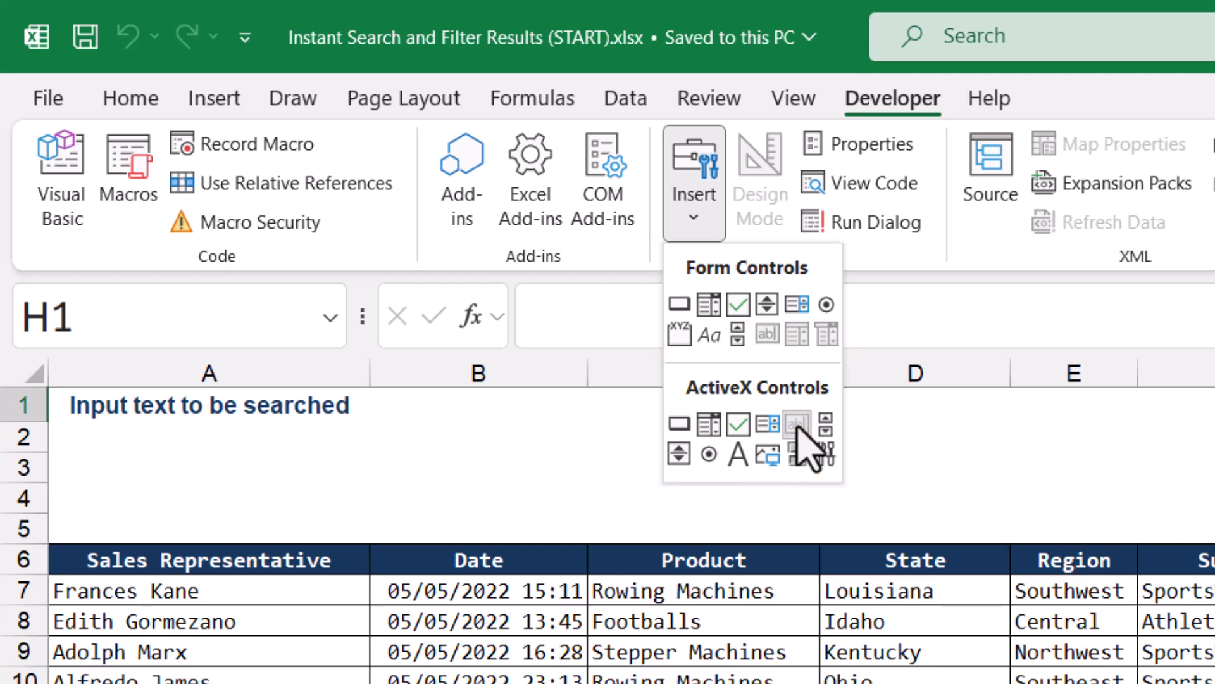
{"action": "left_click", "coordinate": [797, 423]}
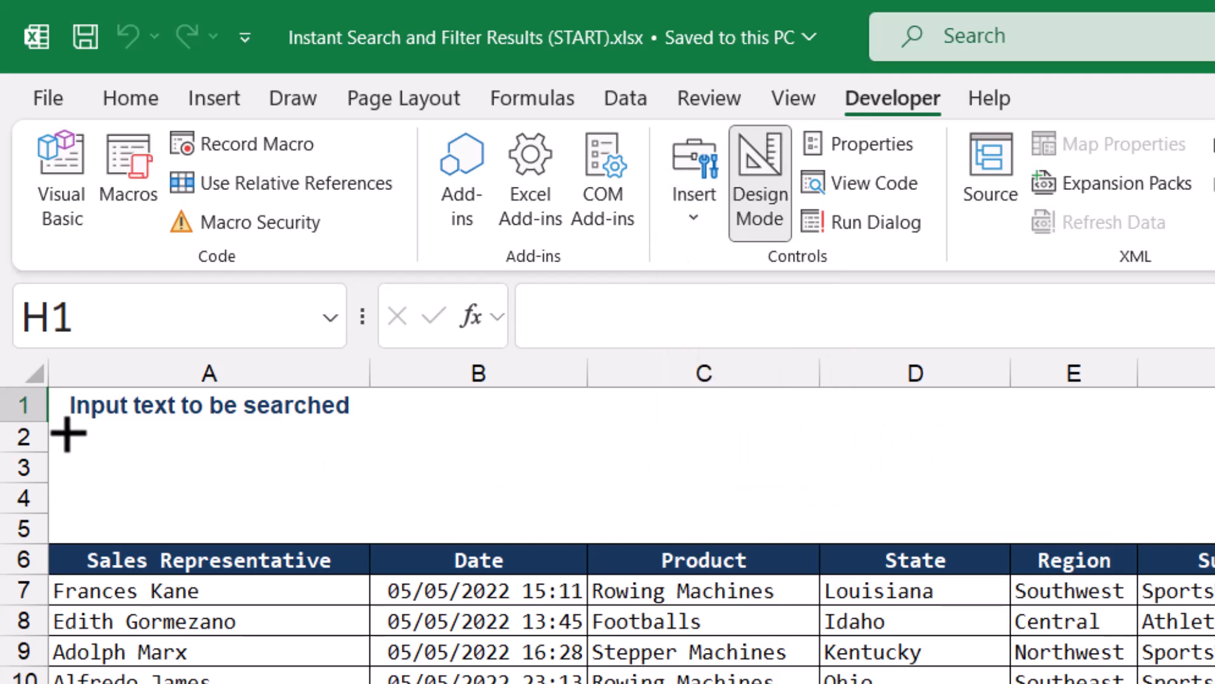
{"action": "left_click_drag", "start_coordinate": [65, 431], "coordinate": [554, 519]}
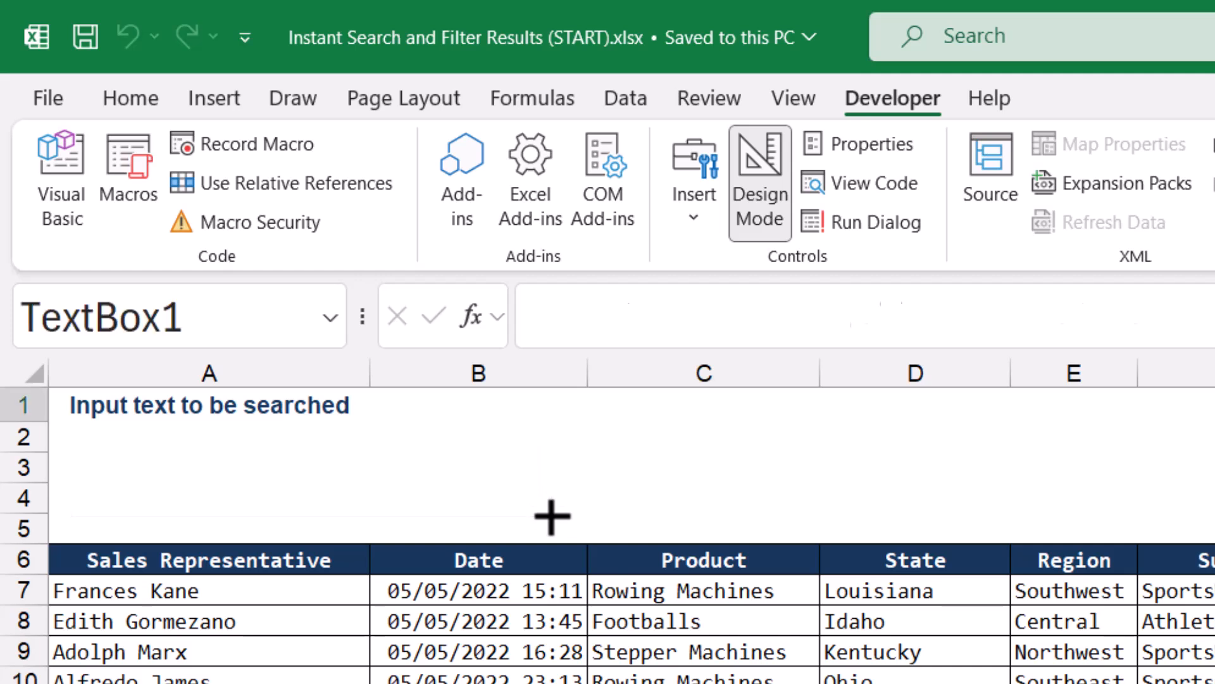
{"action": "left_click_drag", "start_coordinate": [92, 434], "coordinate": [519, 515]}
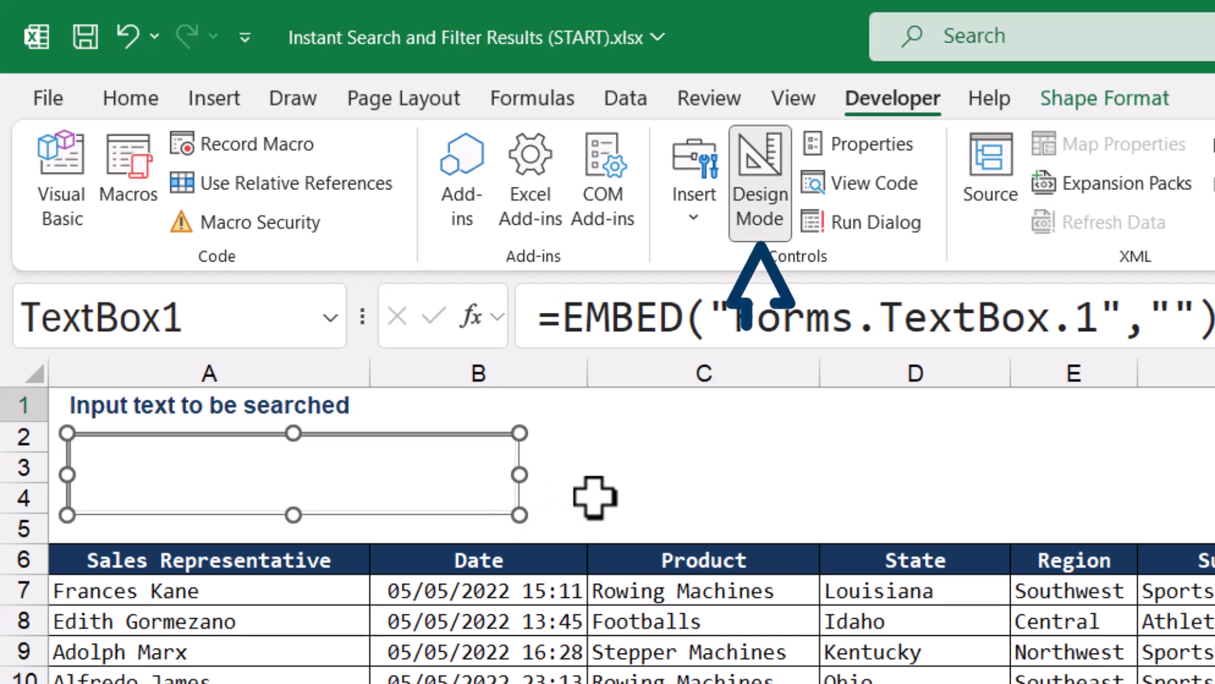
Turn Design Mode off and click into the new search box to test typing
{"action": "left_click", "coordinate": [759, 184]}
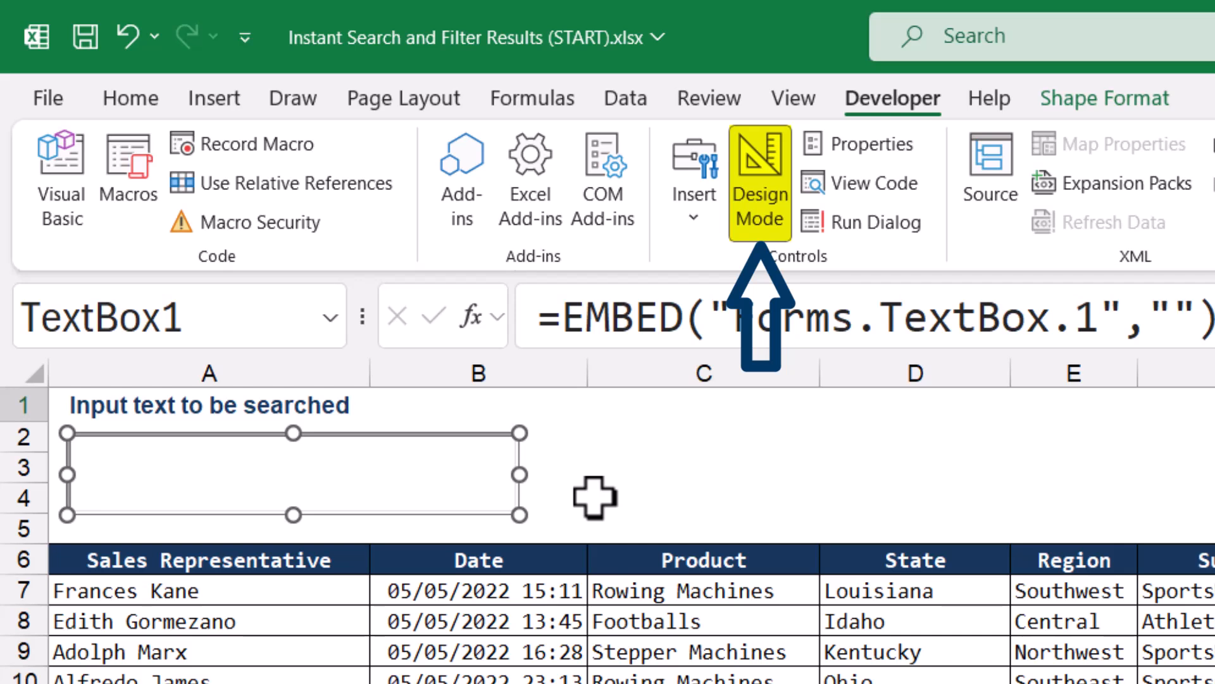
{"action": "left_click", "coordinate": [701, 508]}
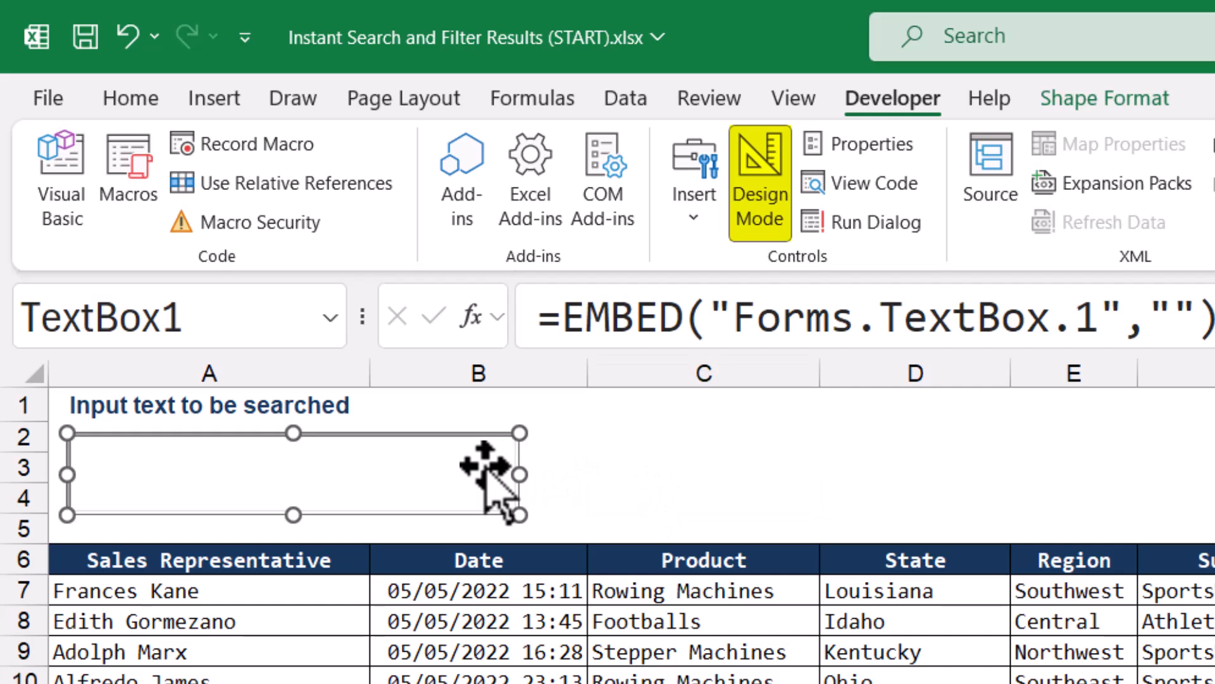
{"action": "left_click", "coordinate": [758, 183]}
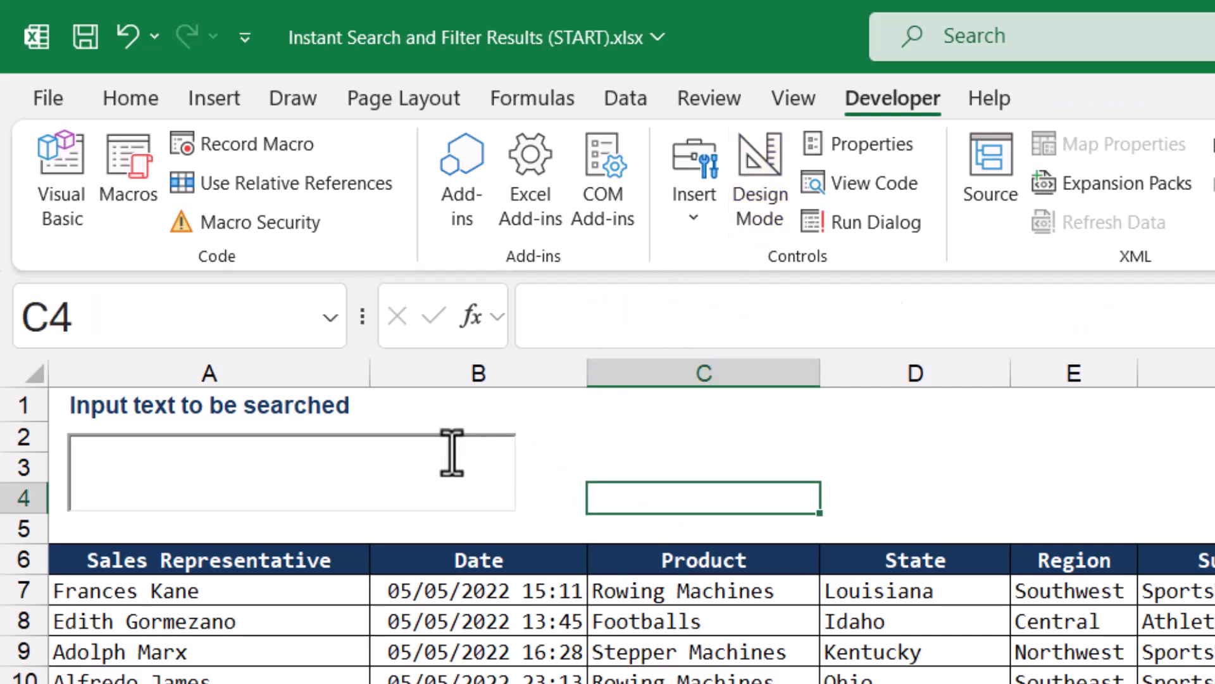
{"action": "left_click", "coordinate": [284, 480]}
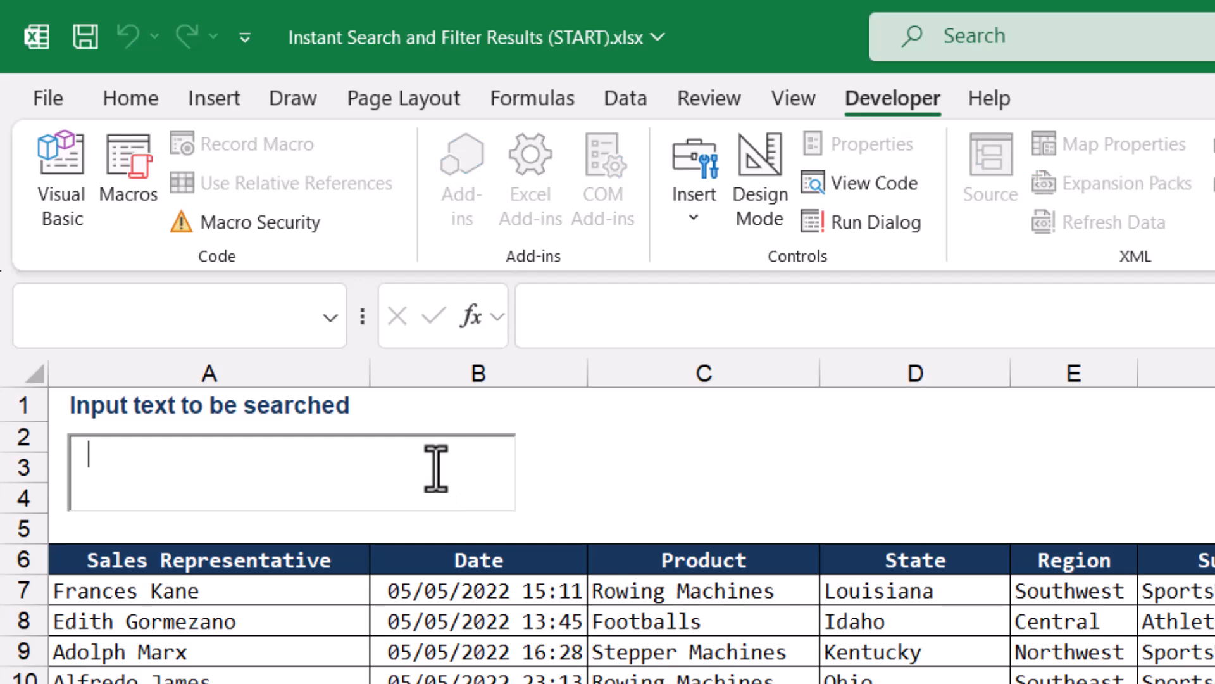
{"action": "mouse_move", "coordinate": [576, 404]}
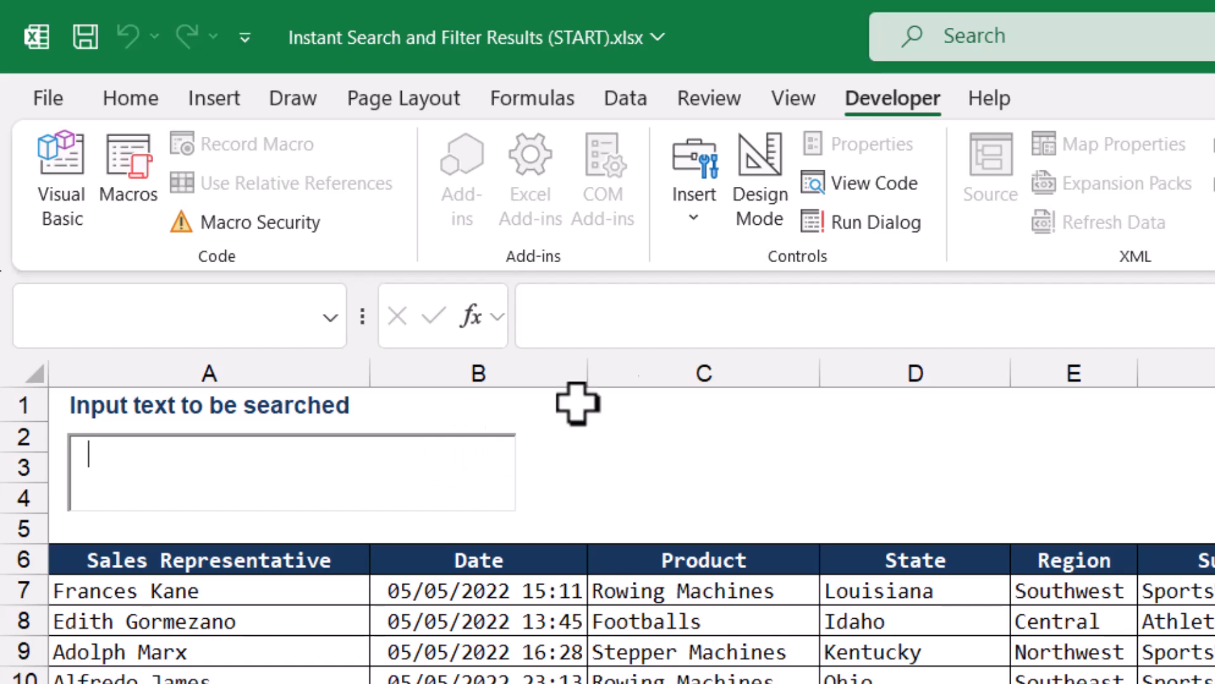
In Design Mode, set the text box's LinkedCell property to H1
{"action": "left_click", "coordinate": [760, 184]}
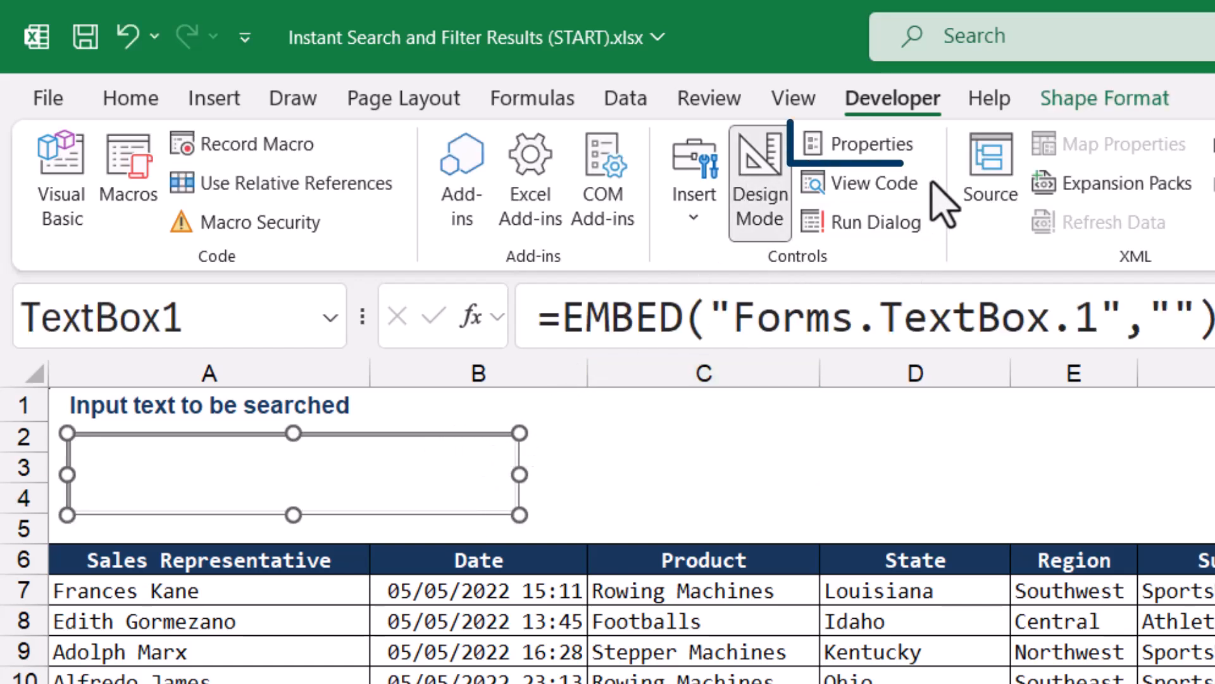
{"action": "left_click", "coordinate": [859, 144]}
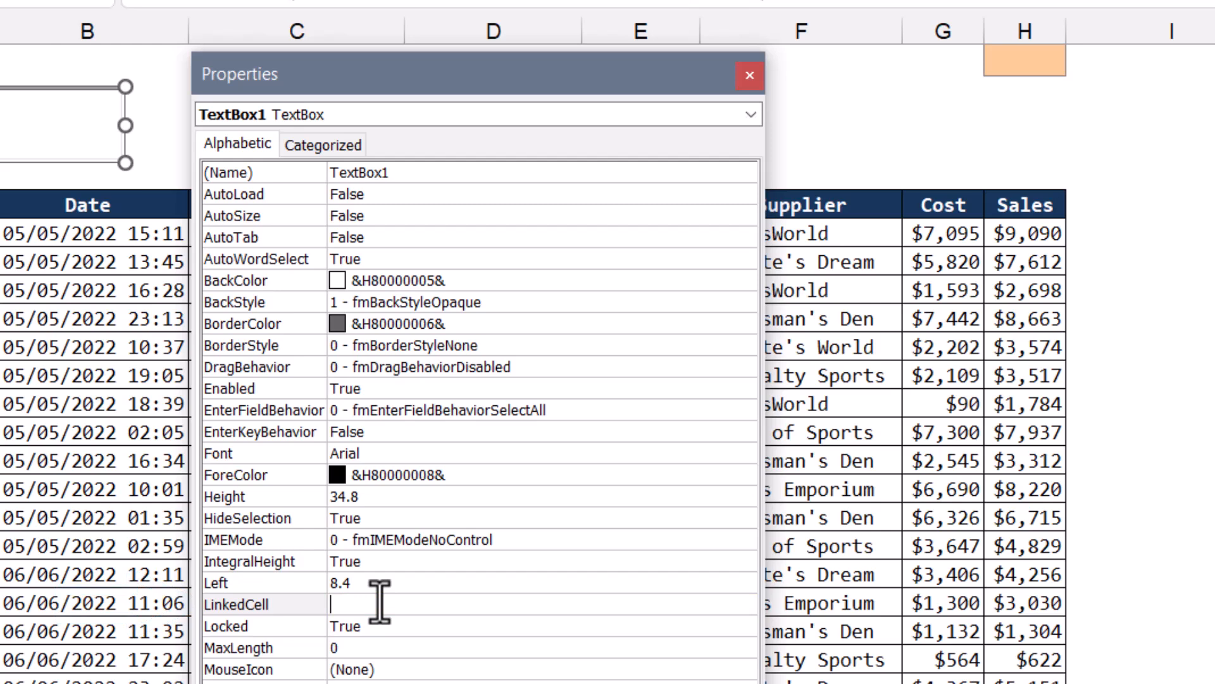
{"action": "type", "text": "H1"}
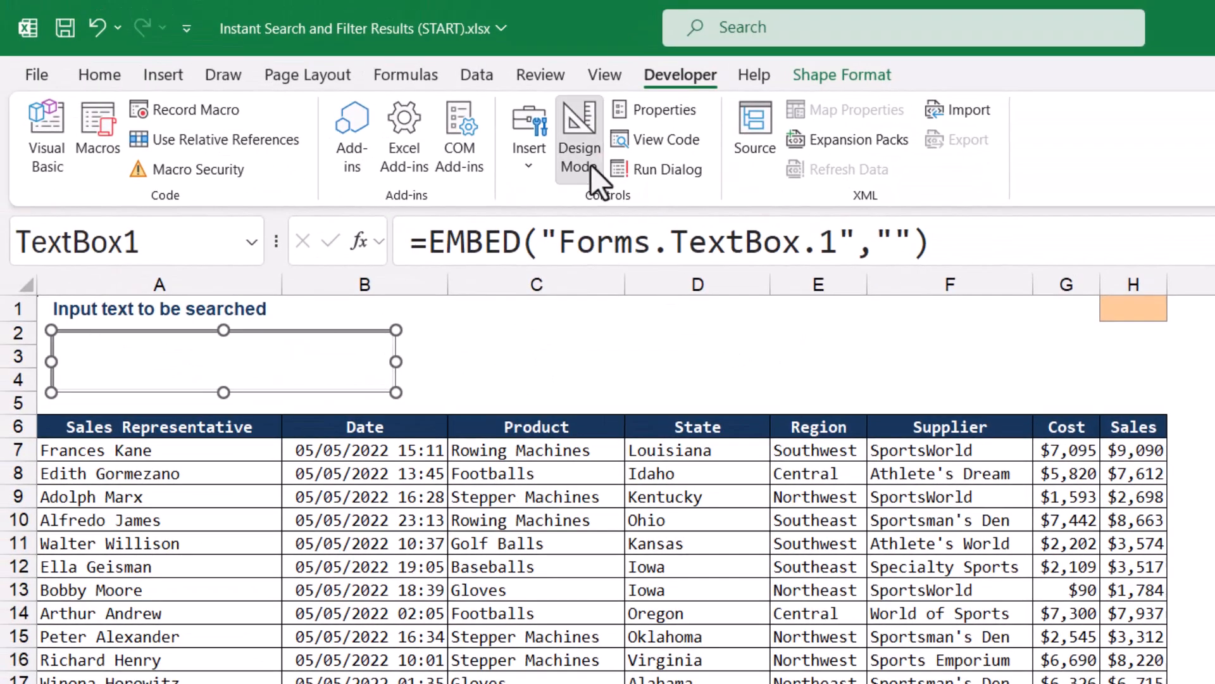
Exit Design Mode and type 'Alpha' to confirm the box feeds cell H1
{"action": "left_click", "coordinate": [580, 129]}
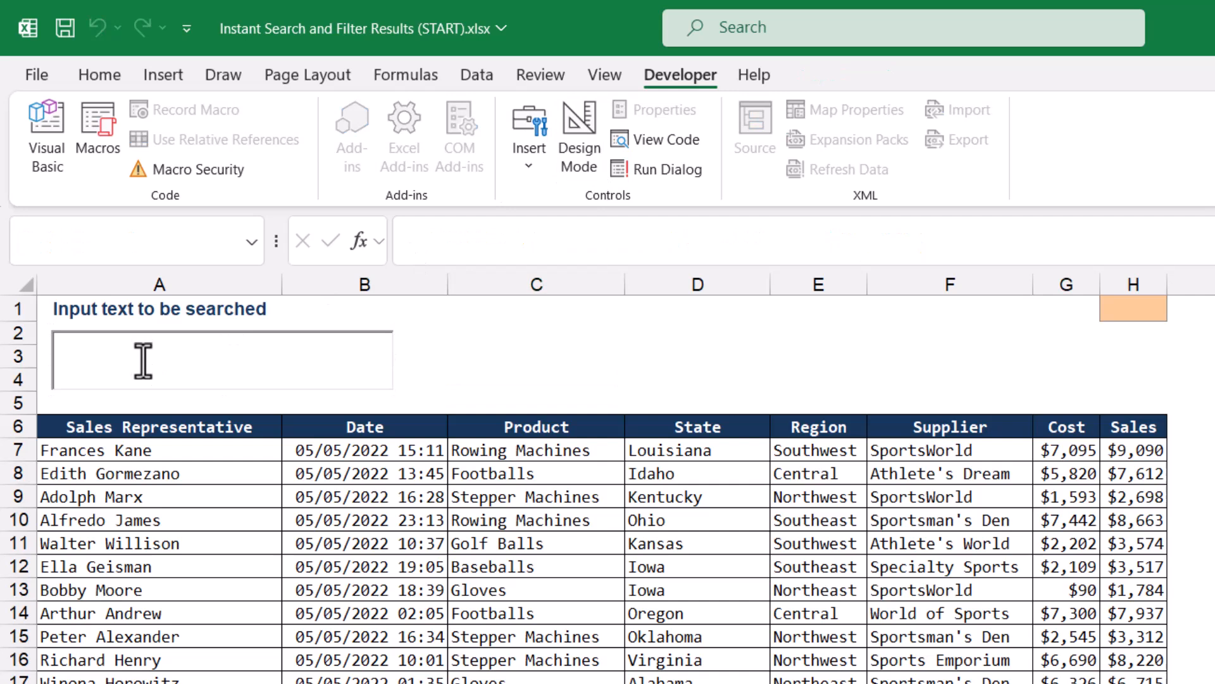
{"action": "type", "text": "A"}
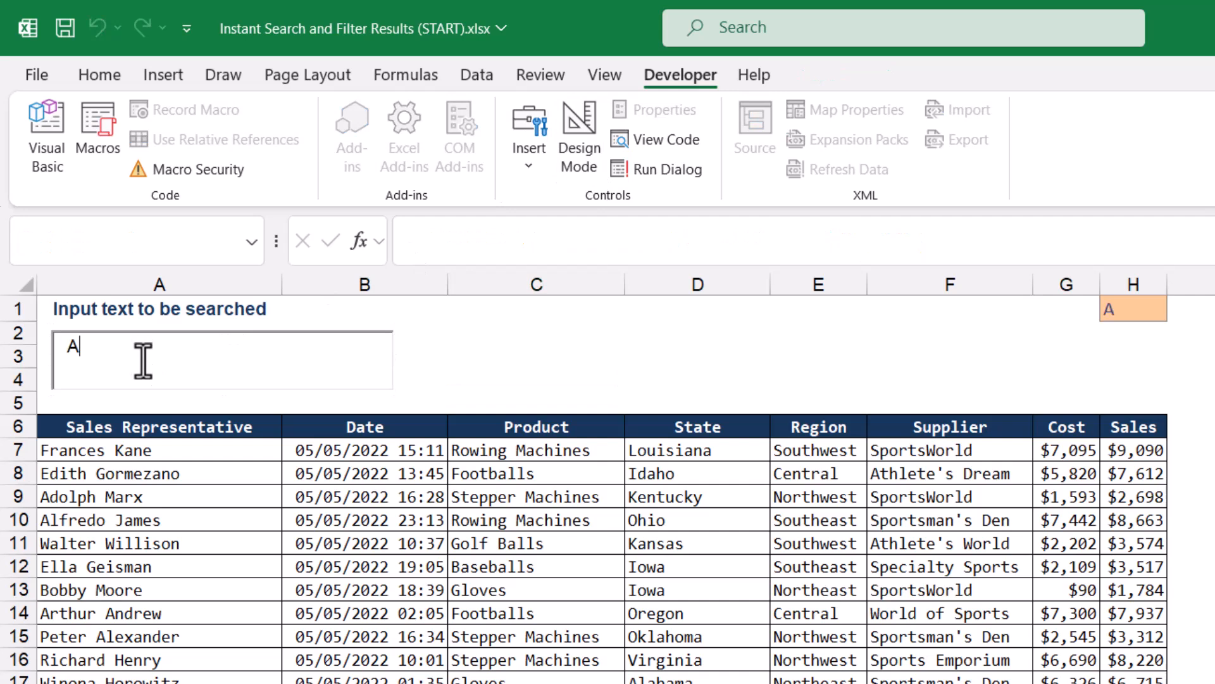
{"action": "type", "text": "lpha"}
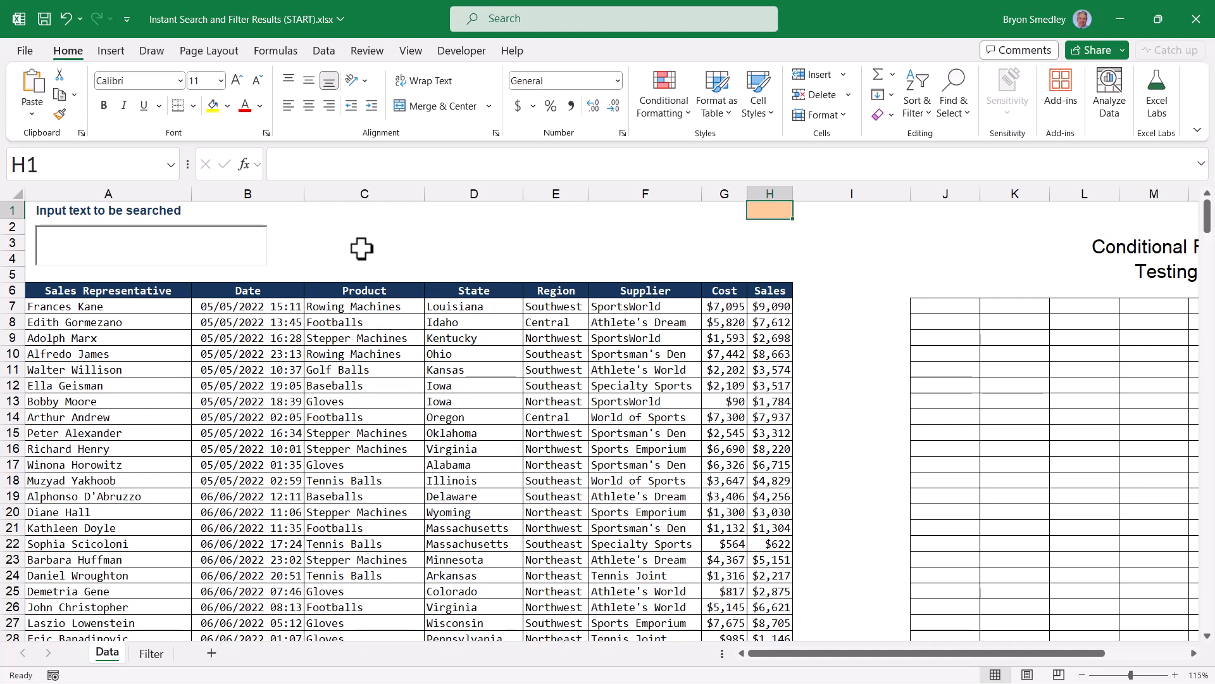
{"action": "left_click", "coordinate": [410, 51]}
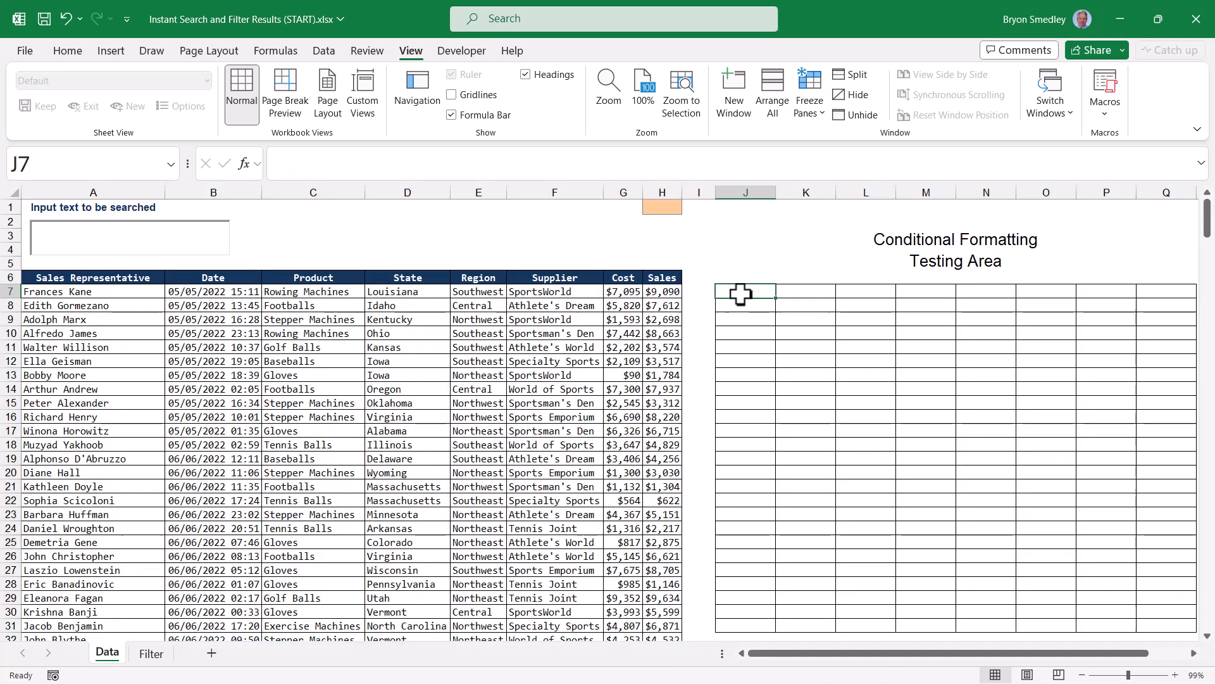
{"action": "left_click_drag", "start_coordinate": [745, 292], "coordinate": [864, 354]}
{"action": "type", "text": "="}
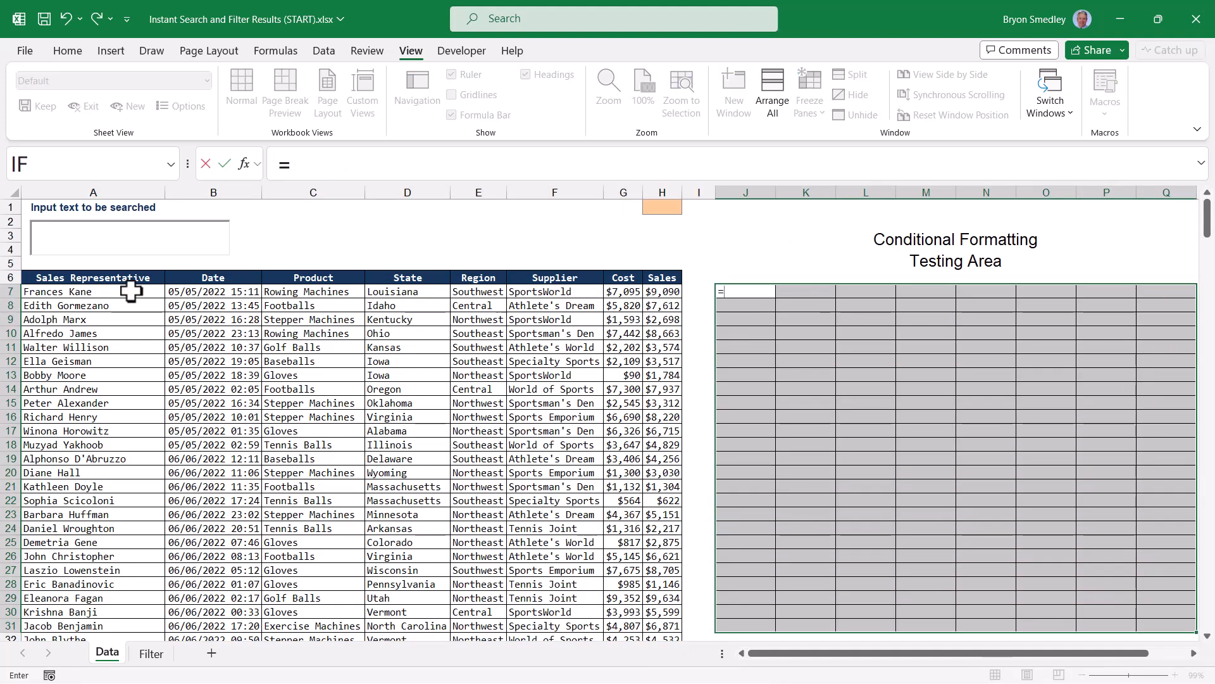
{"action": "left_click", "coordinate": [92, 291]}
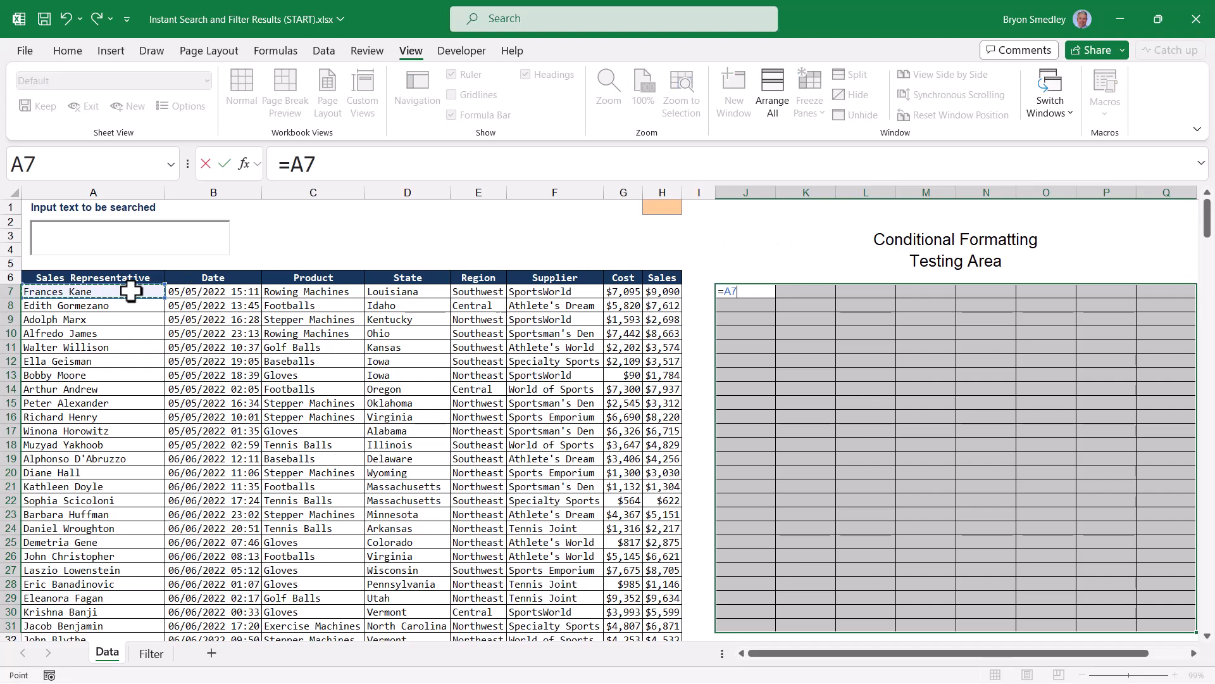
{"action": "type", "text": "=\"Iowa"}
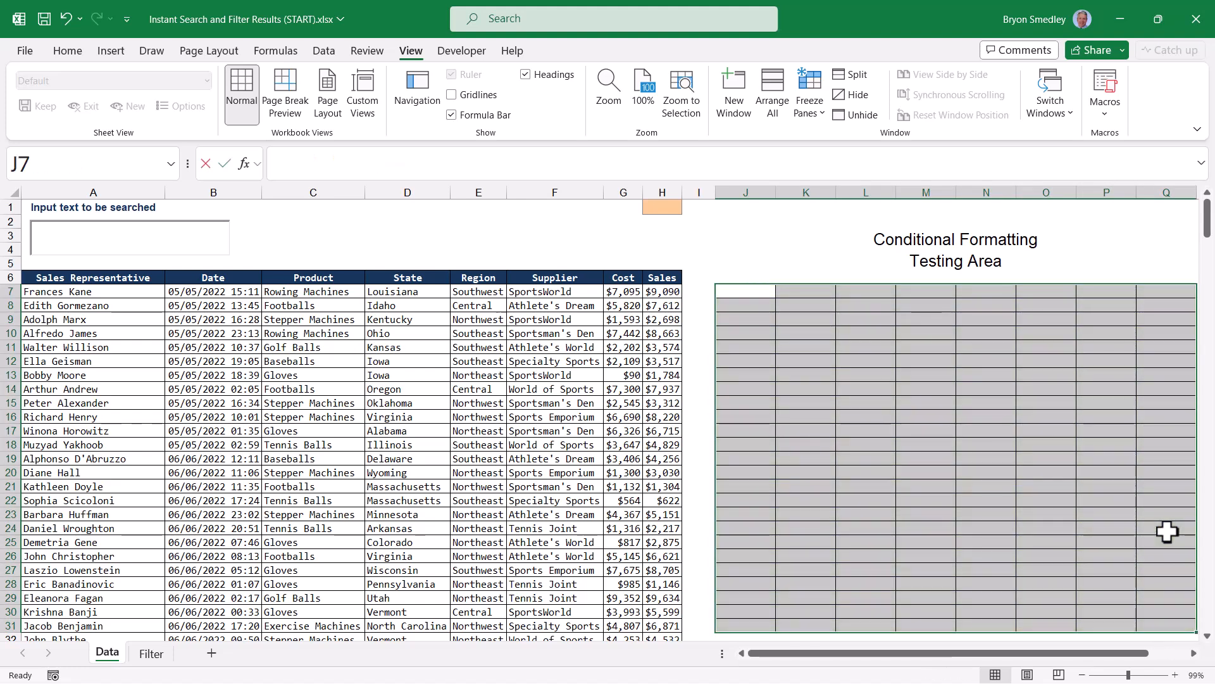
Enter =SEARCH($H$1,A7) across the testing area J7:Q31
{"action": "type", "text": "=SEARCH("}
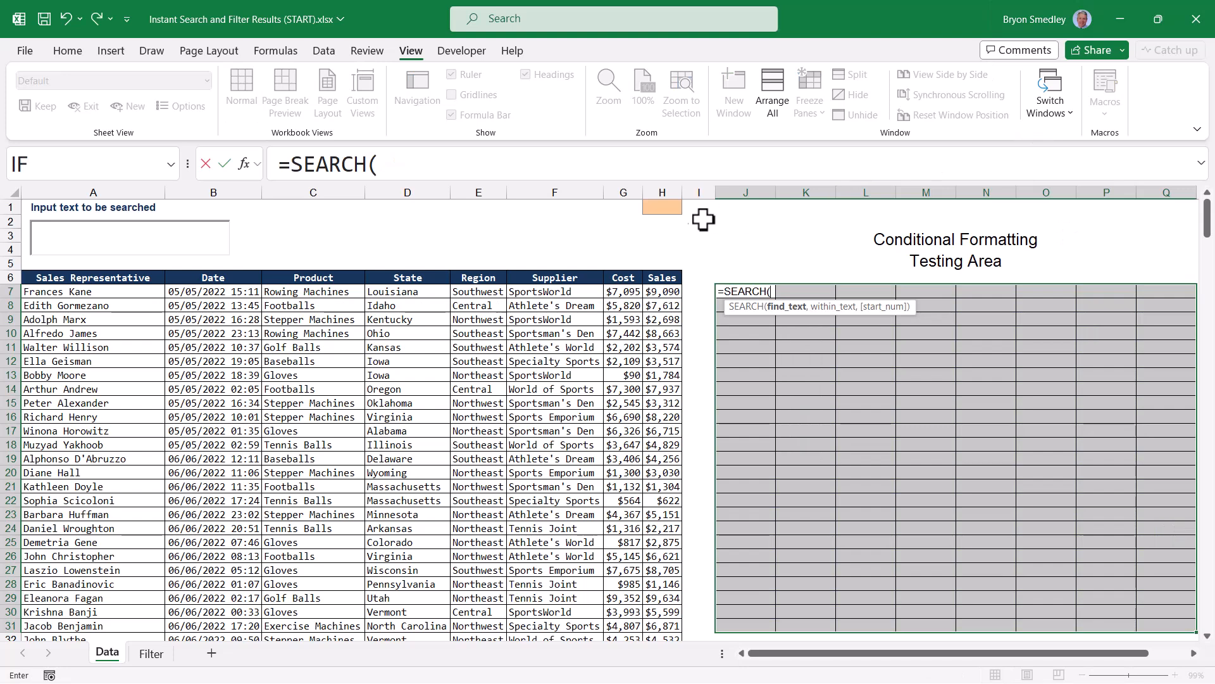
{"action": "left_click", "coordinate": [662, 205]}
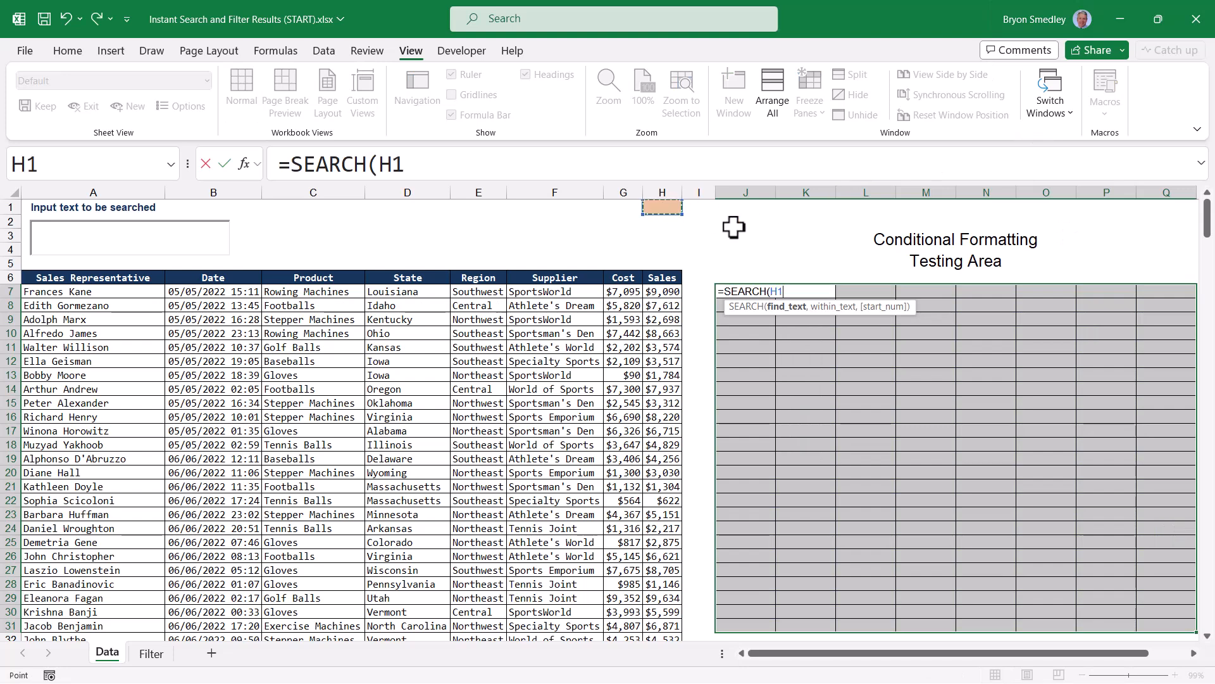
{"action": "key", "text": "F4"}
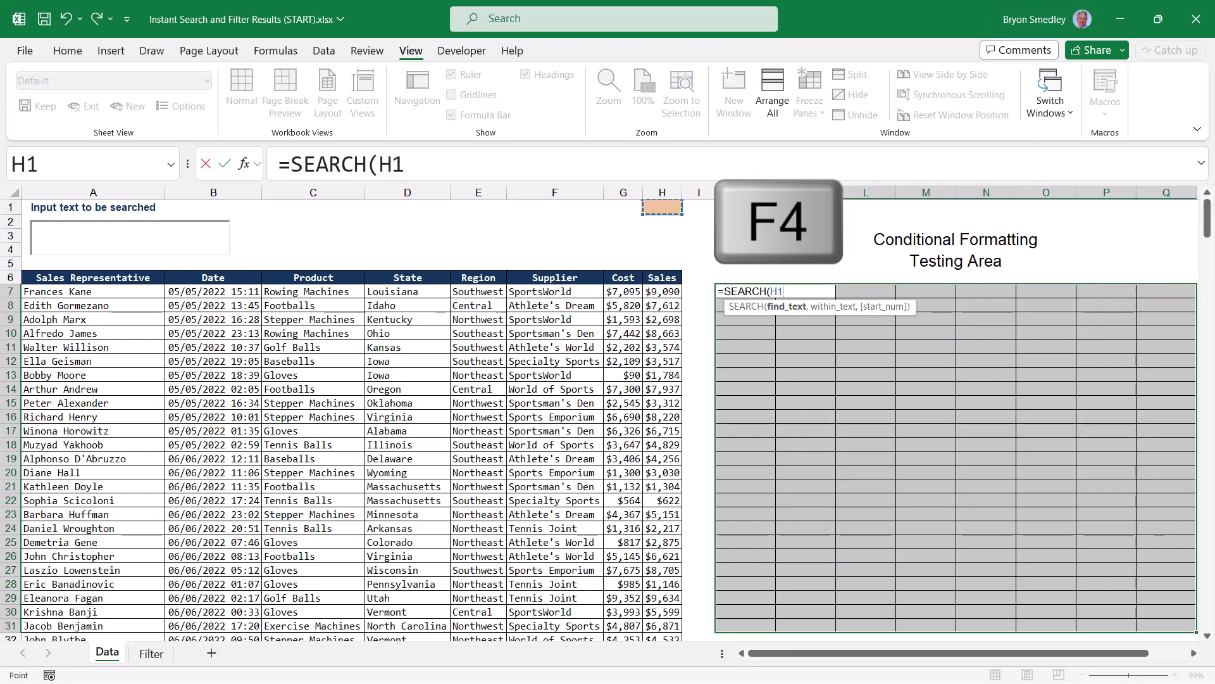
{"action": "key", "text": "F4"}
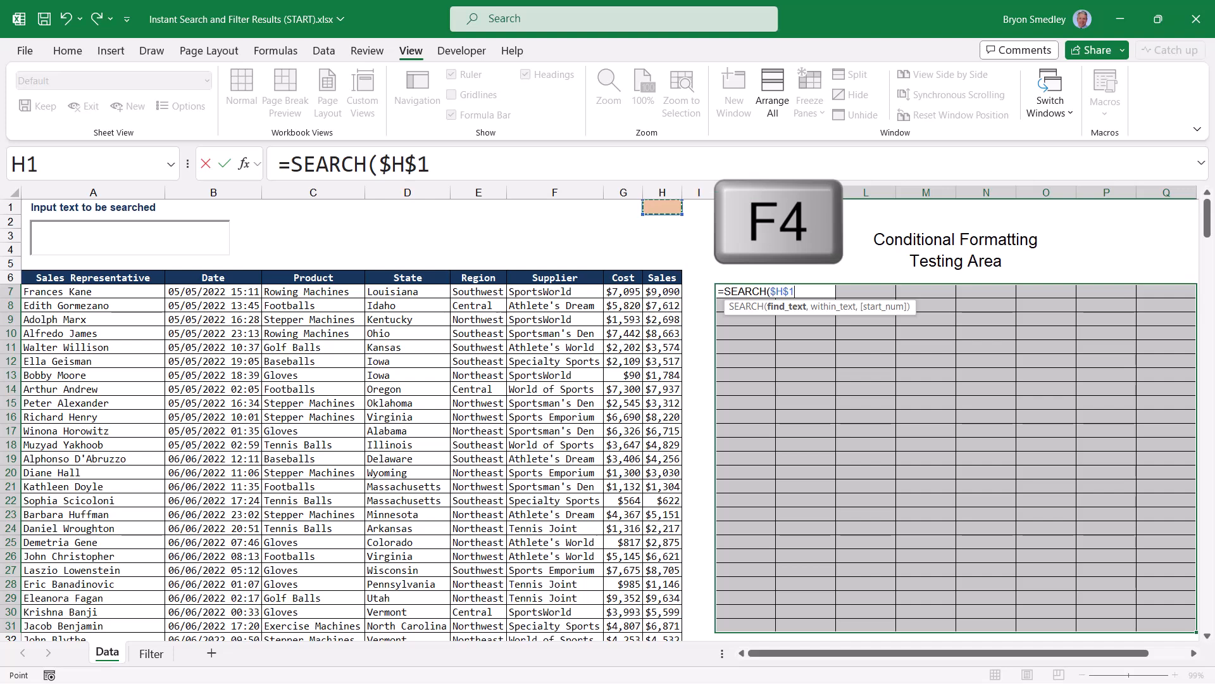
{"action": "type", "text": ","}
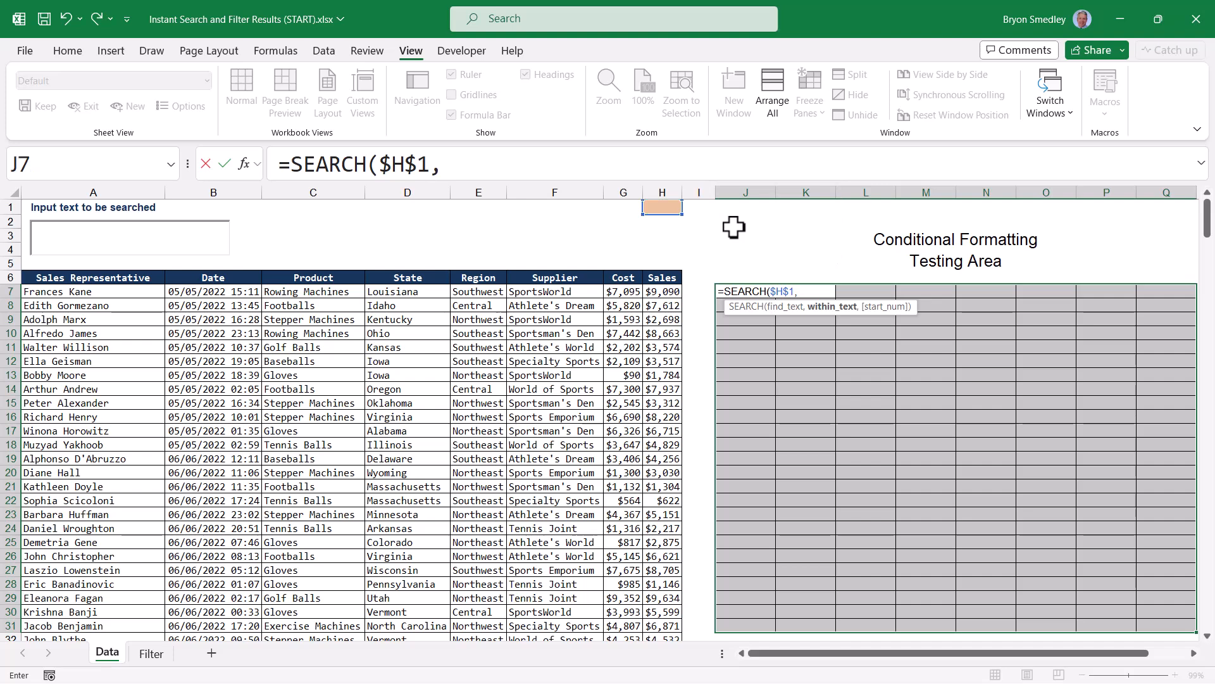
{"action": "left_click", "coordinate": [82, 292]}
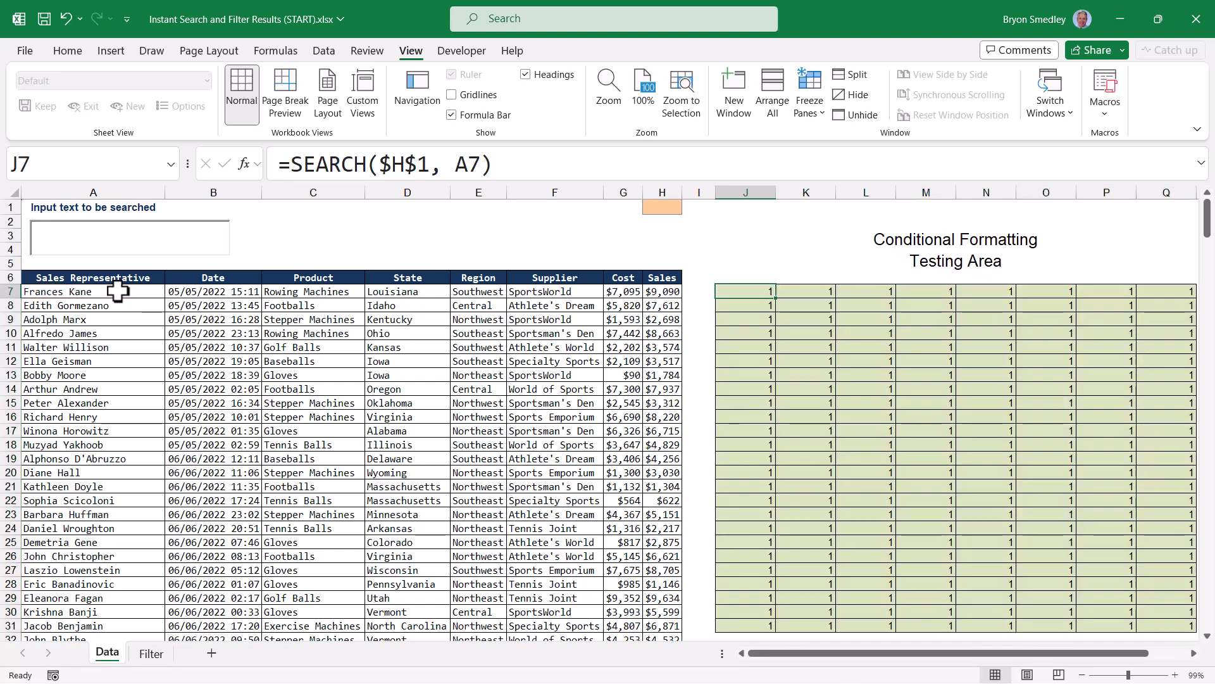
Test with 'Iowa' and 'ball', then wrap the formula as =ISNUMBER(SEARCH($H$1,A7))
{"action": "left_click", "coordinate": [127, 236]}
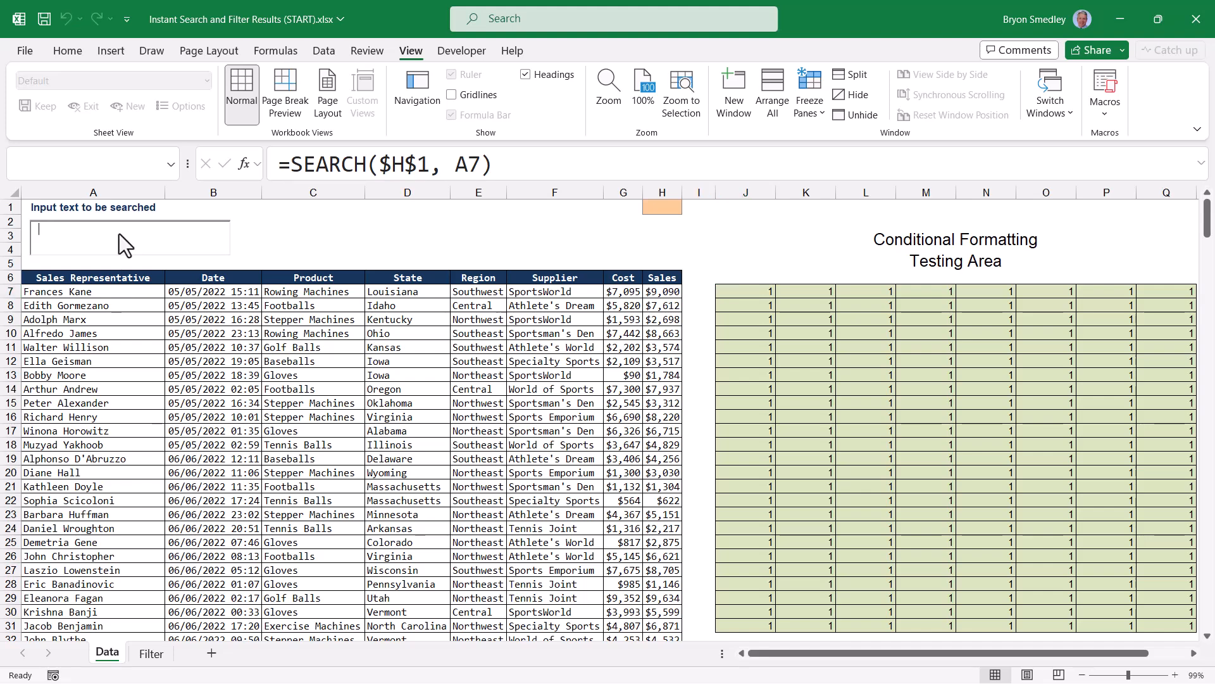
{"action": "type", "text": "Iowa"}
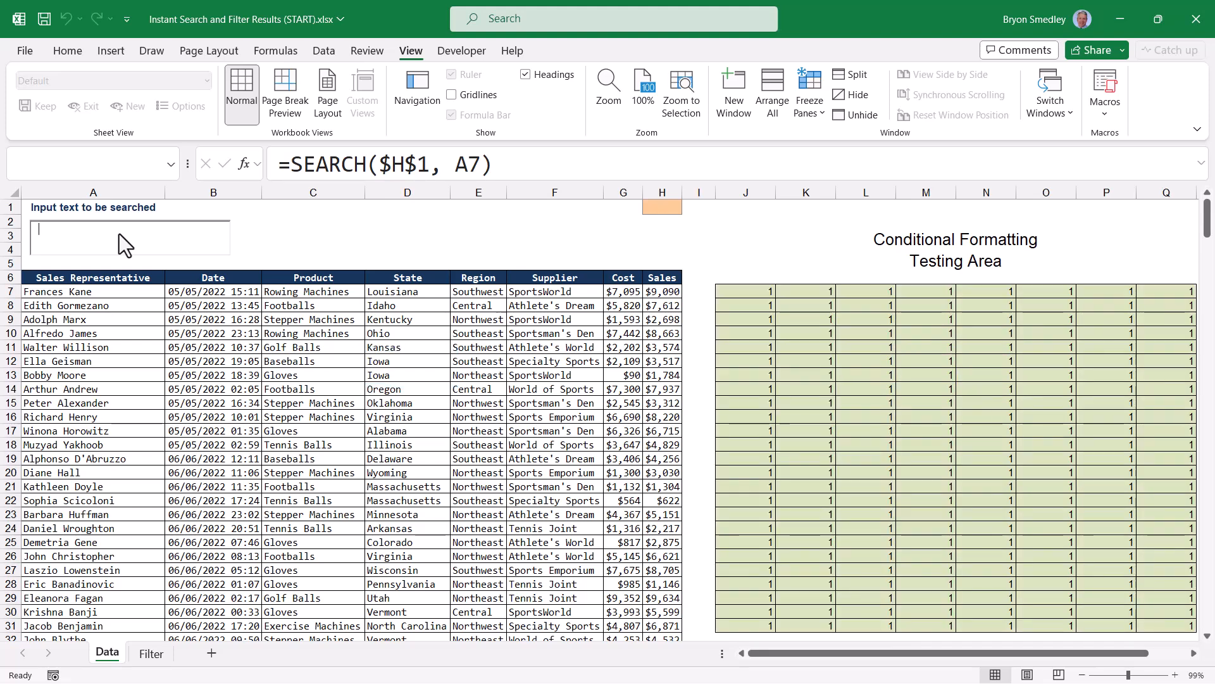
{"action": "type", "text": "ball"}
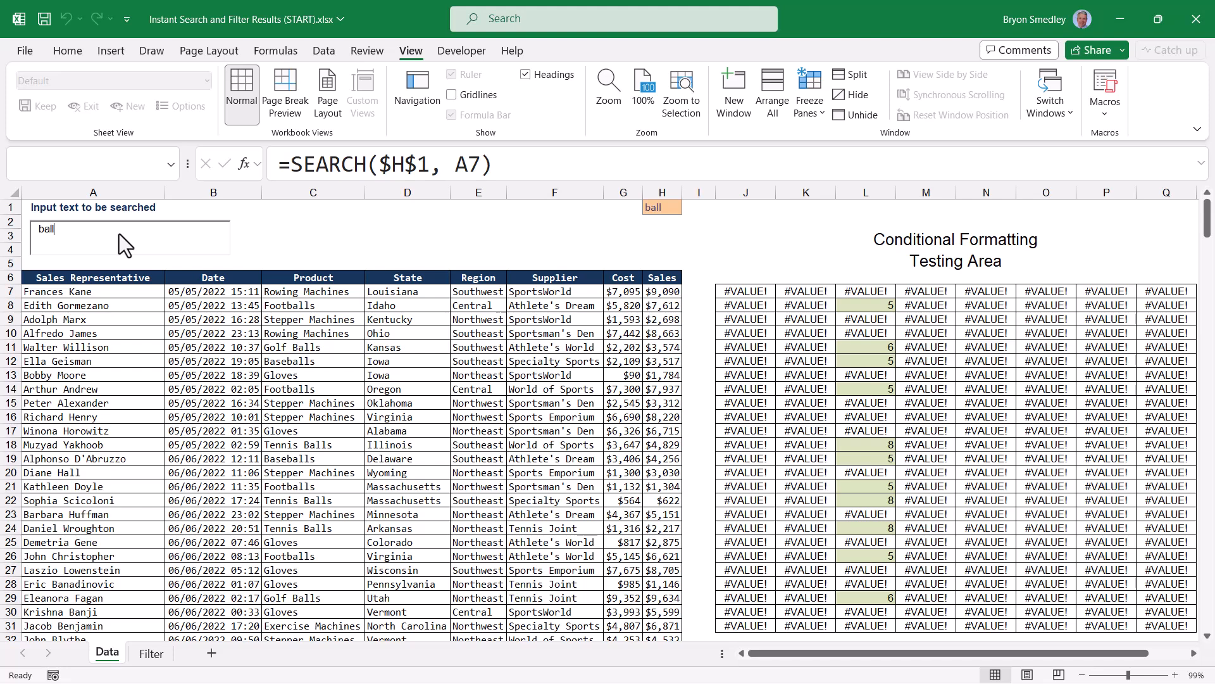
{"action": "mouse_move", "coordinate": [706, 309]}
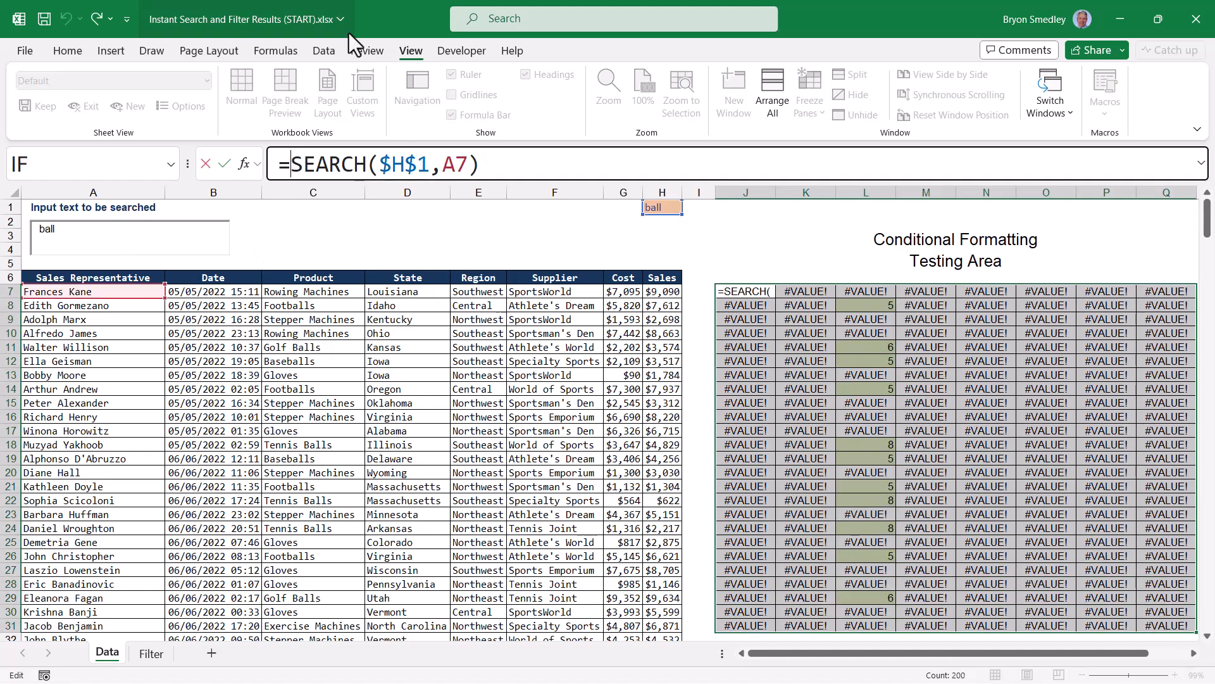
{"action": "type", "text": "ISNUMBER("}
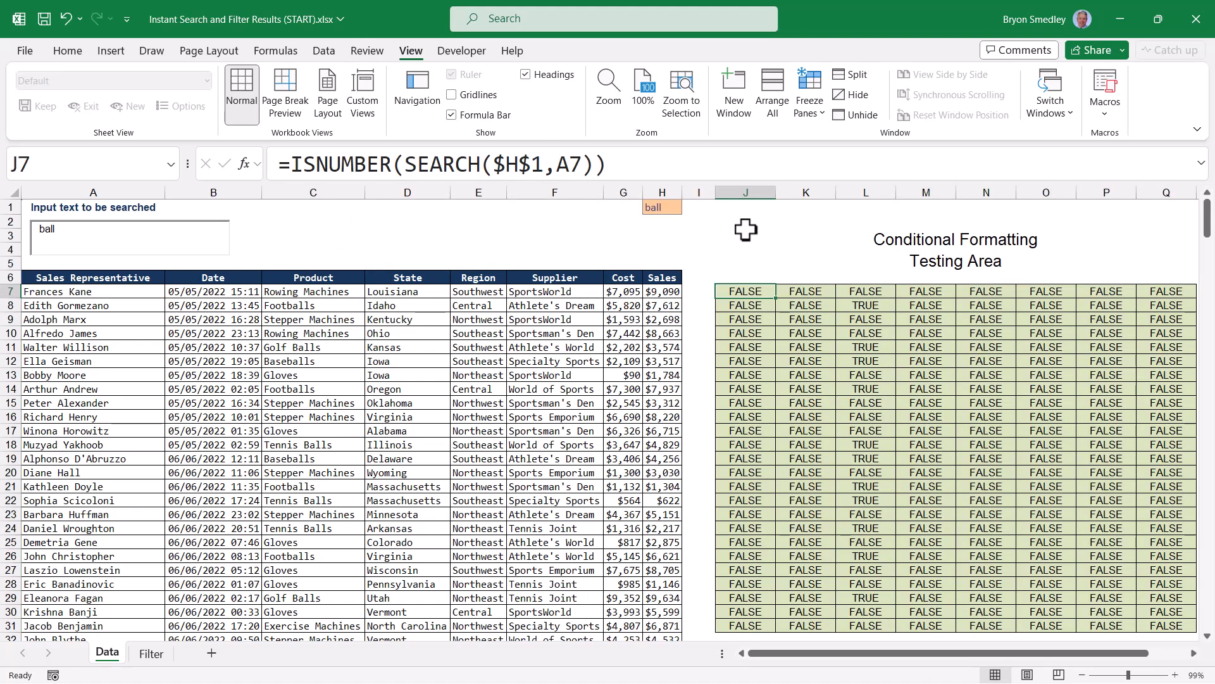
{"action": "mouse_move", "coordinate": [617, 230]}
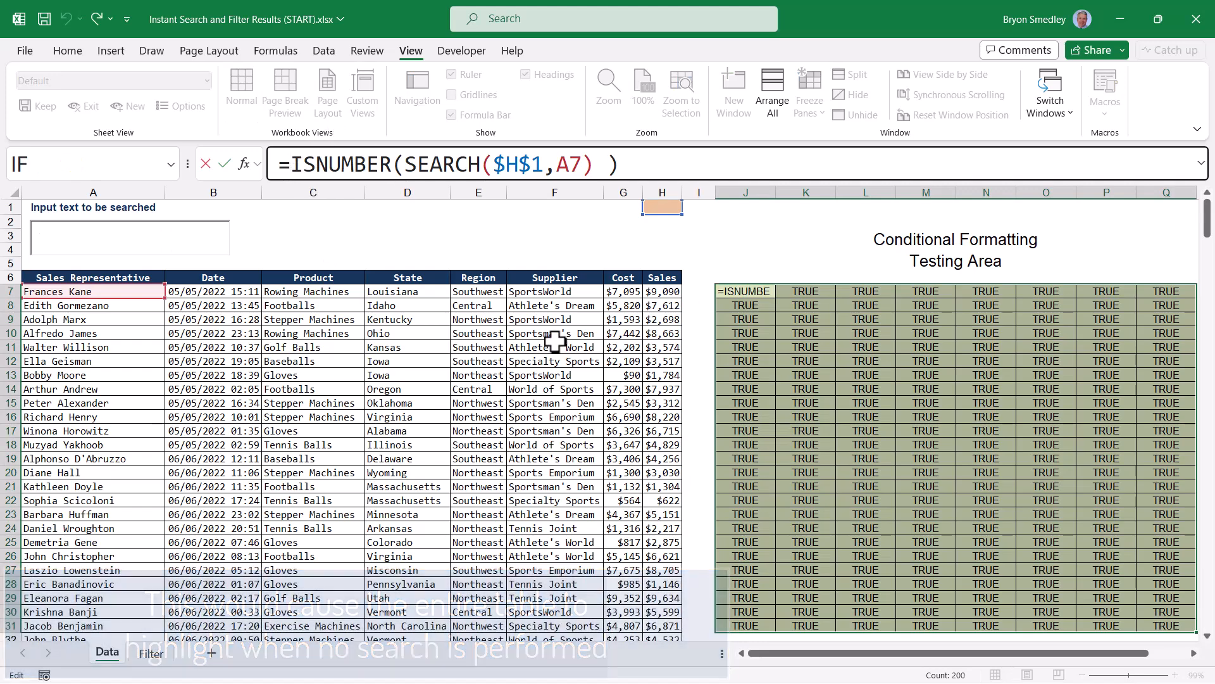
Change the test formula to =AND(SEARCH($H$1,A7), $H$1<>""), test 'ball', and copy it
{"action": "type", "text": "AND("}
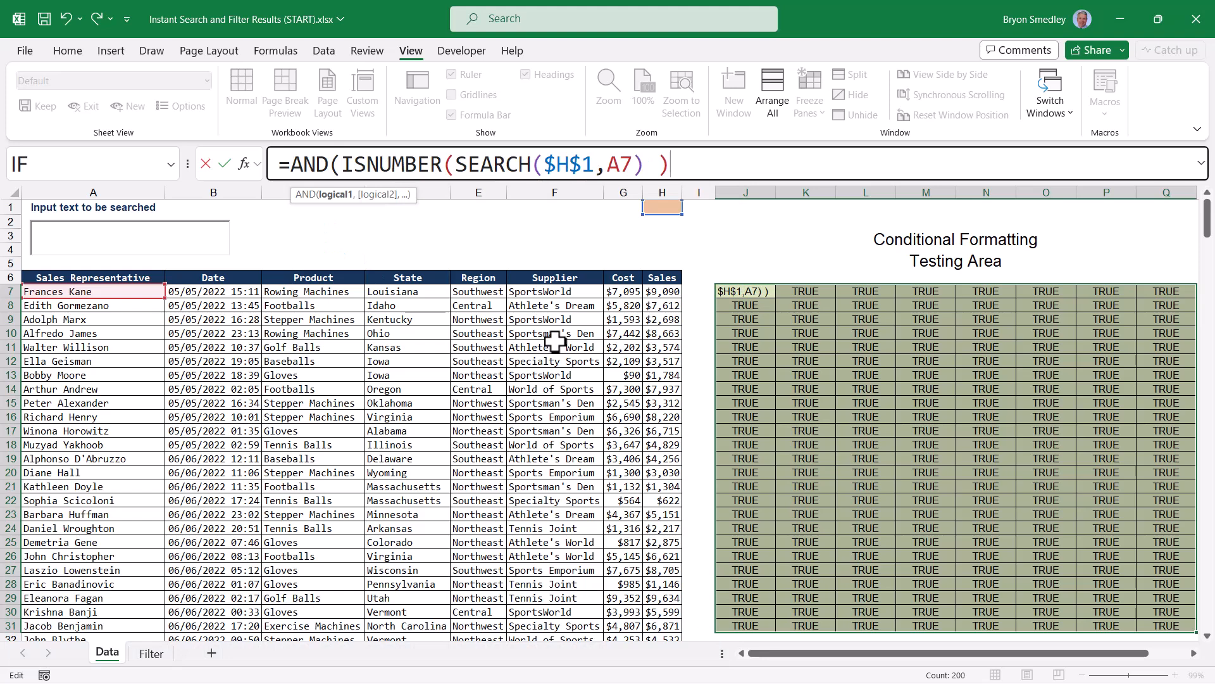
{"action": "type", "text": ","}
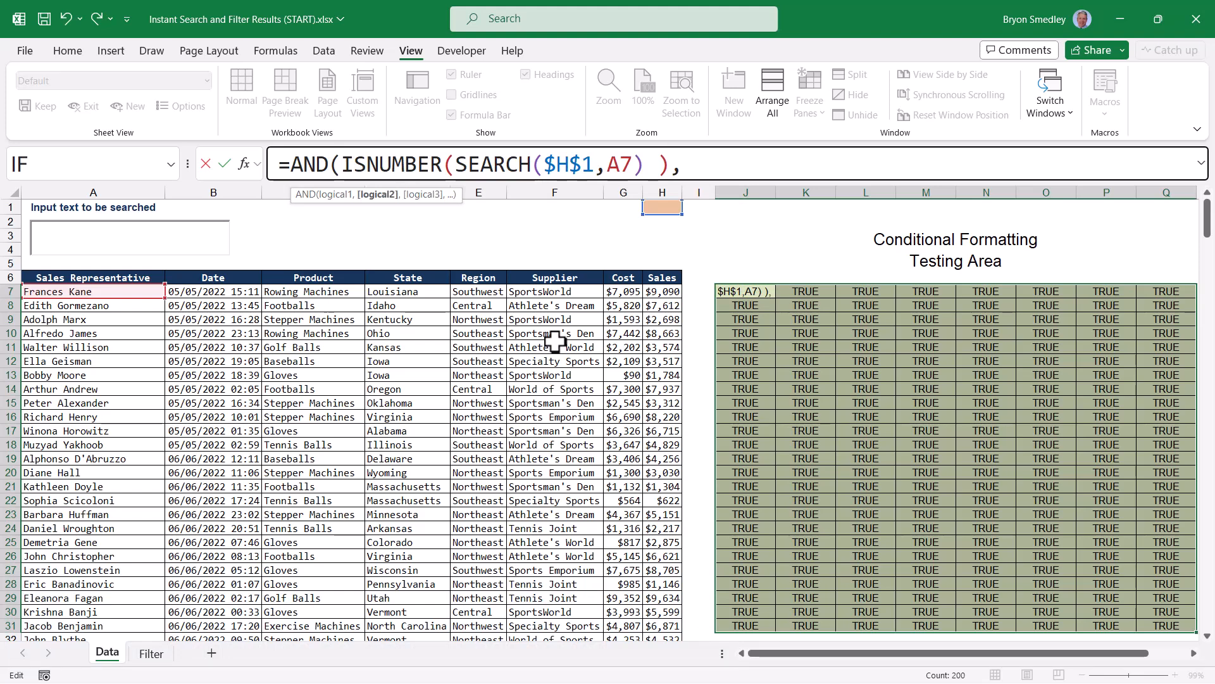
{"action": "type", "text": "$H$1 <> \""}
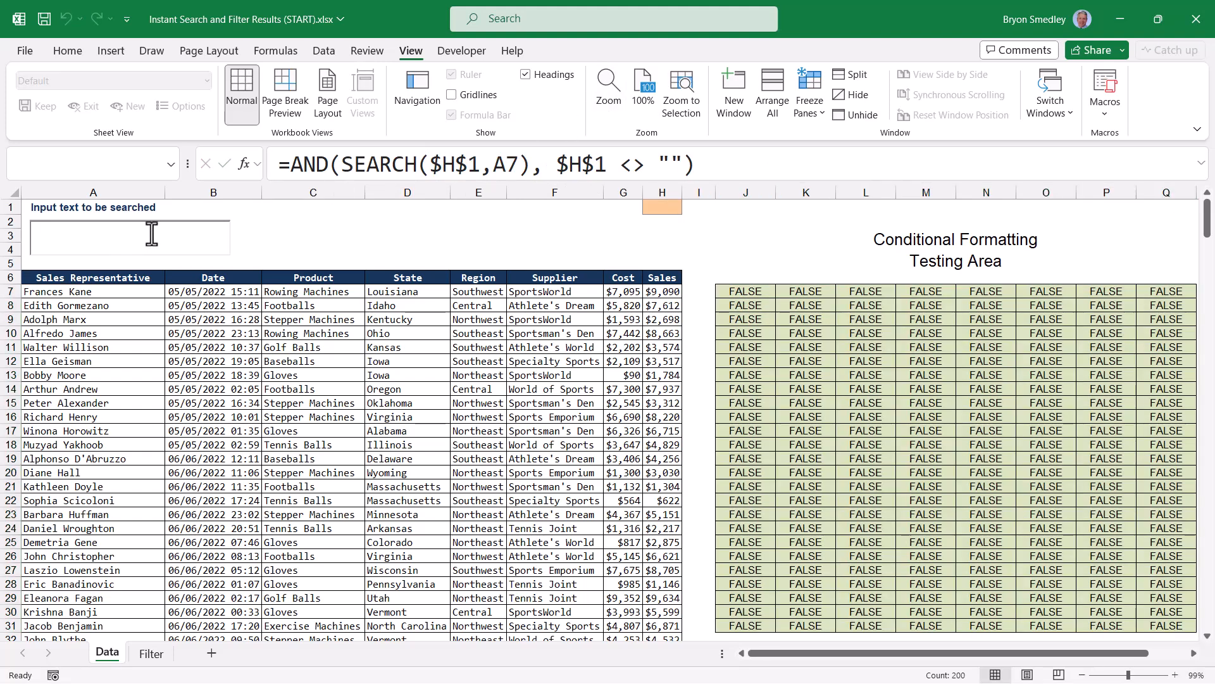
{"action": "type", "text": "ball"}
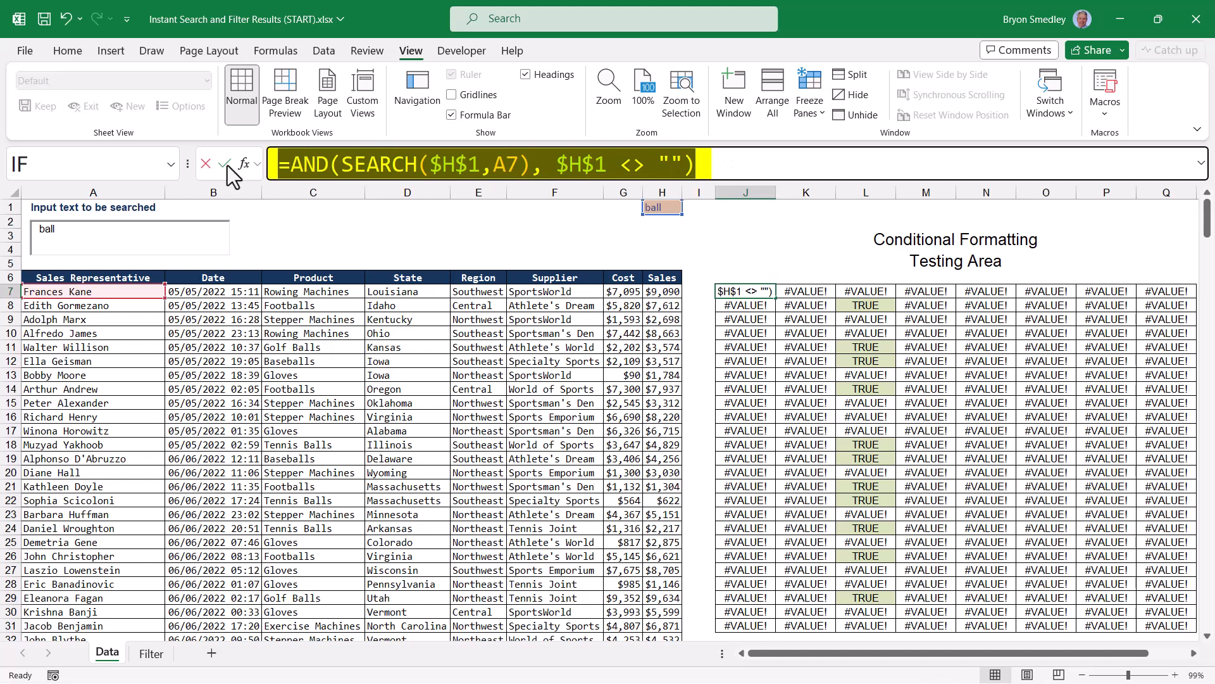
{"action": "key", "text": "Ctrl+C"}
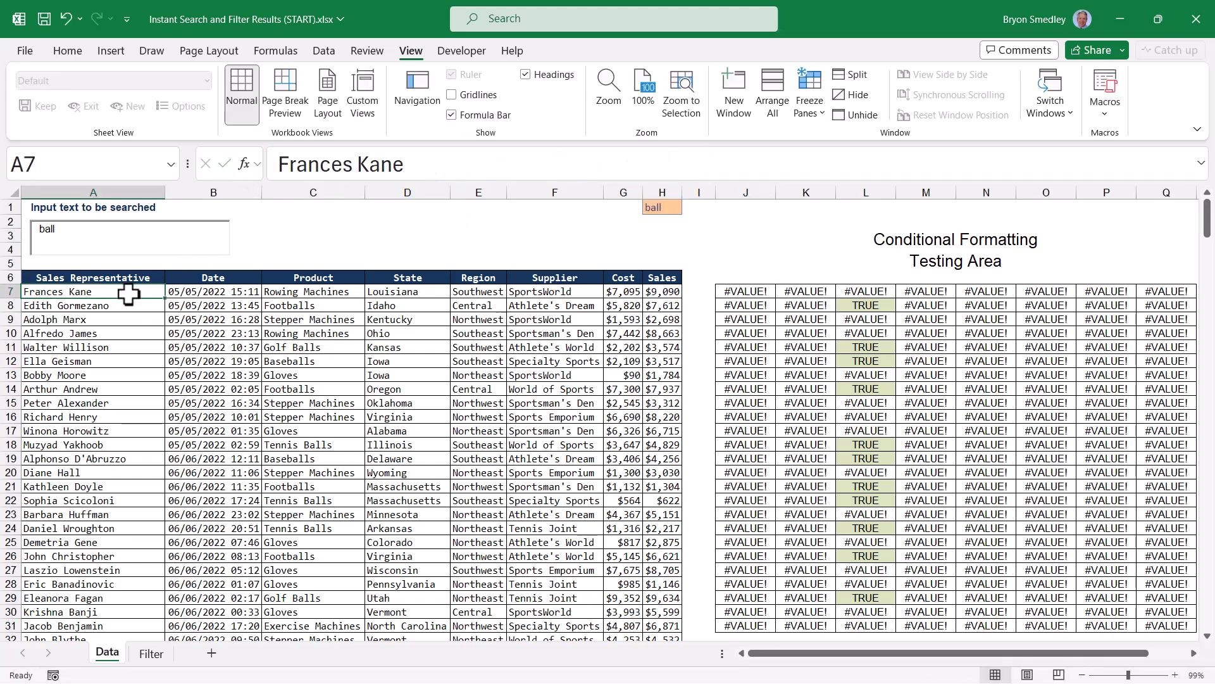
Create a formula-based conditional formatting rule using the pasted AND(SEARCH) formula
{"action": "left_click", "coordinate": [67, 51]}
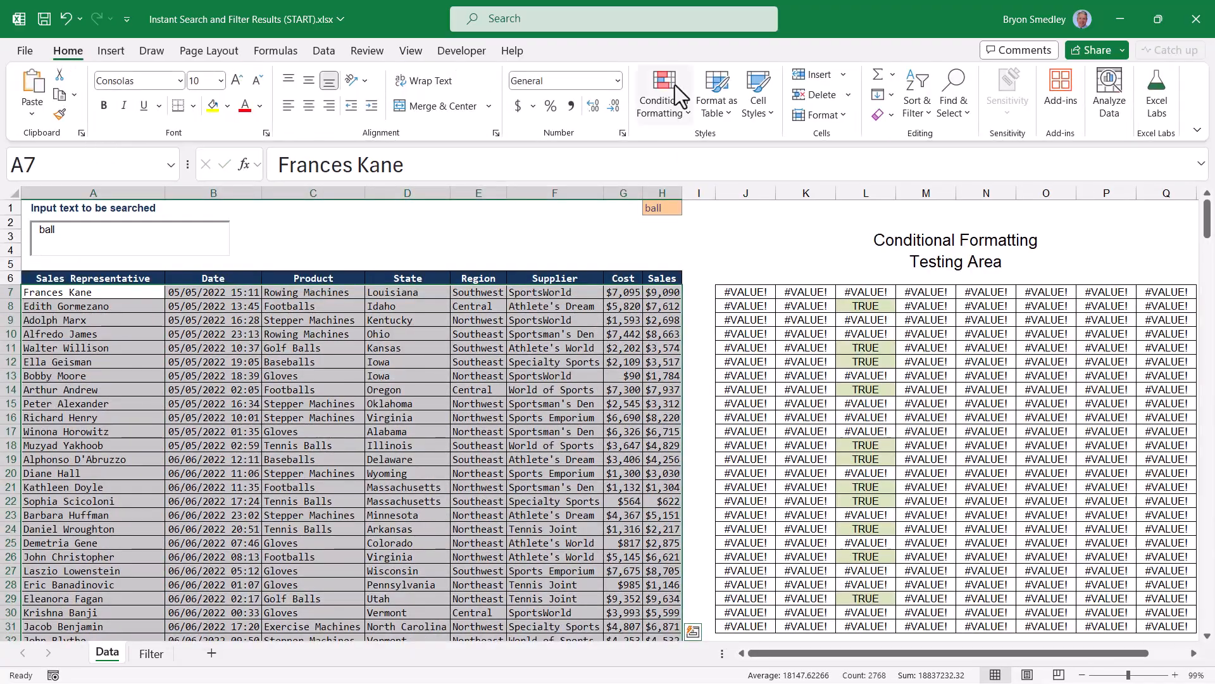
{"action": "left_click", "coordinate": [664, 95]}
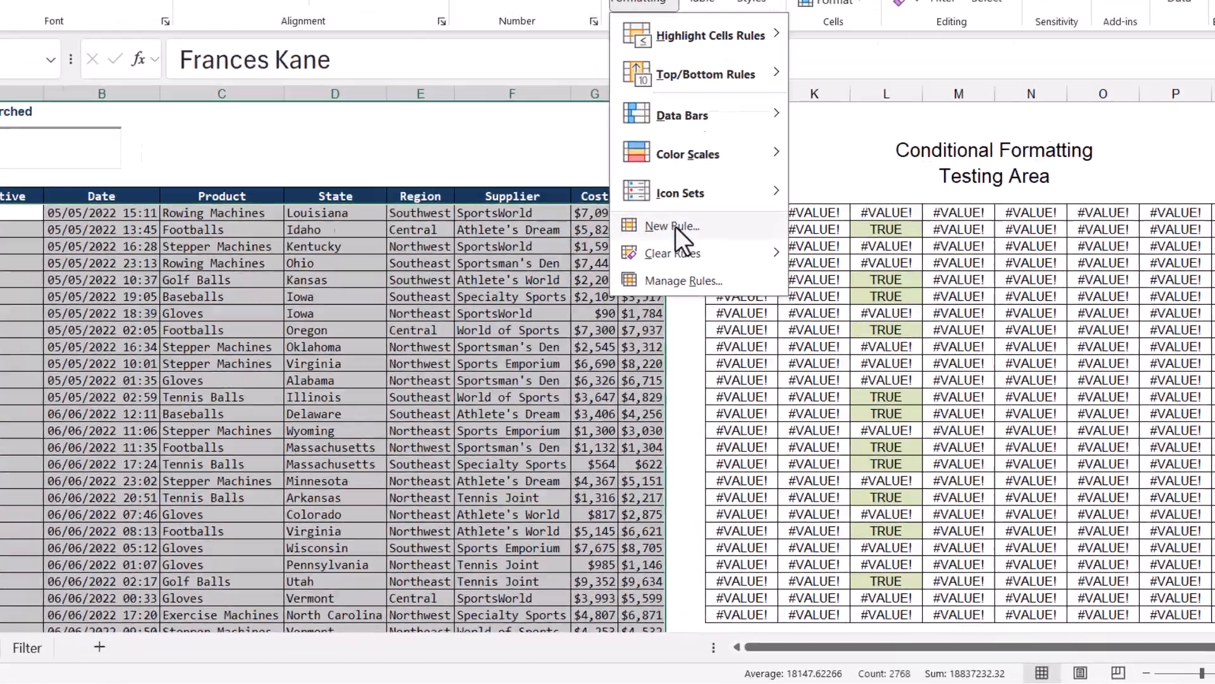
{"action": "left_click", "coordinate": [671, 226]}
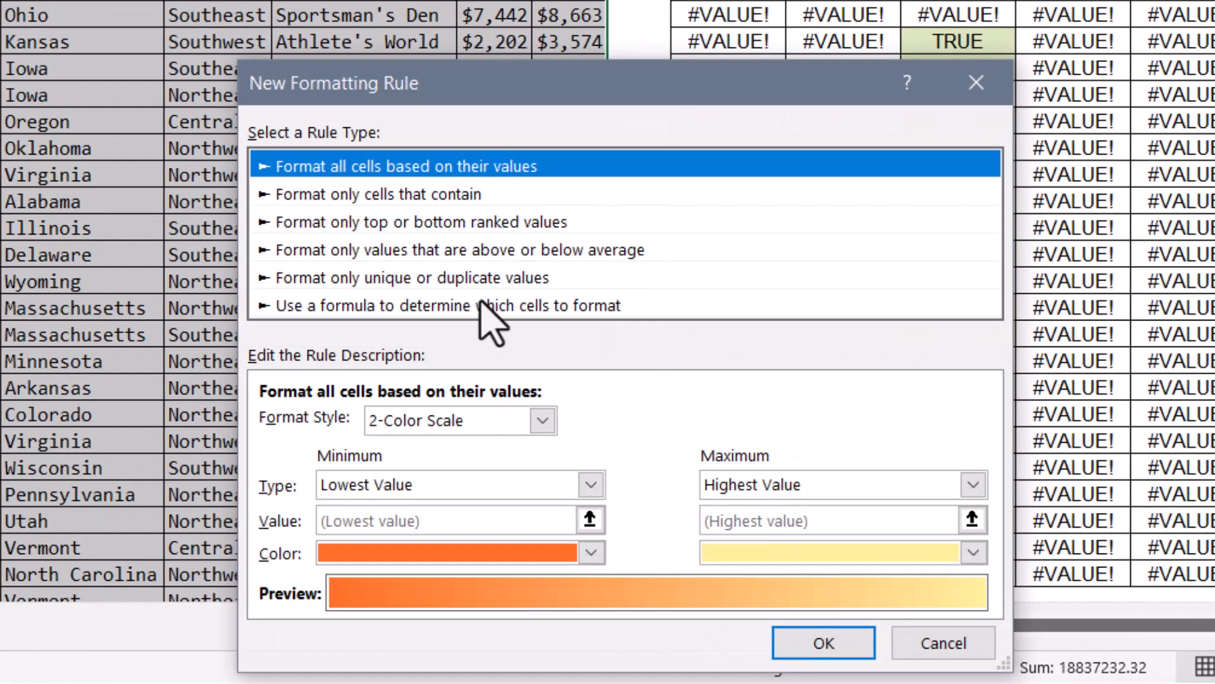
{"action": "left_click", "coordinate": [448, 305]}
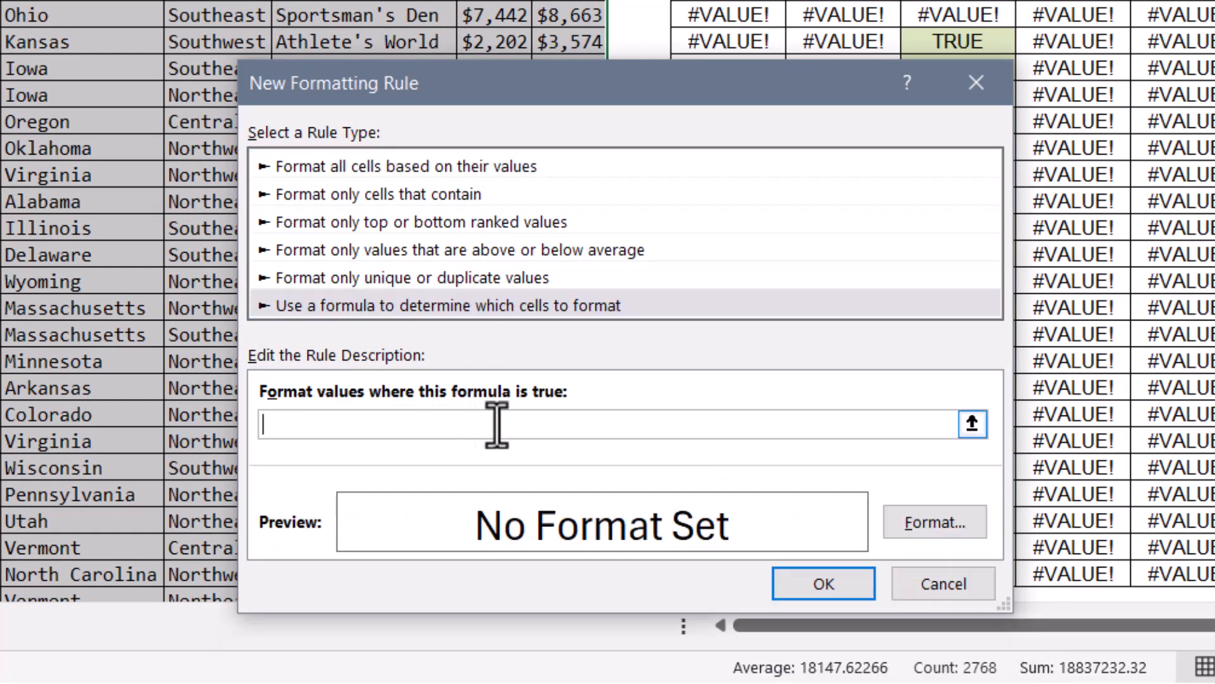
{"action": "key", "text": "ctrl+v"}
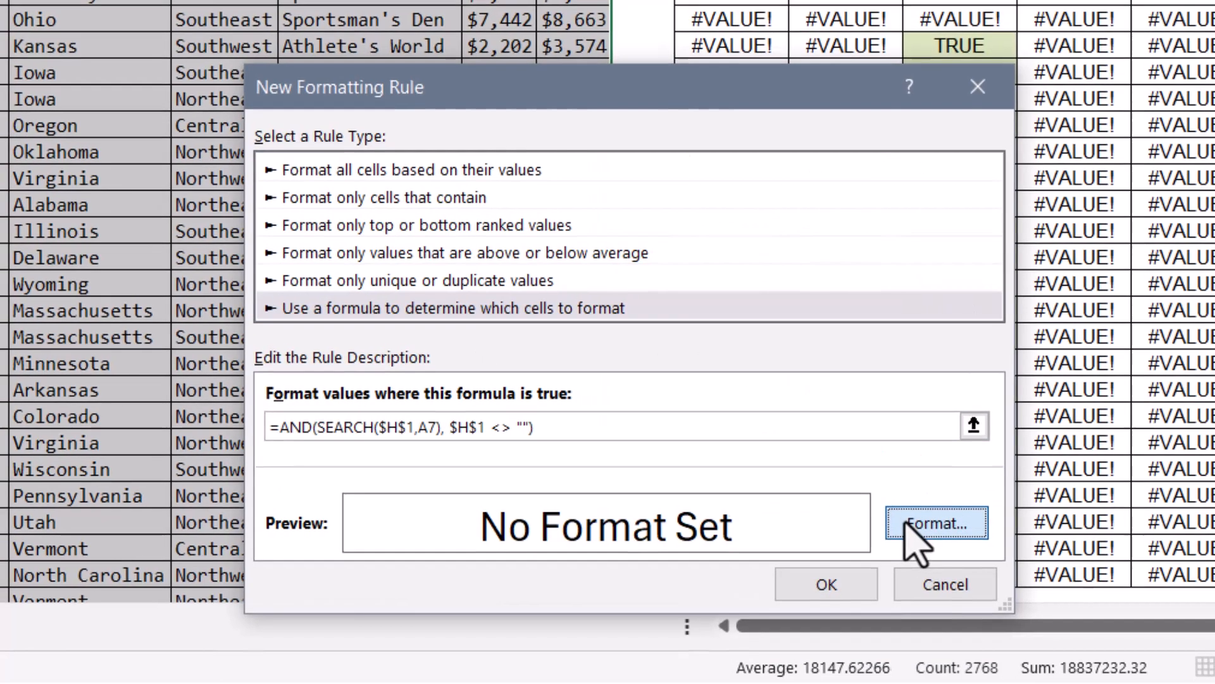
Give matching cells a light green fill and confirm the rule
{"action": "left_click", "coordinate": [942, 525]}
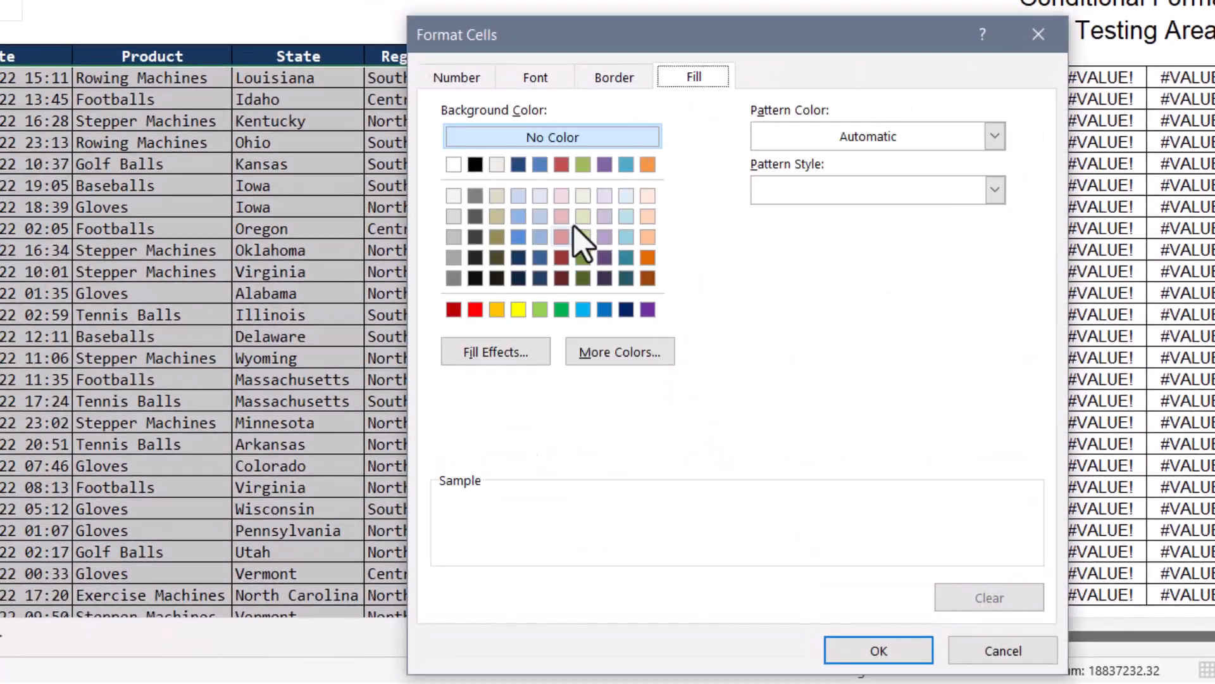
{"action": "left_click", "coordinate": [582, 215]}
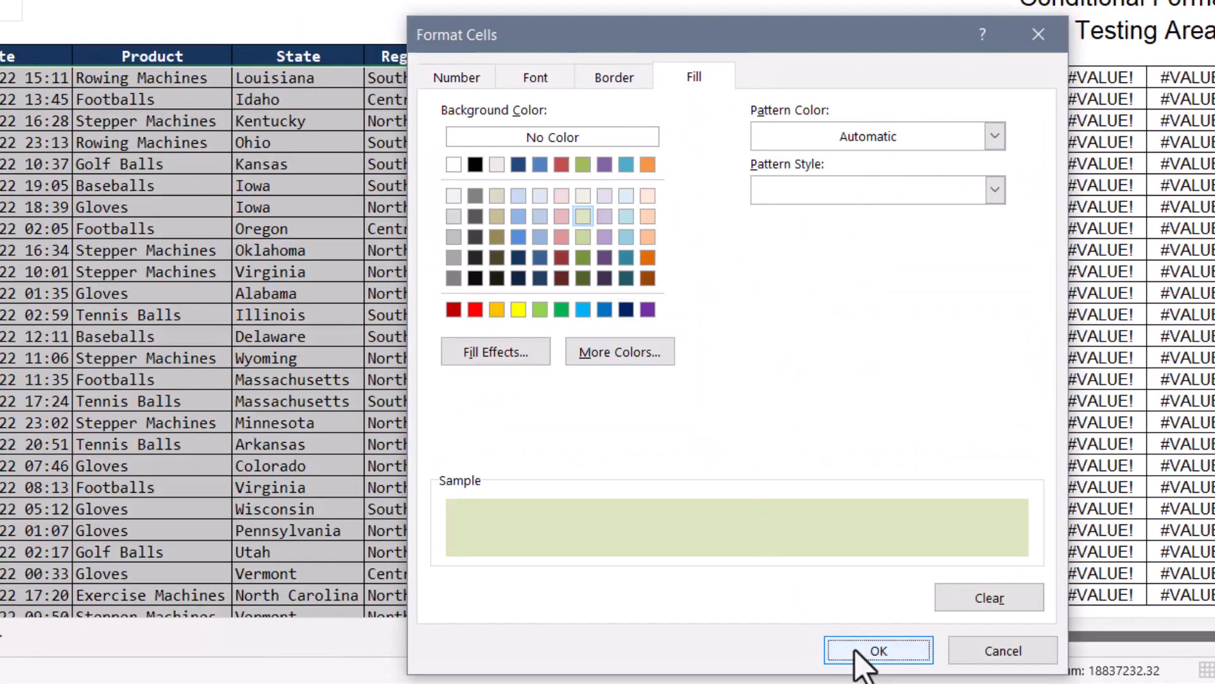
{"action": "left_click", "coordinate": [878, 650]}
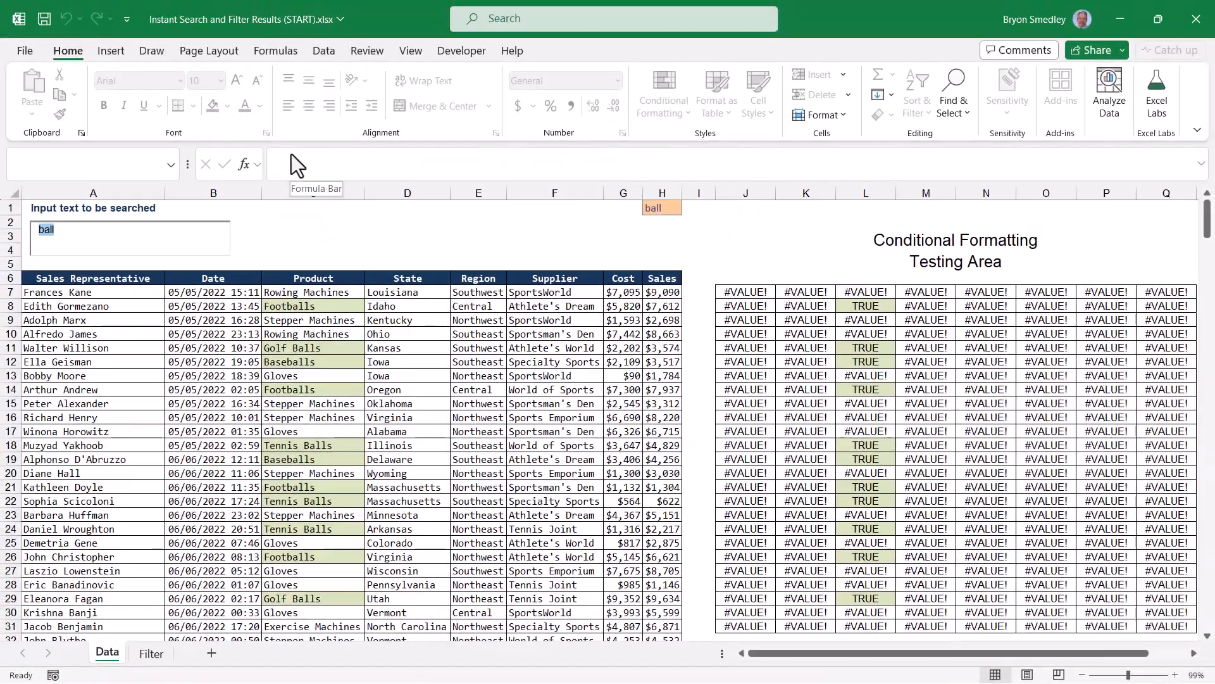
Test highlighting with 'iowa', 'mach', 'west' and 'aas' before moving to the Filter sheet
{"action": "type", "text": "iowa"}
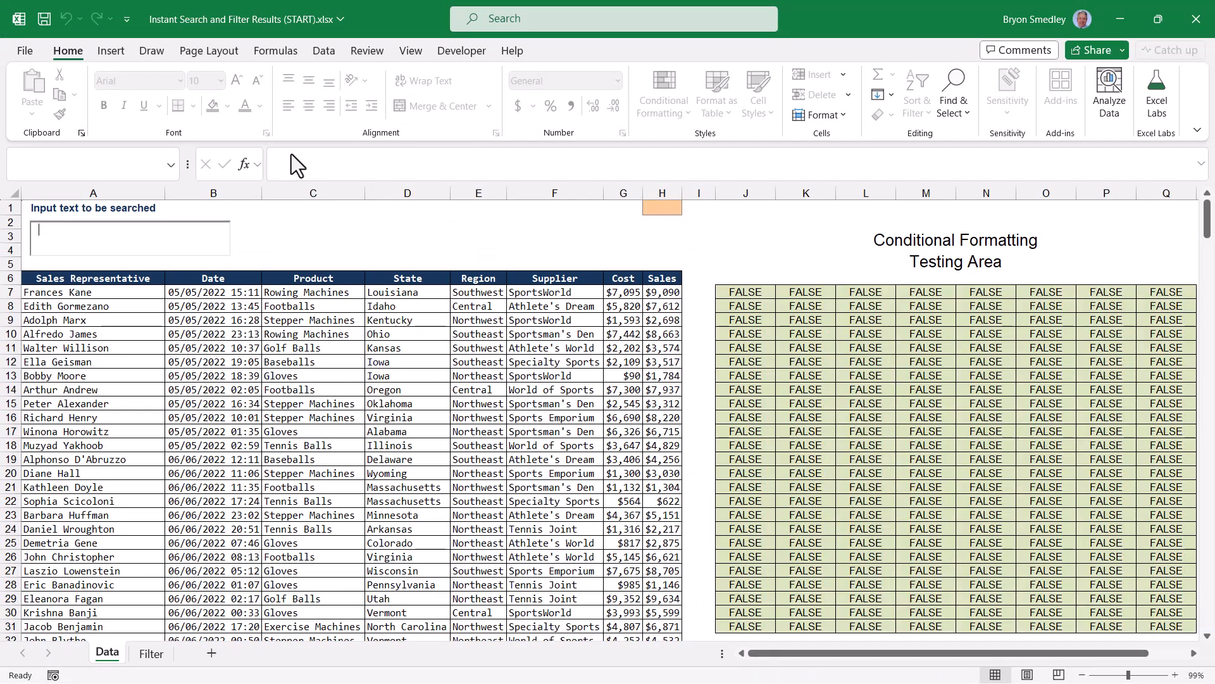
{"action": "type", "text": "mach"}
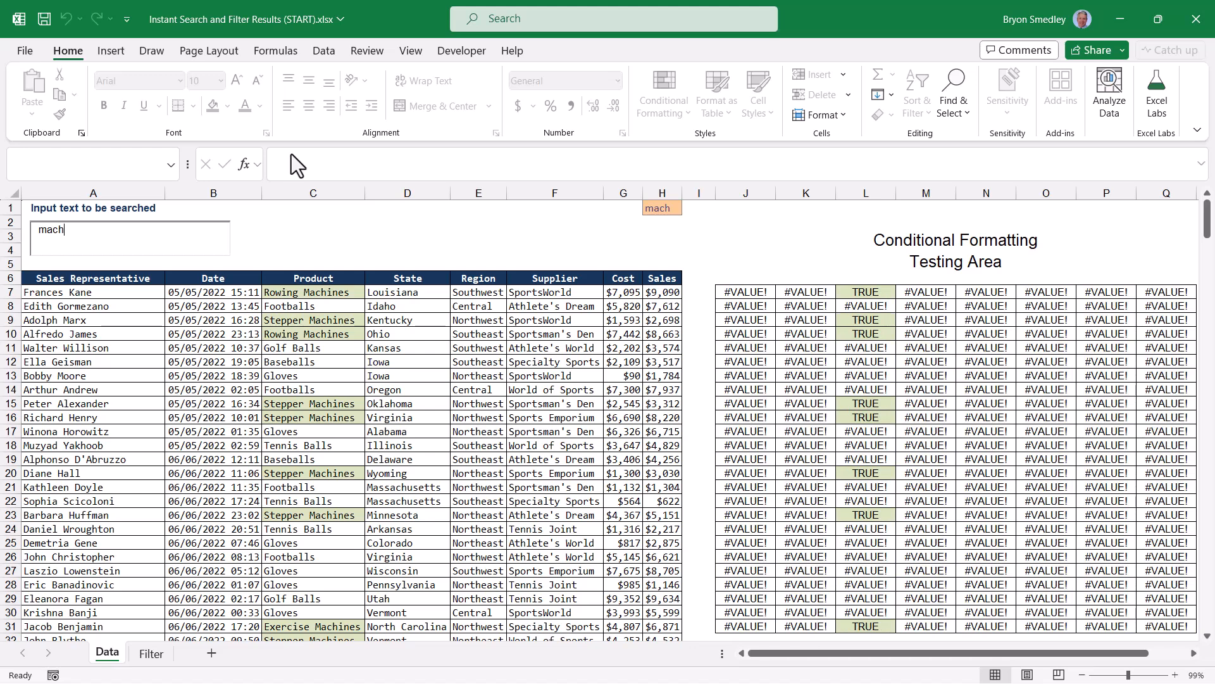
{"action": "type", "text": "west"}
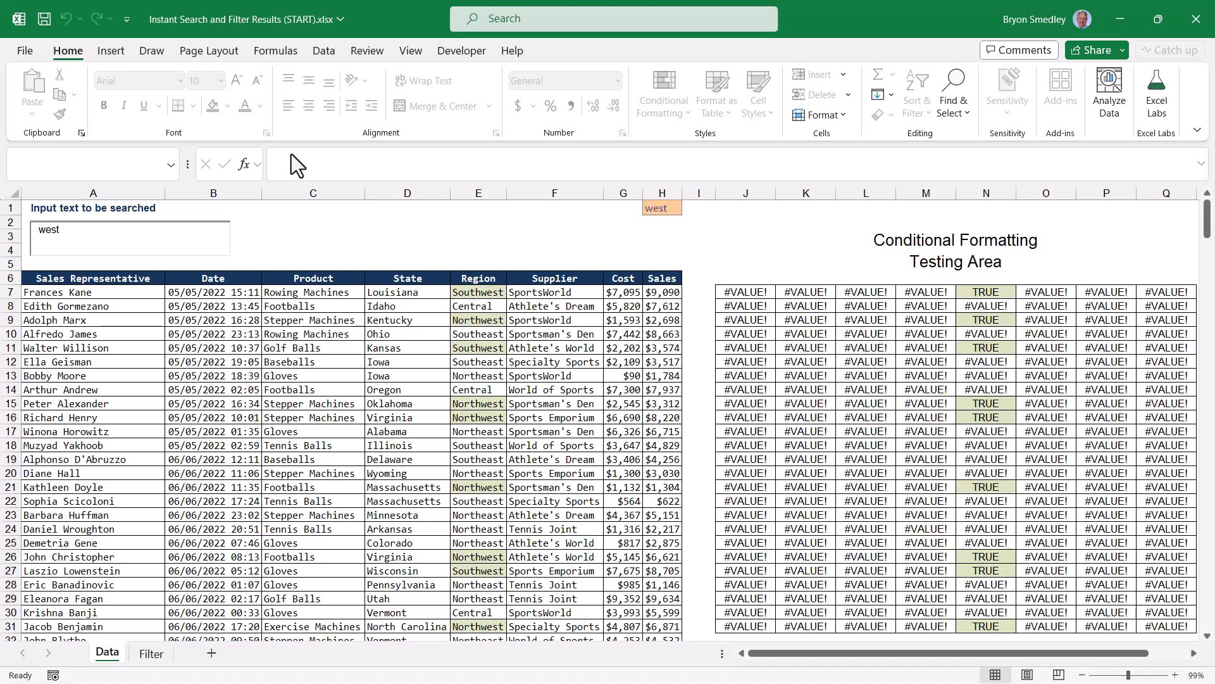
{"action": "type", "text": "a"}
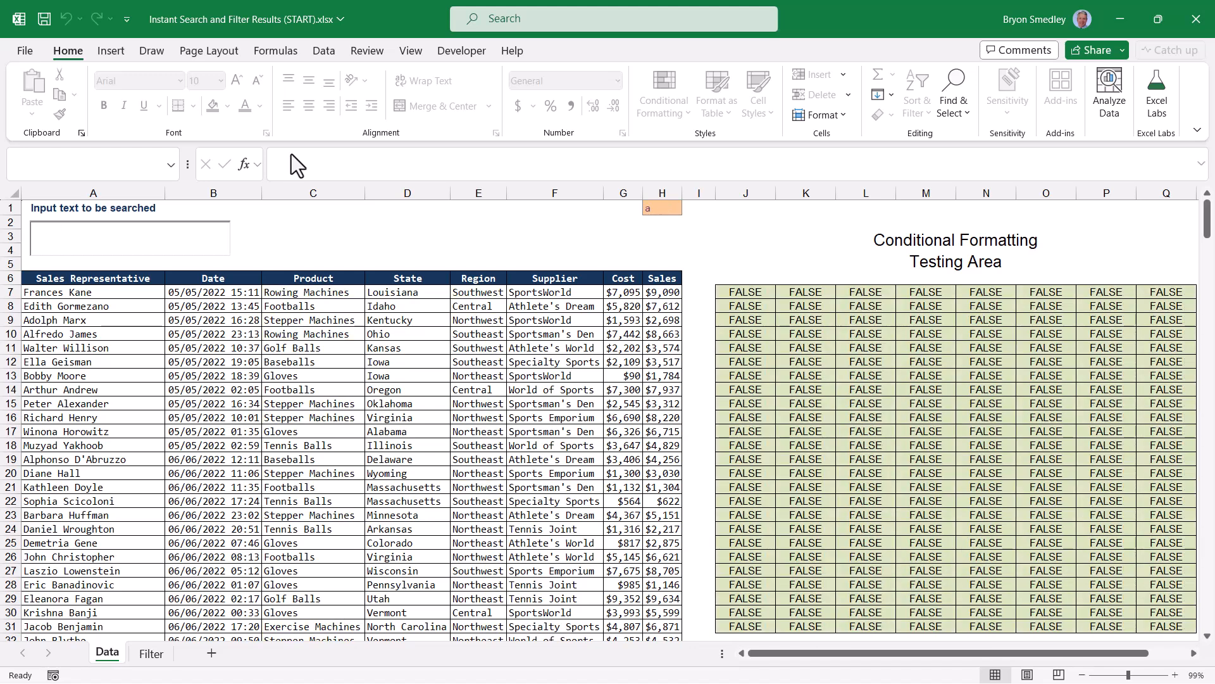
{"action": "type", "text": "a"}
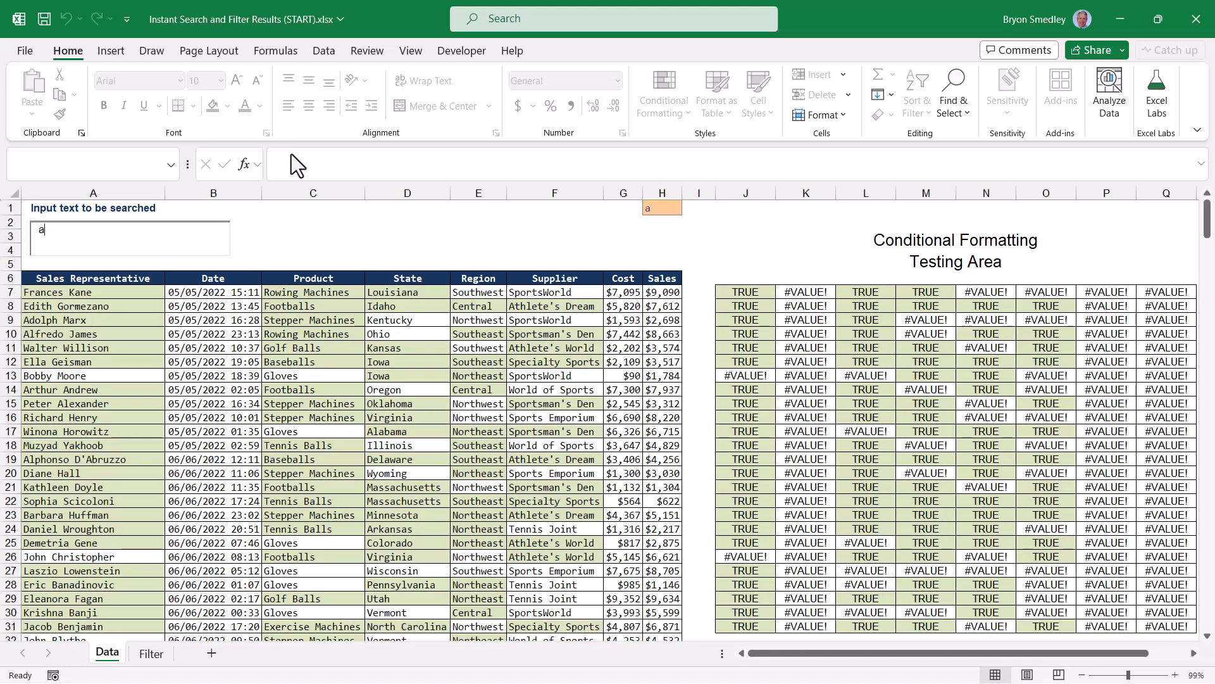
{"action": "type", "text": "s"}
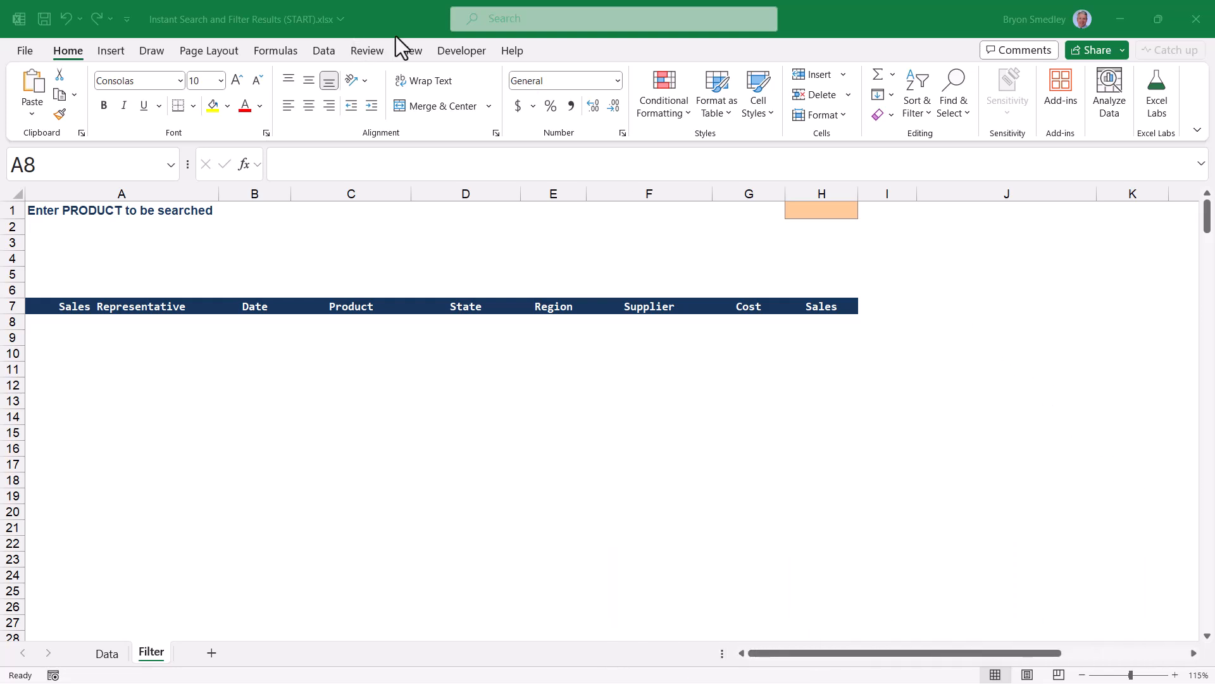
Insert an ActiveX text box on the Filter sheet with LinkedCell set to H1
{"action": "left_click", "coordinate": [461, 51]}
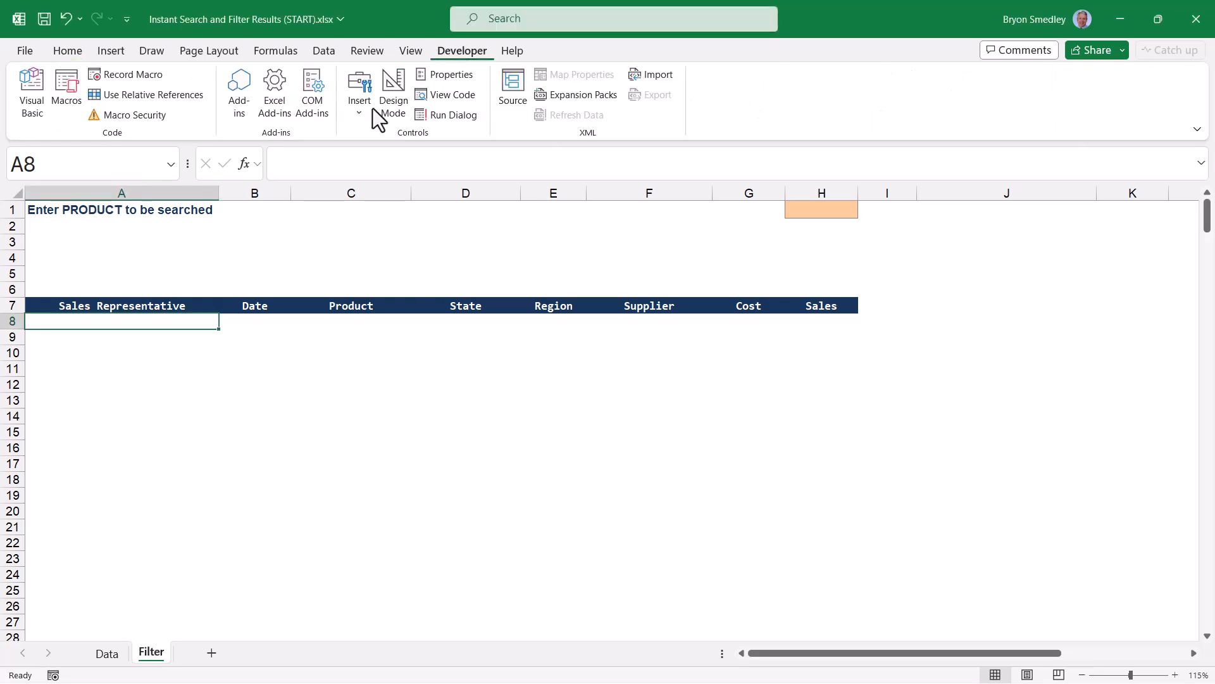
{"action": "left_click", "coordinate": [360, 88]}
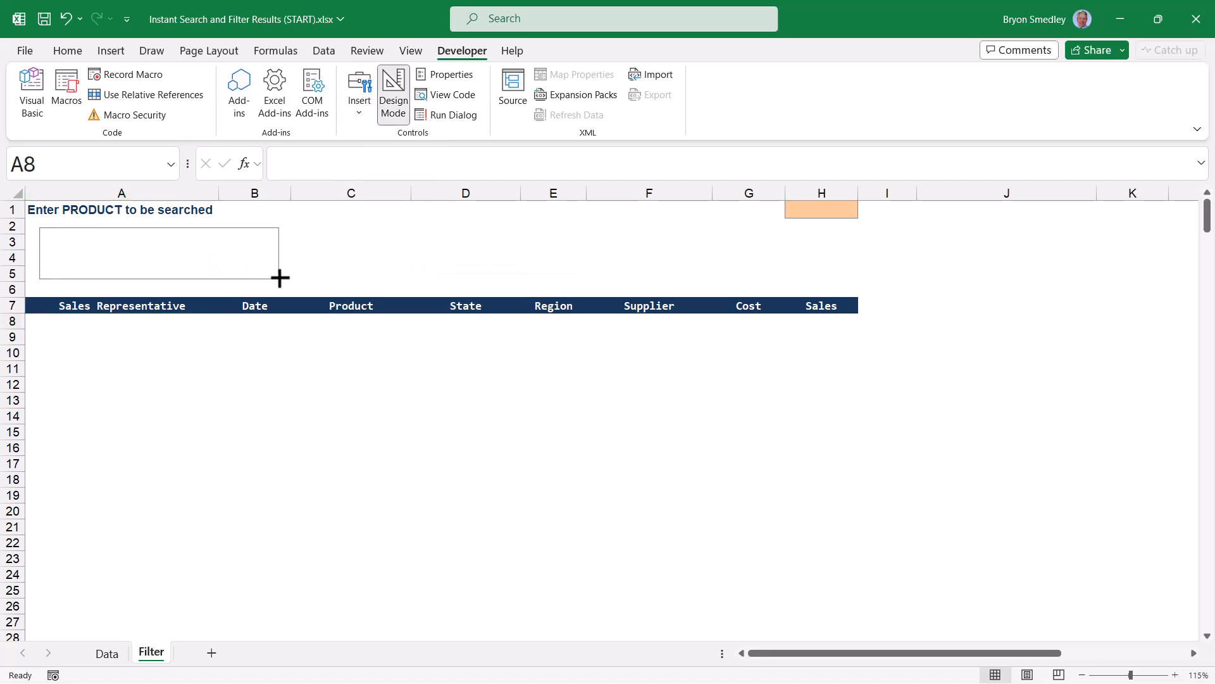
{"action": "left_click", "coordinate": [450, 74]}
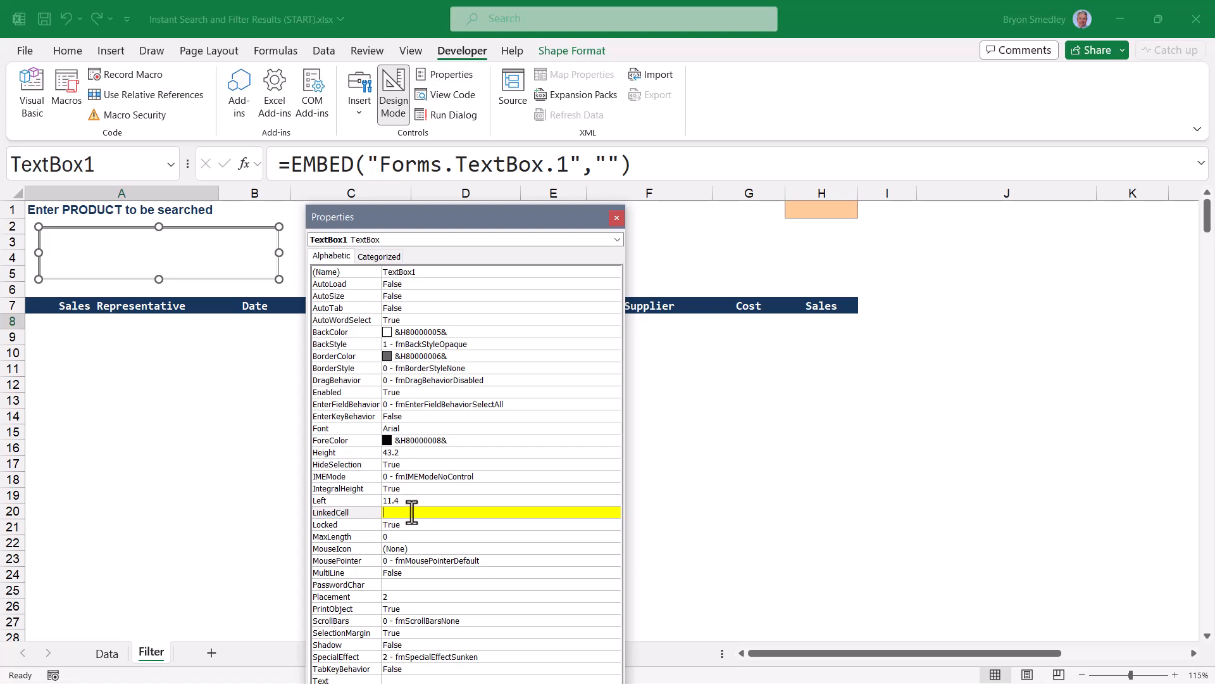
{"action": "type", "text": "H1"}
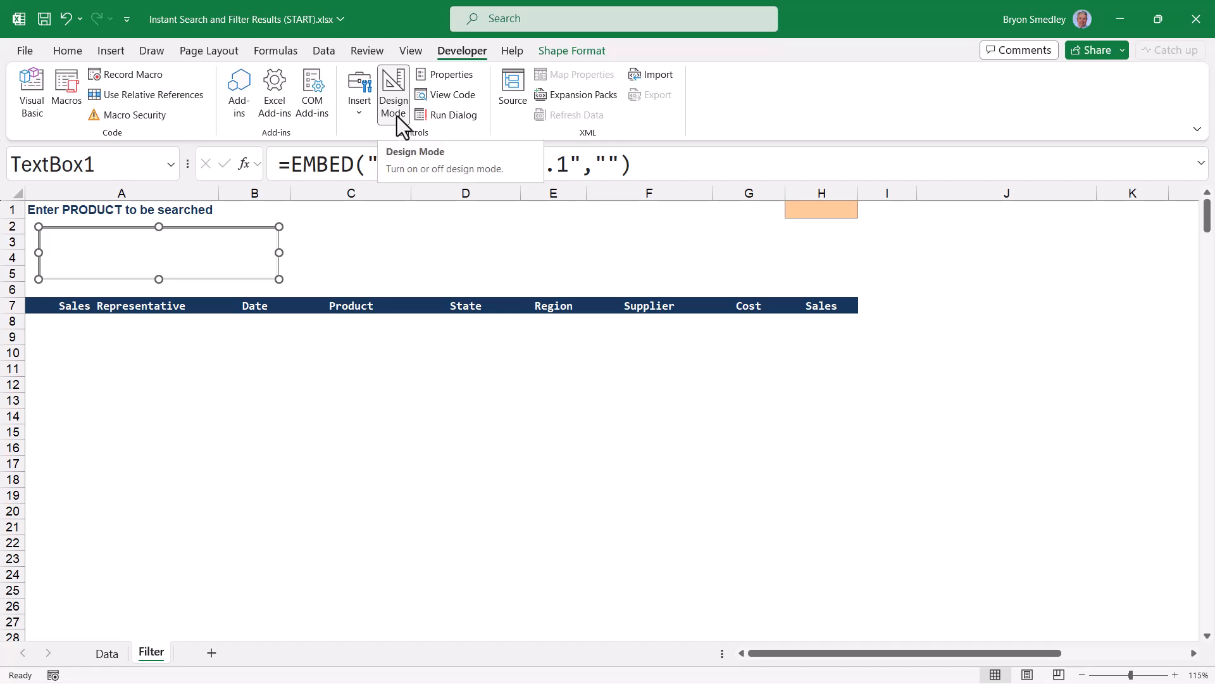
Exit Design Mode, type 'Ball' into H1, and check the Product column on Data
{"action": "left_click", "coordinate": [393, 86]}
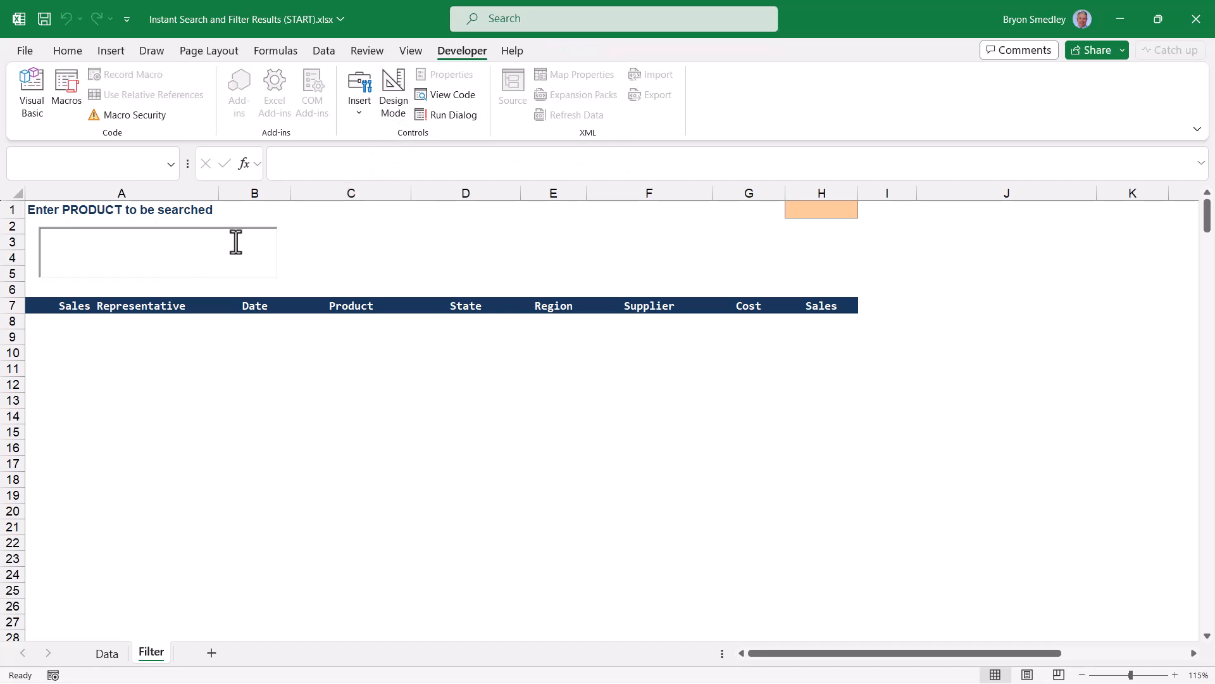
{"action": "type", "text": "Ball"}
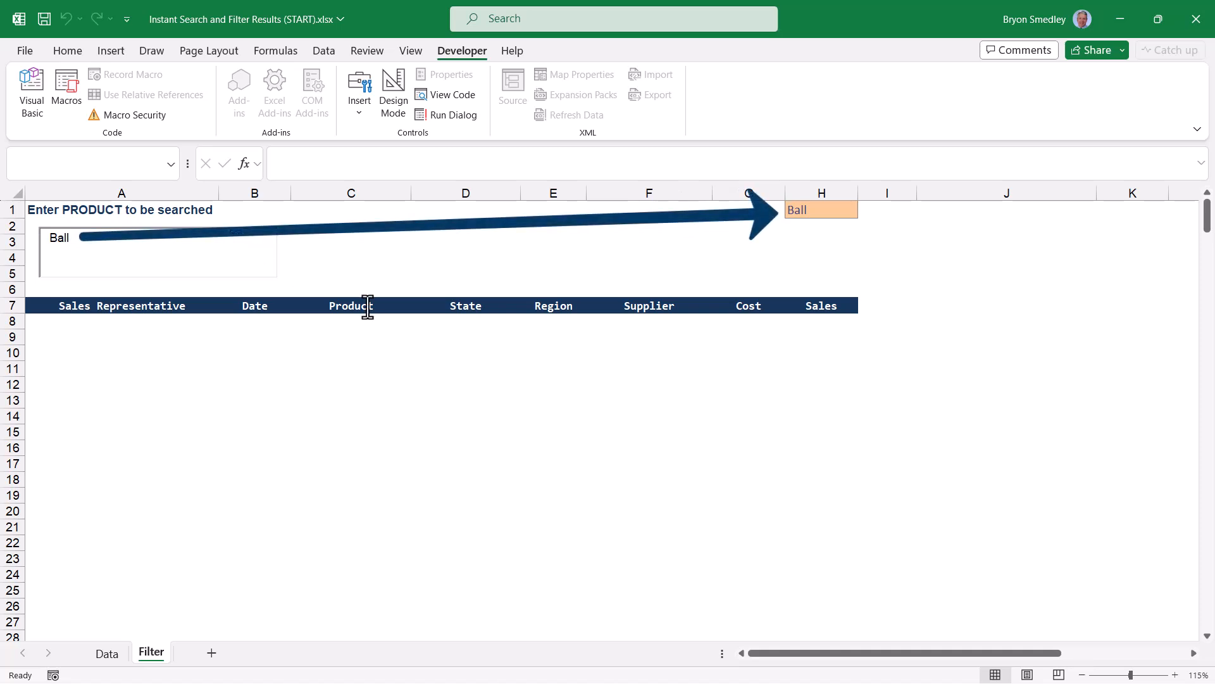
{"action": "left_click", "coordinate": [351, 321]}
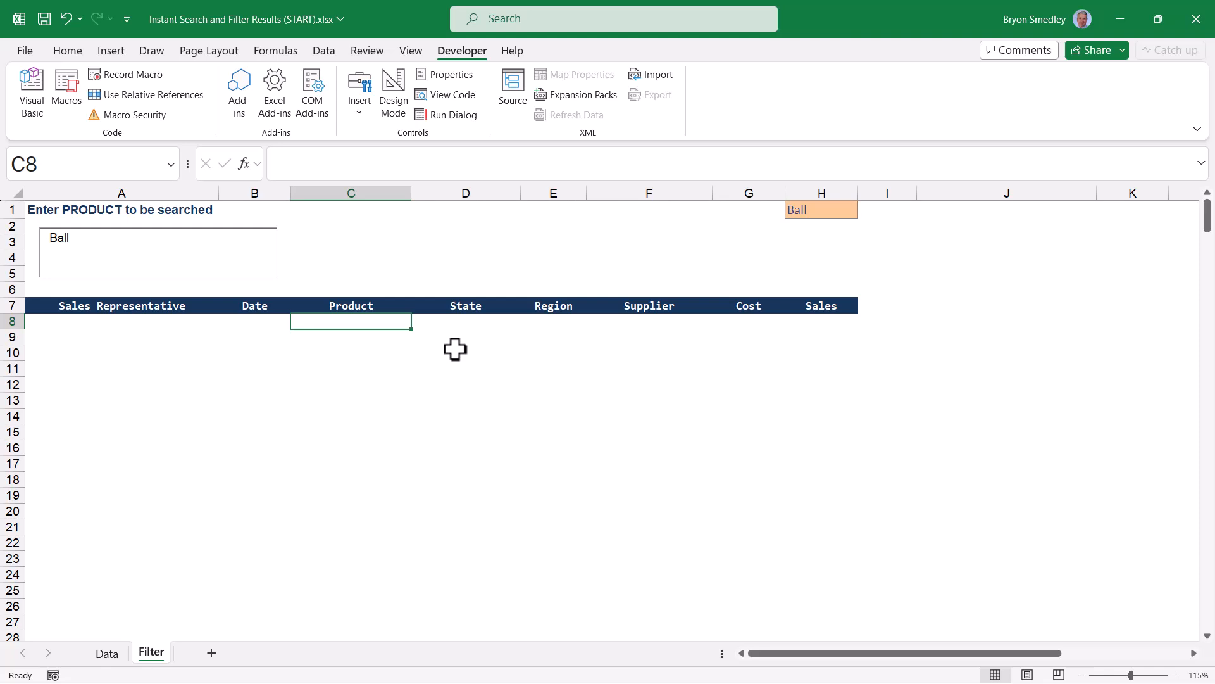
{"action": "left_click", "coordinate": [106, 653]}
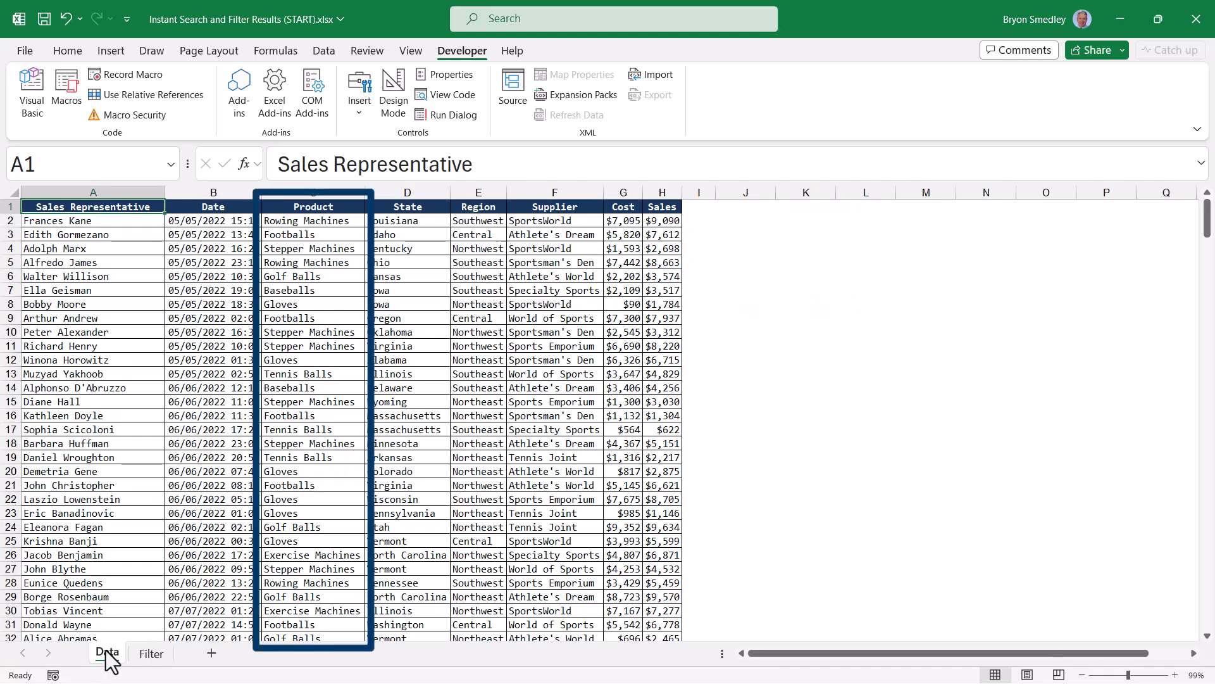
Enter =SEARCH(H1, Data!C2:C347) in C8 to test each product against the search text
{"action": "left_click", "coordinate": [150, 653]}
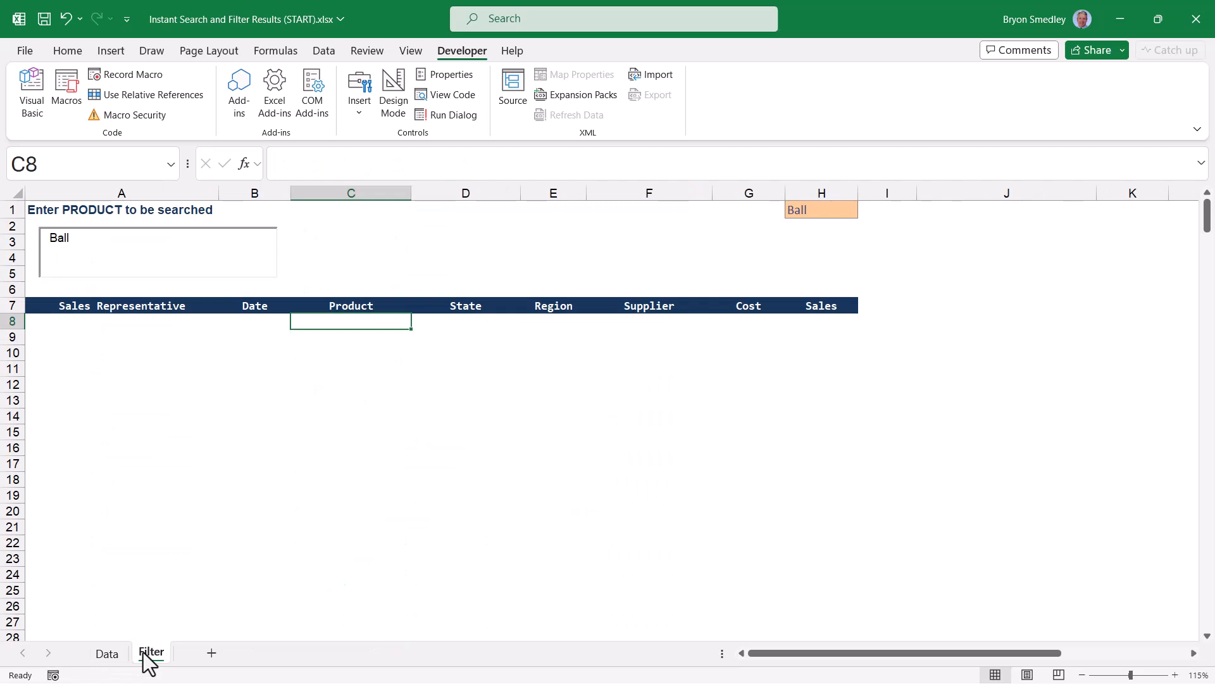
{"action": "type", "text": "=SEARCH("}
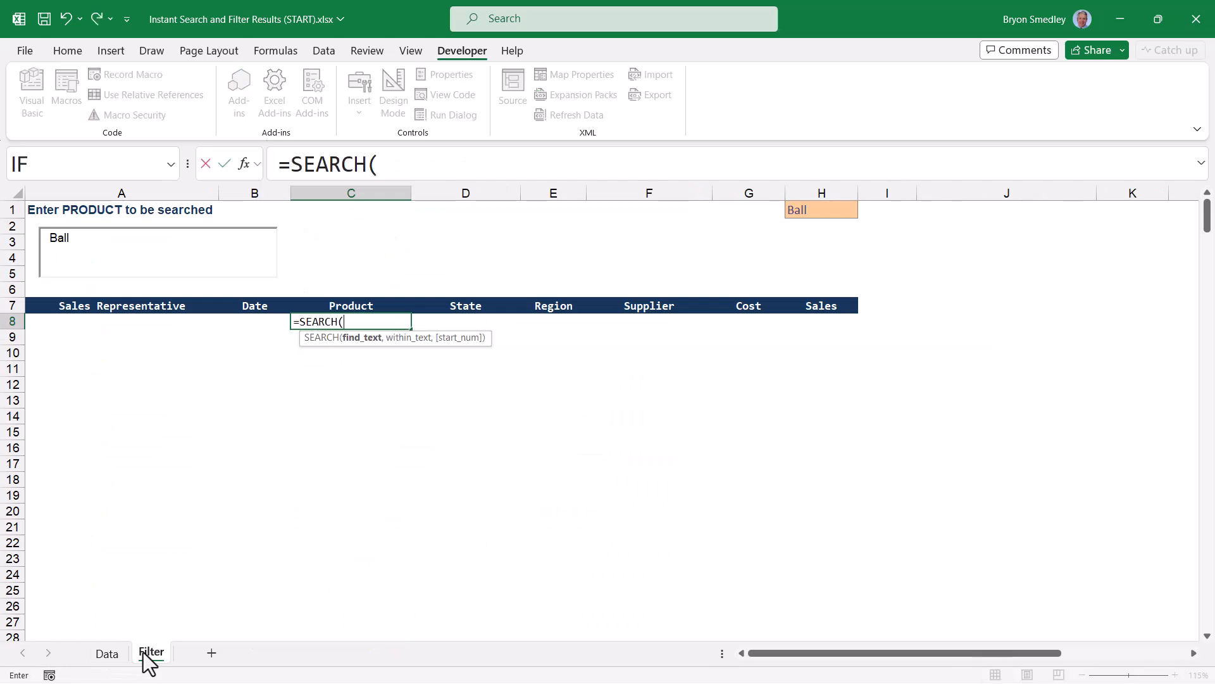
{"action": "left_click", "coordinate": [822, 210]}
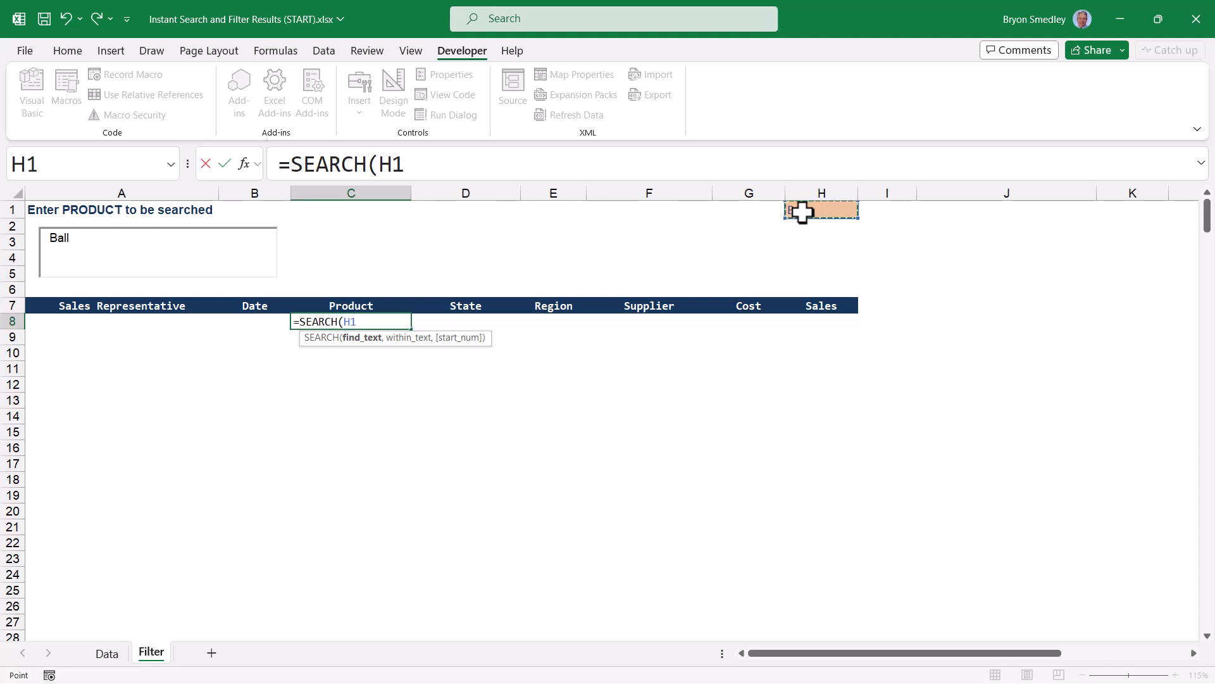
{"action": "left_click", "coordinate": [106, 653]}
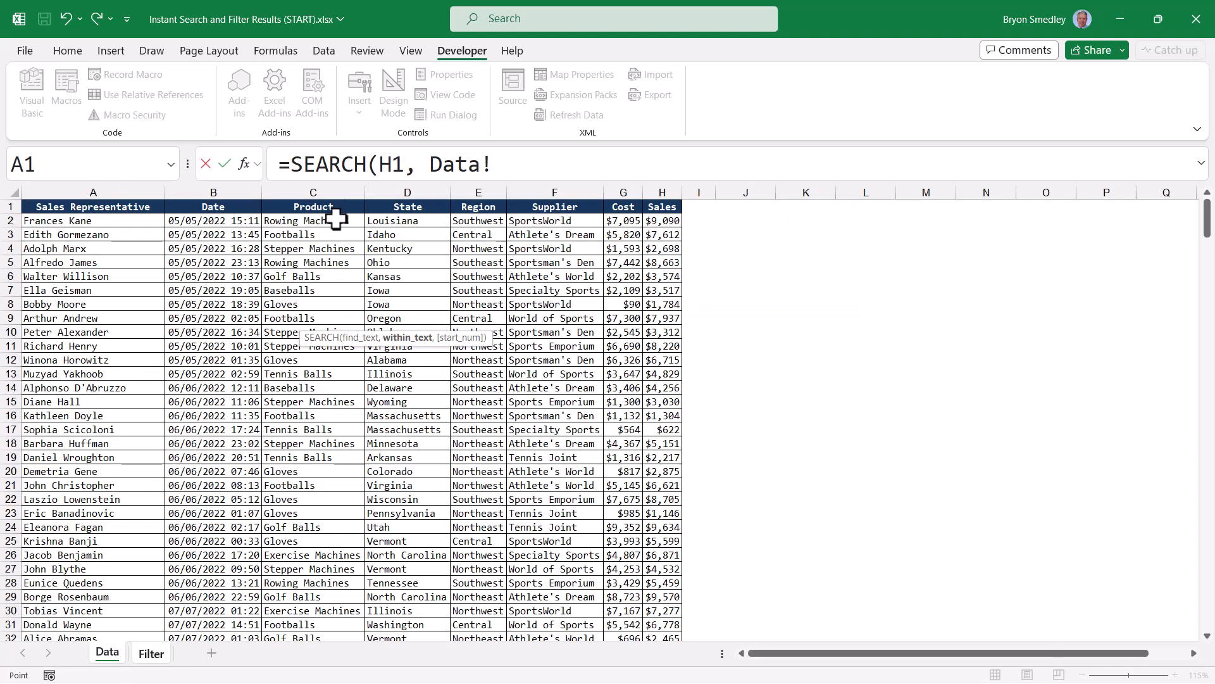
{"action": "left_click", "coordinate": [152, 653]}
{"action": "type", "text": "C2:C347)"}
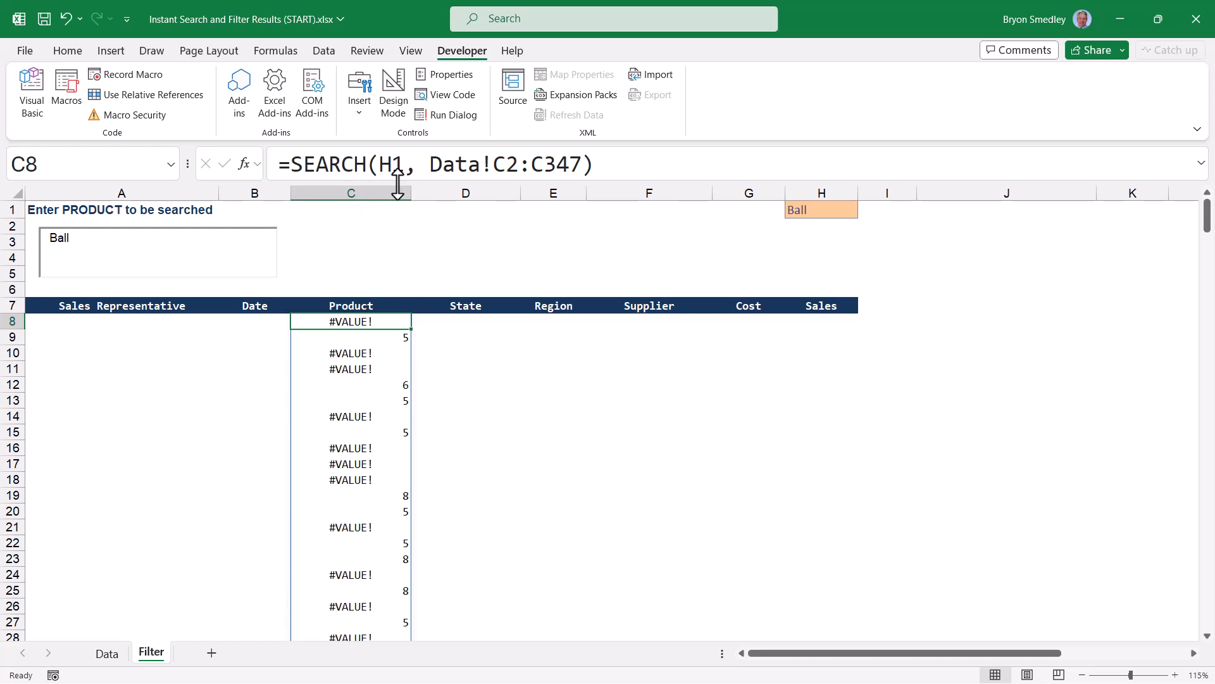
Wrap C8 in ISNUMBER for TRUE/FALSE per product and copy the condition text for reuse
{"action": "double_click", "coordinate": [351, 321]}
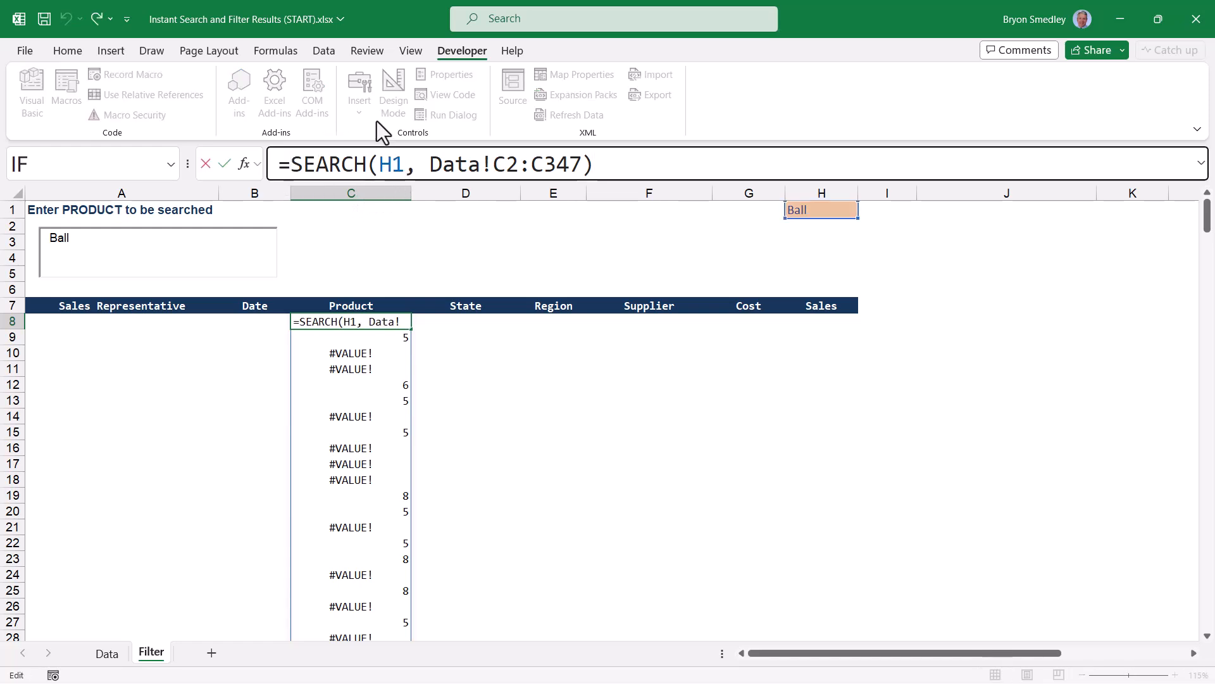
{"action": "type", "text": "ISNUMBER("}
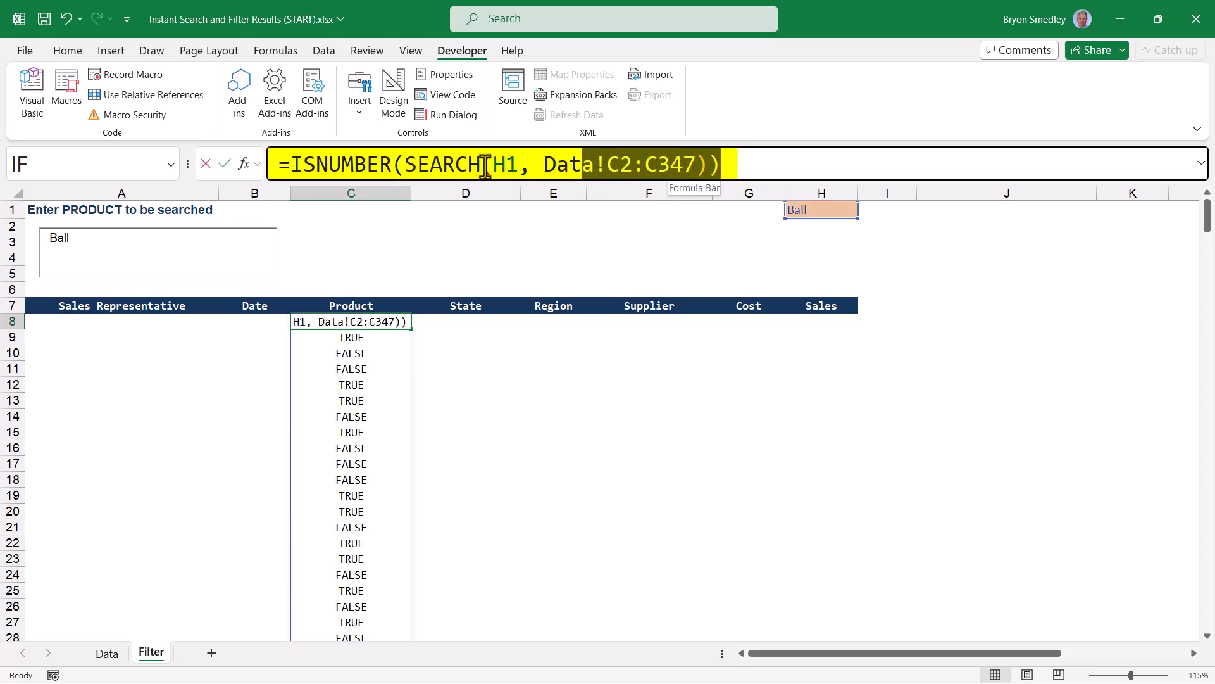
{"action": "key", "text": "Ctrl+C"}
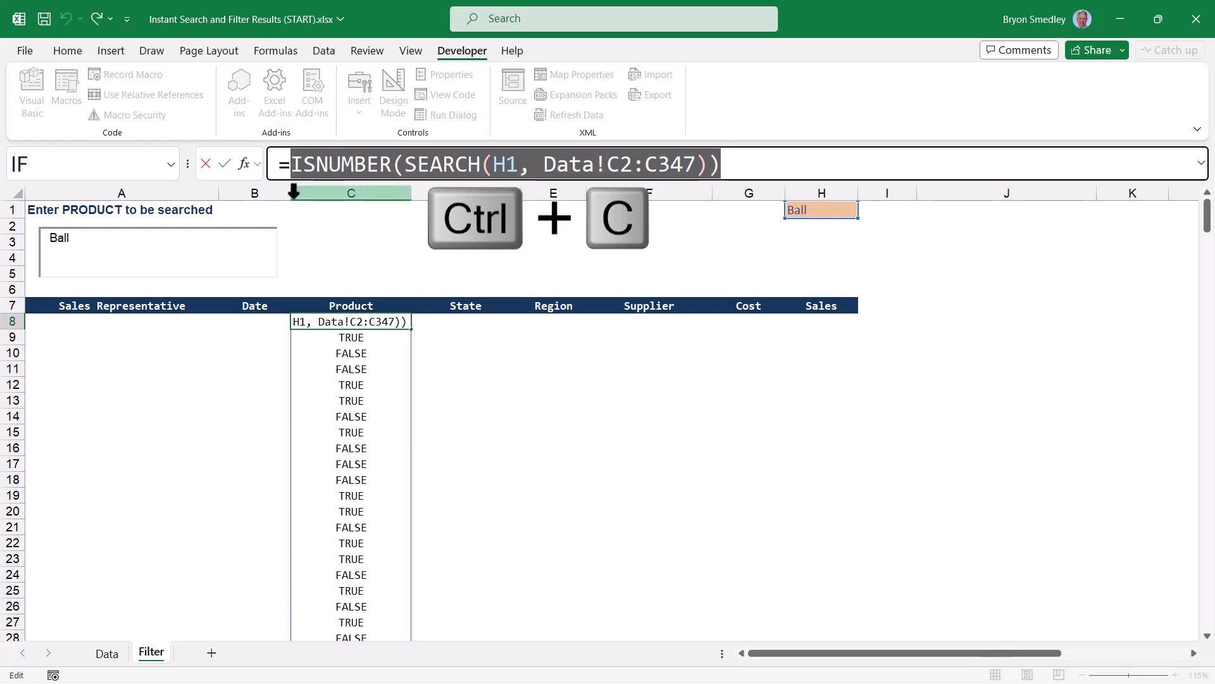
{"action": "key", "text": "Escape"}
{"action": "type", "text": "=Fil"}
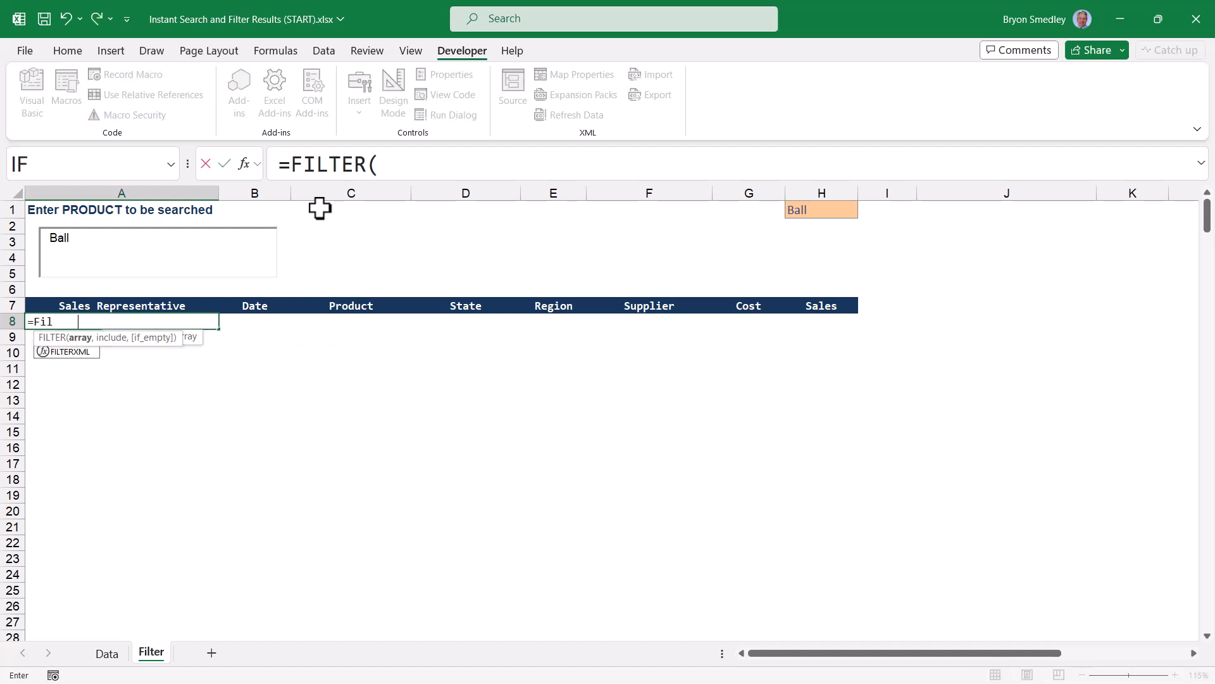
Enter =FILTER(Data!A2:H347, ISNUMBER(SEARCH(H1, Data!C2:C347))) in A8 using the pasted condition
{"action": "left_click", "coordinate": [106, 653]}
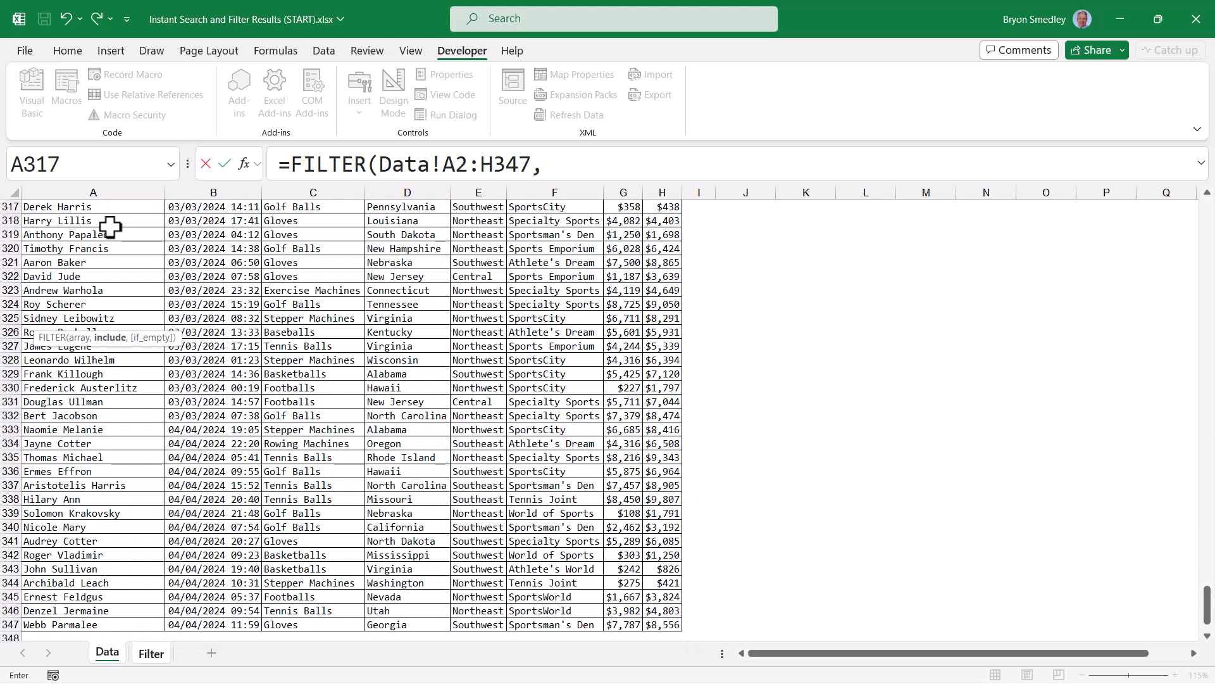
{"action": "key", "text": "Ctrl+V"}
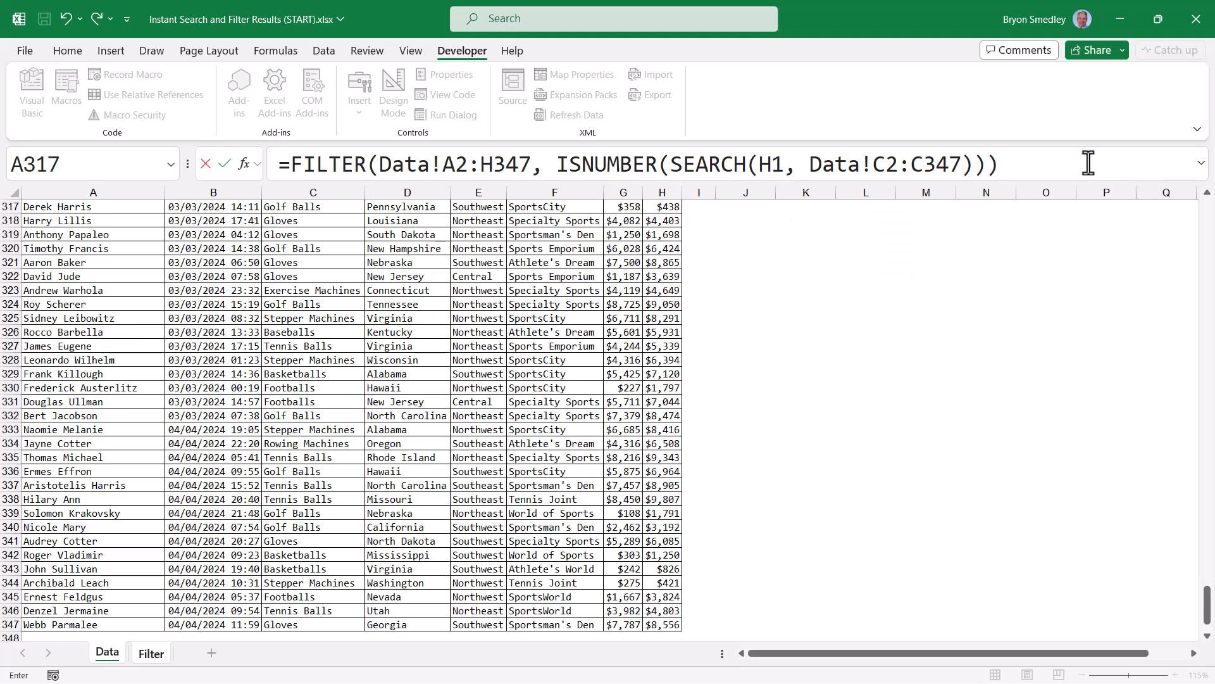
{"action": "left_click", "coordinate": [152, 654]}
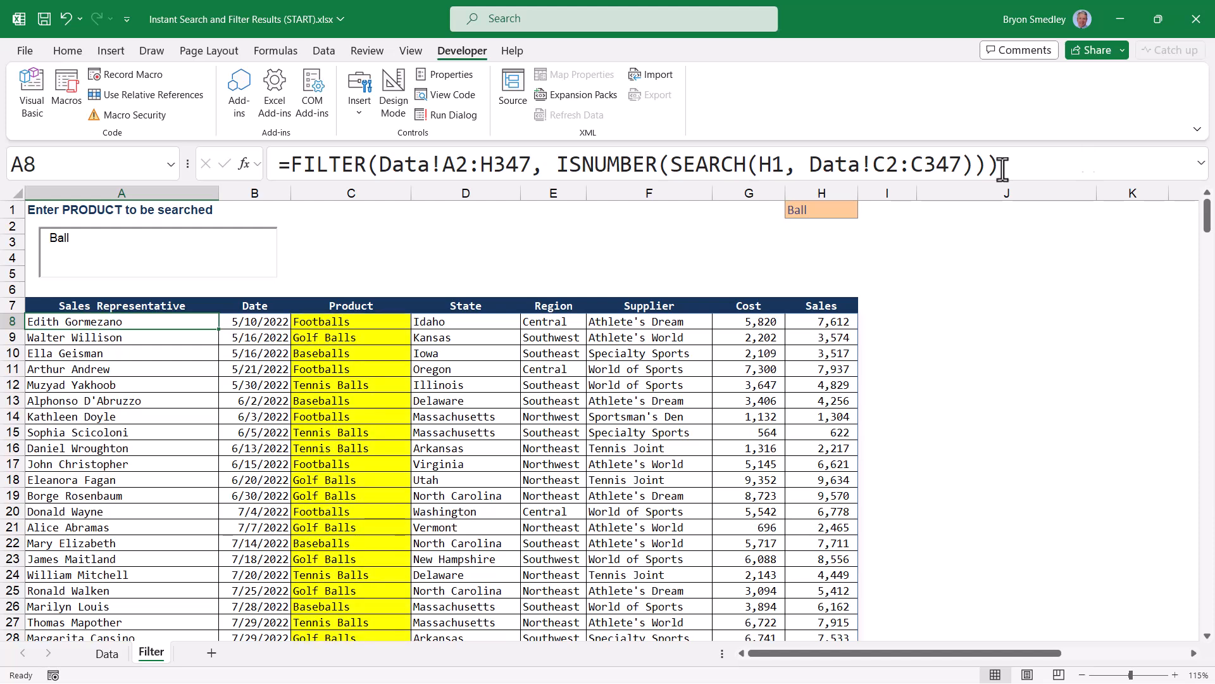
Search ten then mach in the box so the results narrow to machine products
{"action": "type", "text": "ten"}
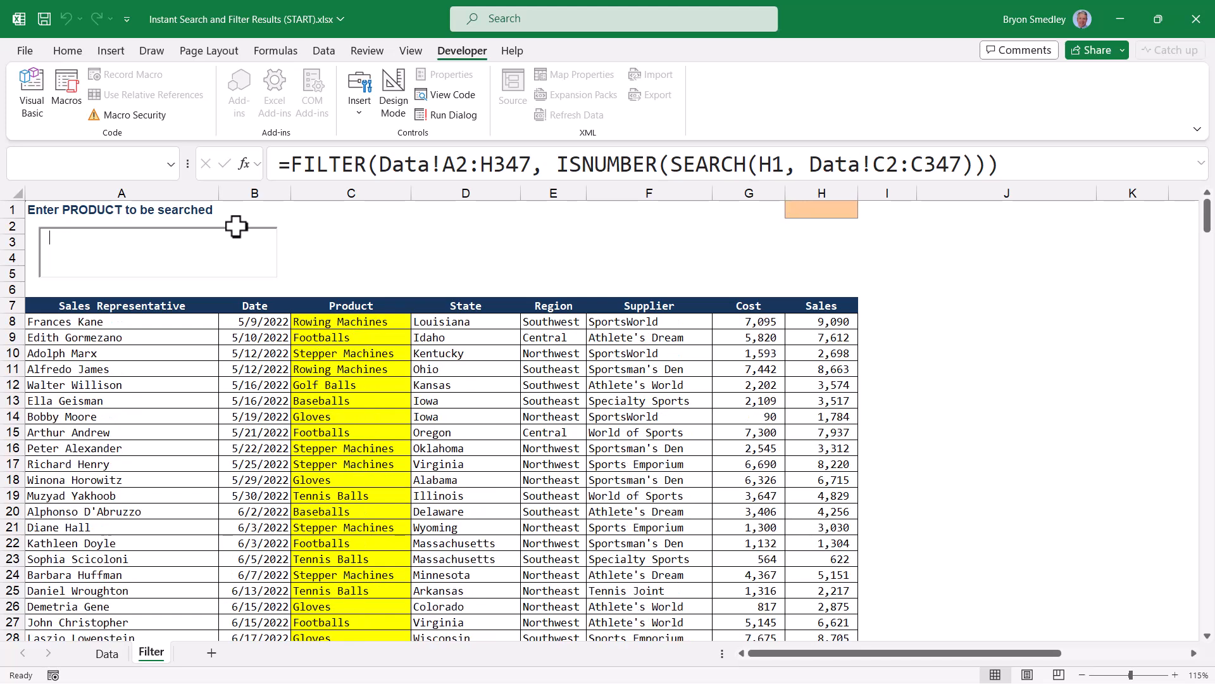
{"action": "type", "text": "mach"}
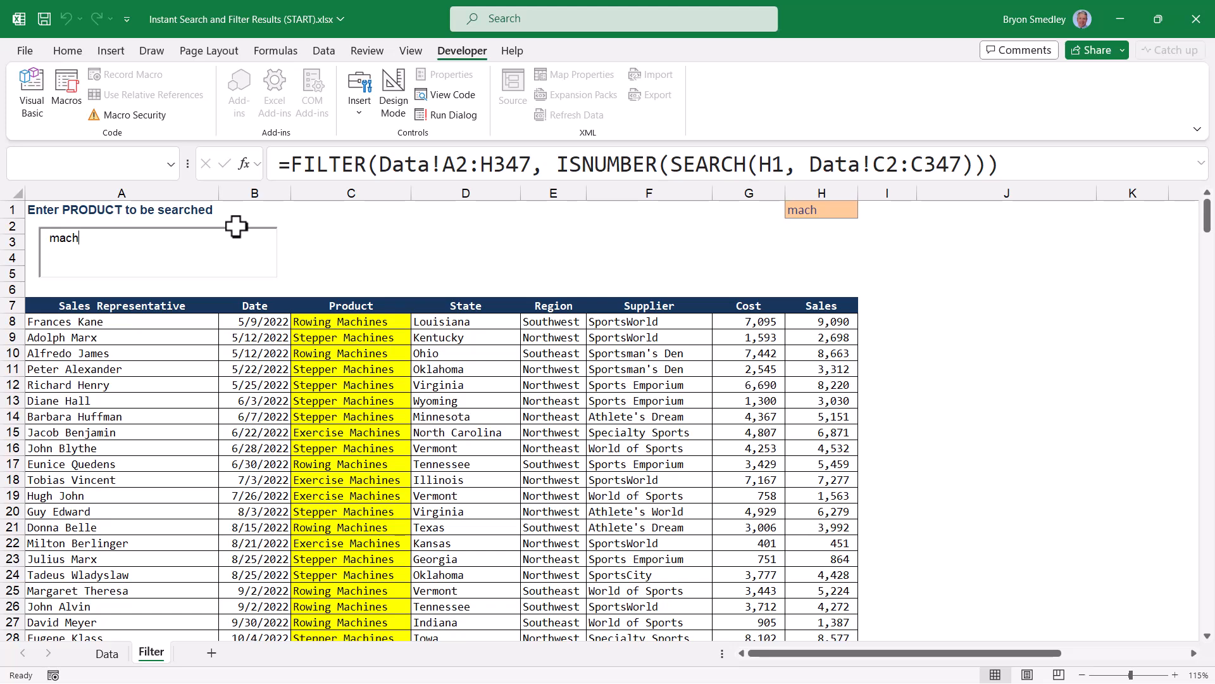
{"action": "left_click", "coordinate": [151, 321]}
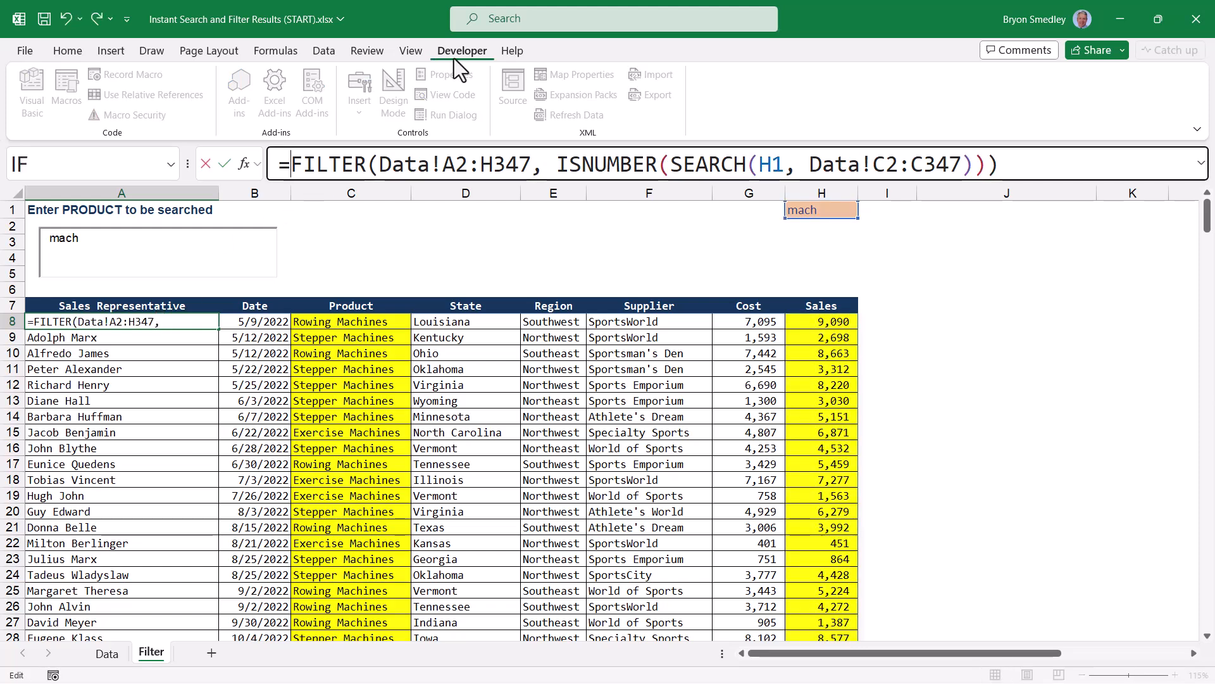
Wrap A8 in SORT with columns {3,8} and orders {1,-1}: product ascending, sales descending
{"action": "type", "text": "=SORT("}
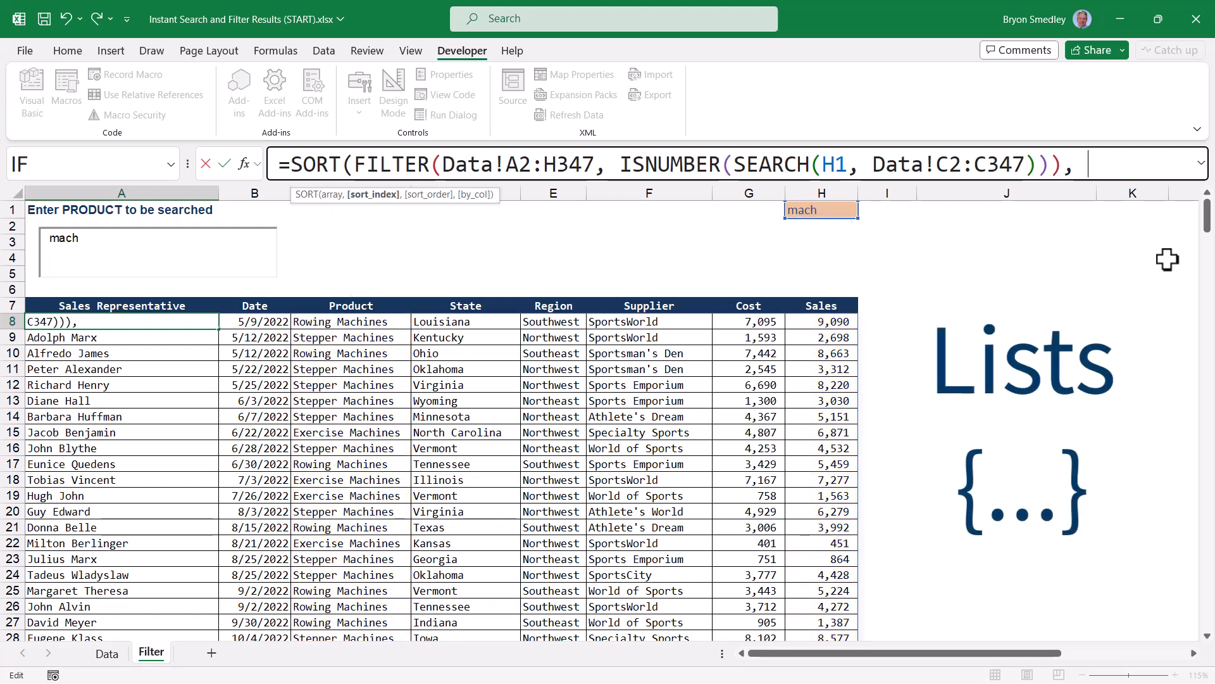
{"action": "type", "text": "{"}
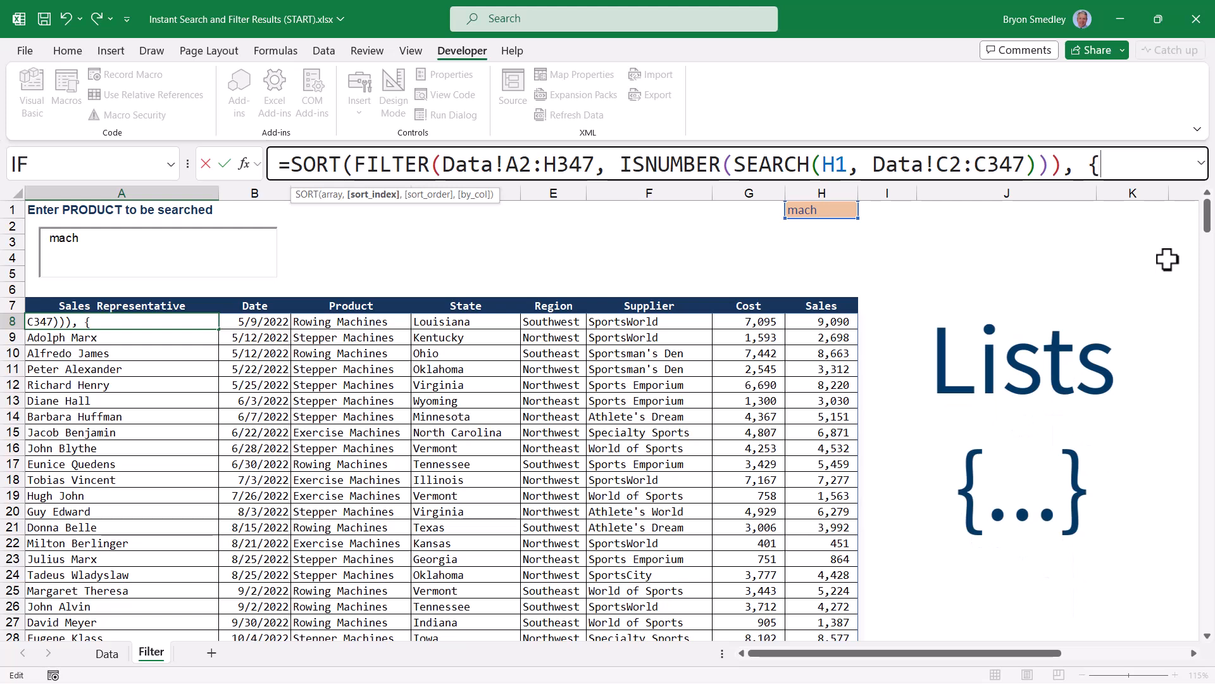
{"action": "type", "text": "3"}
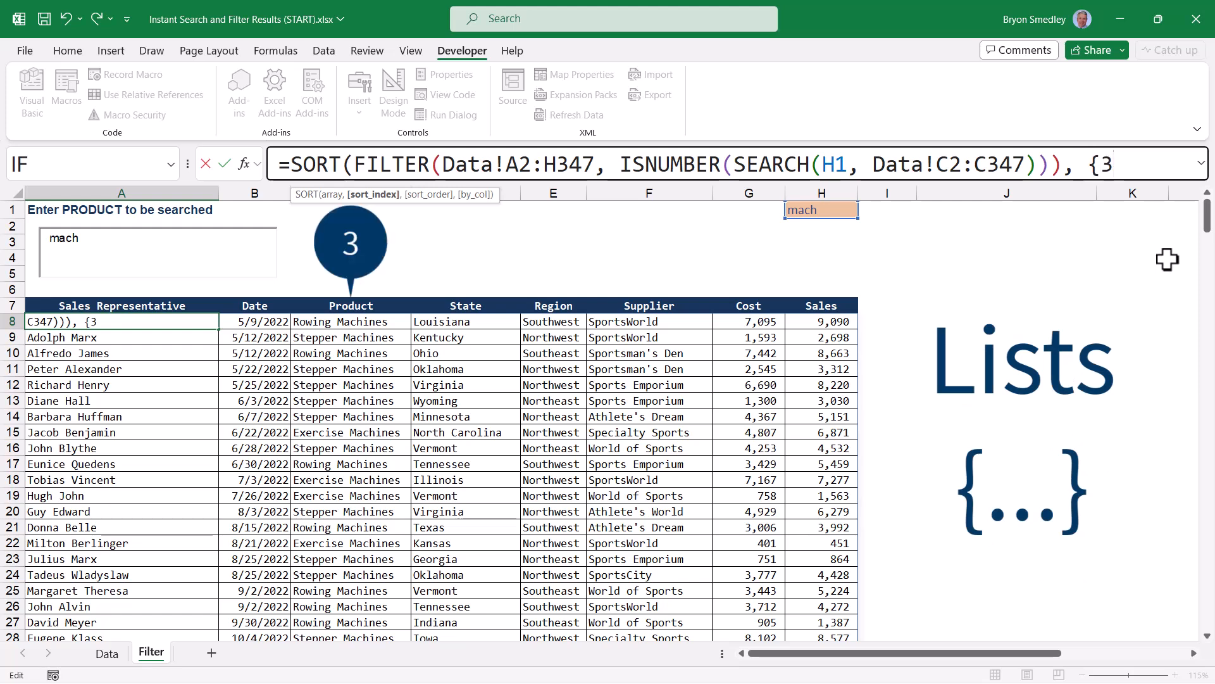
{"action": "type", "text": ","}
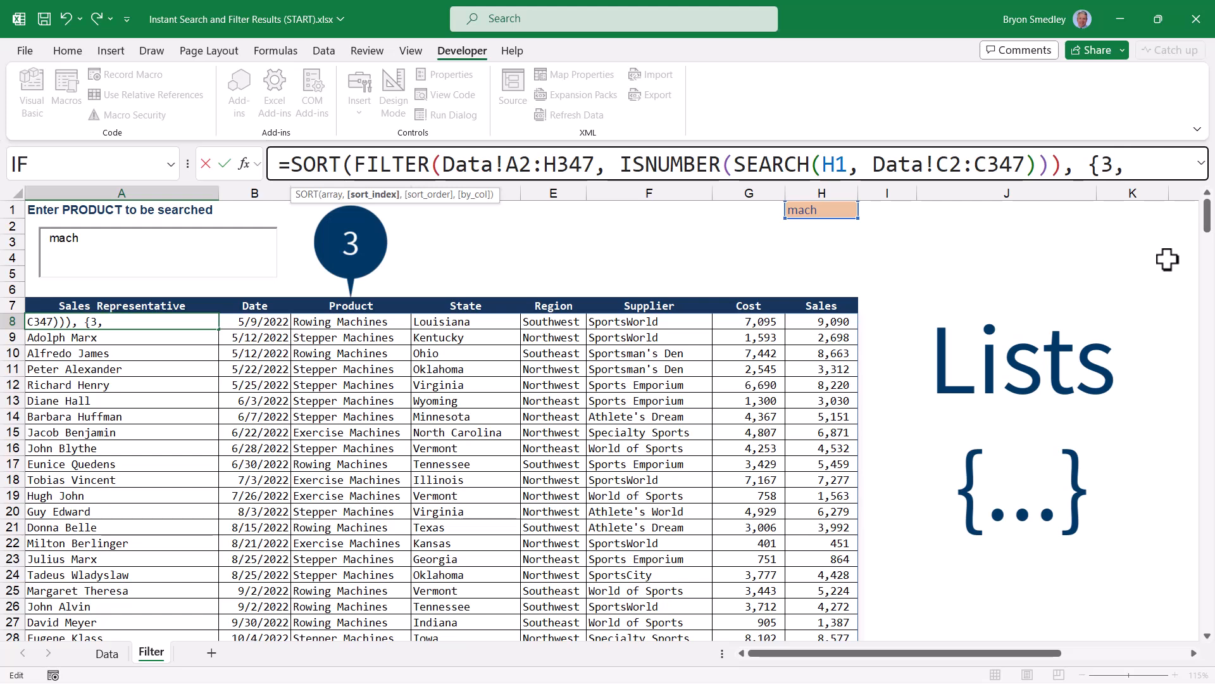
{"action": "type", "text": "8"}
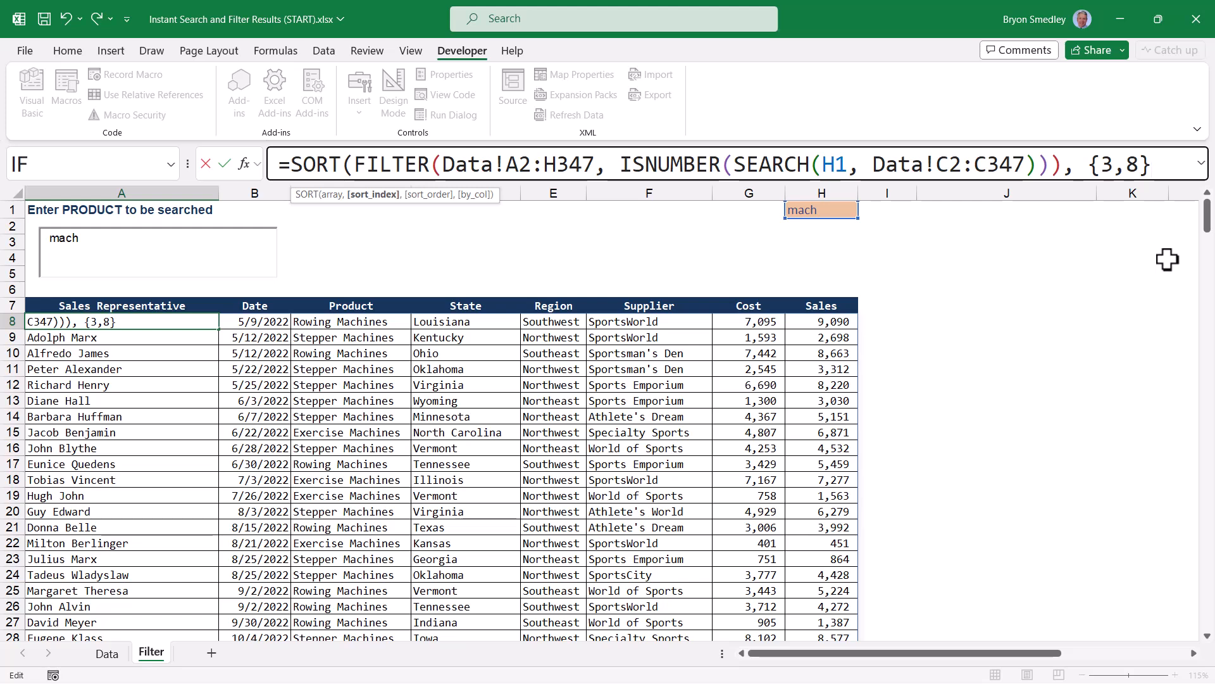
{"action": "type", "text": ","}
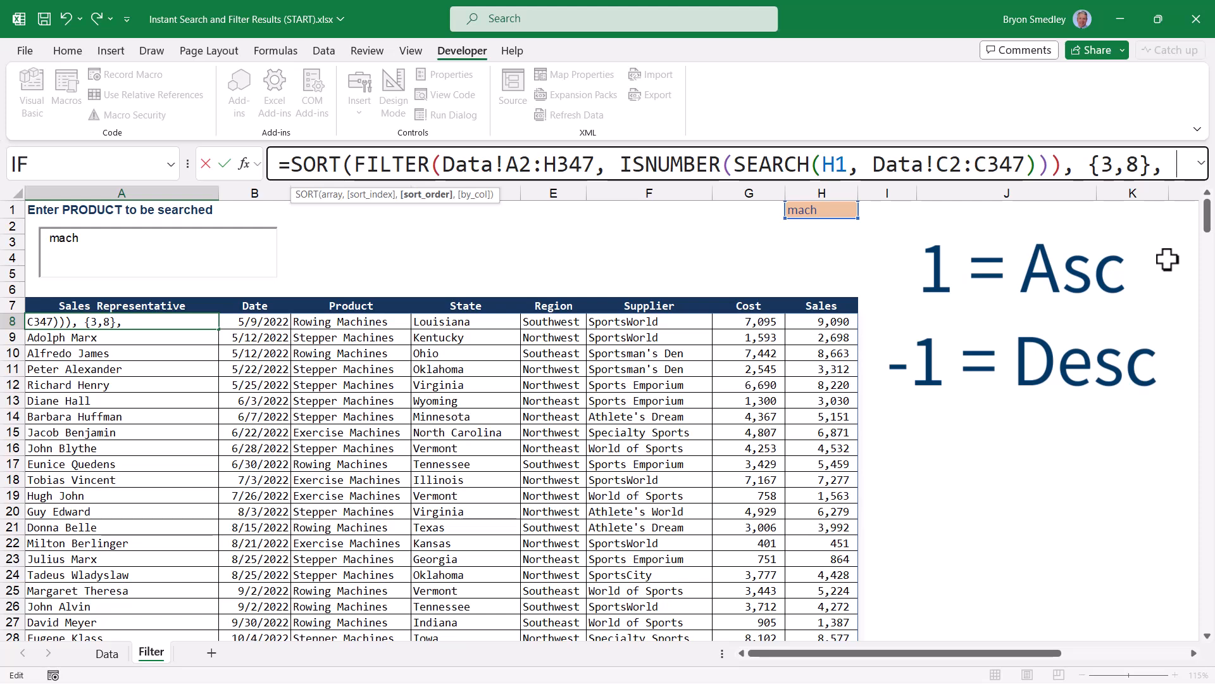
{"action": "type", "text": "{1,"}
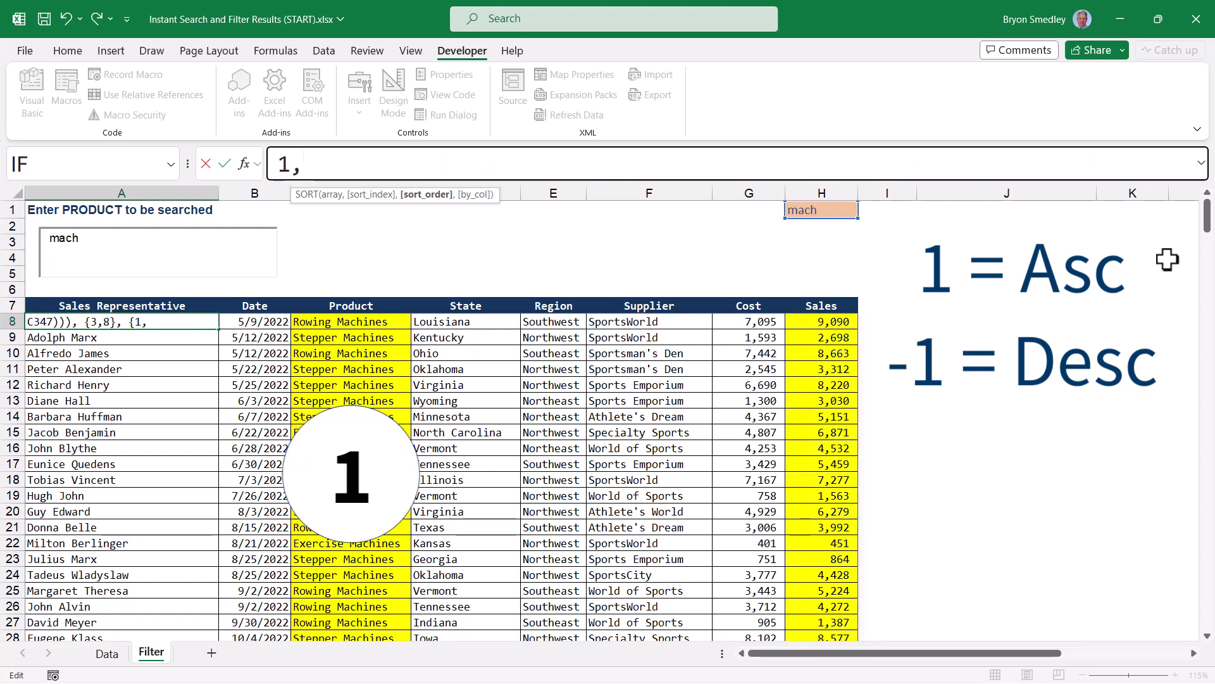
{"action": "type", "text": "-1"}
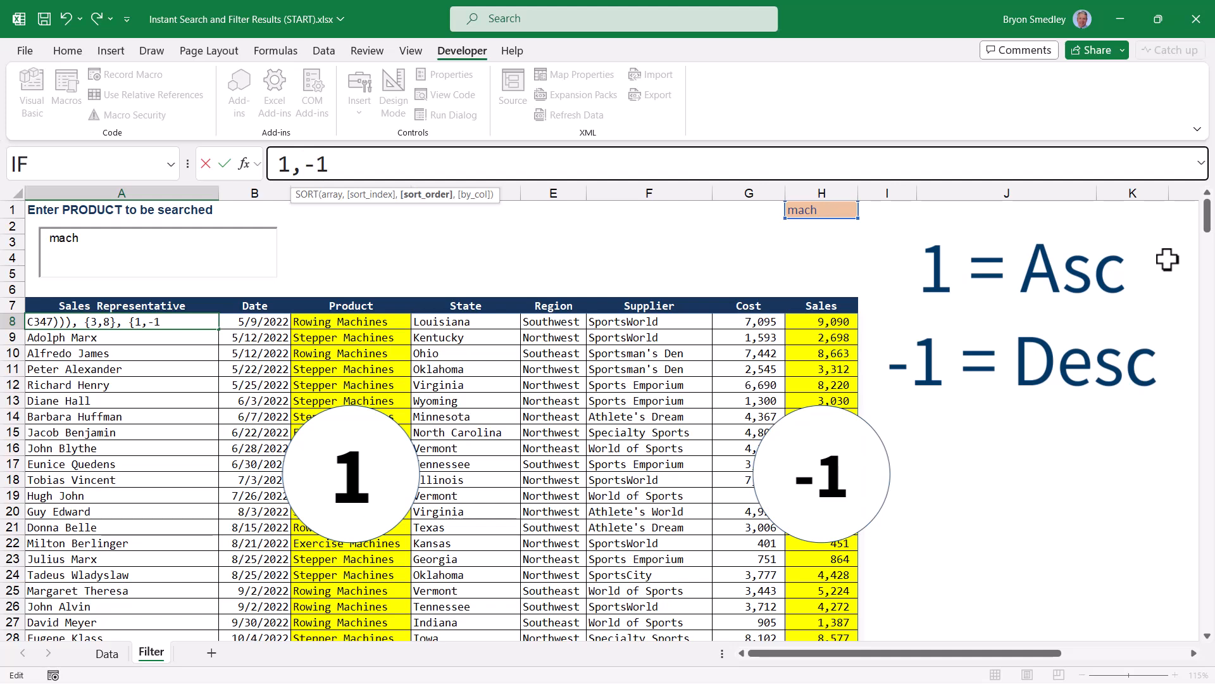
{"action": "type", "text": "})"}
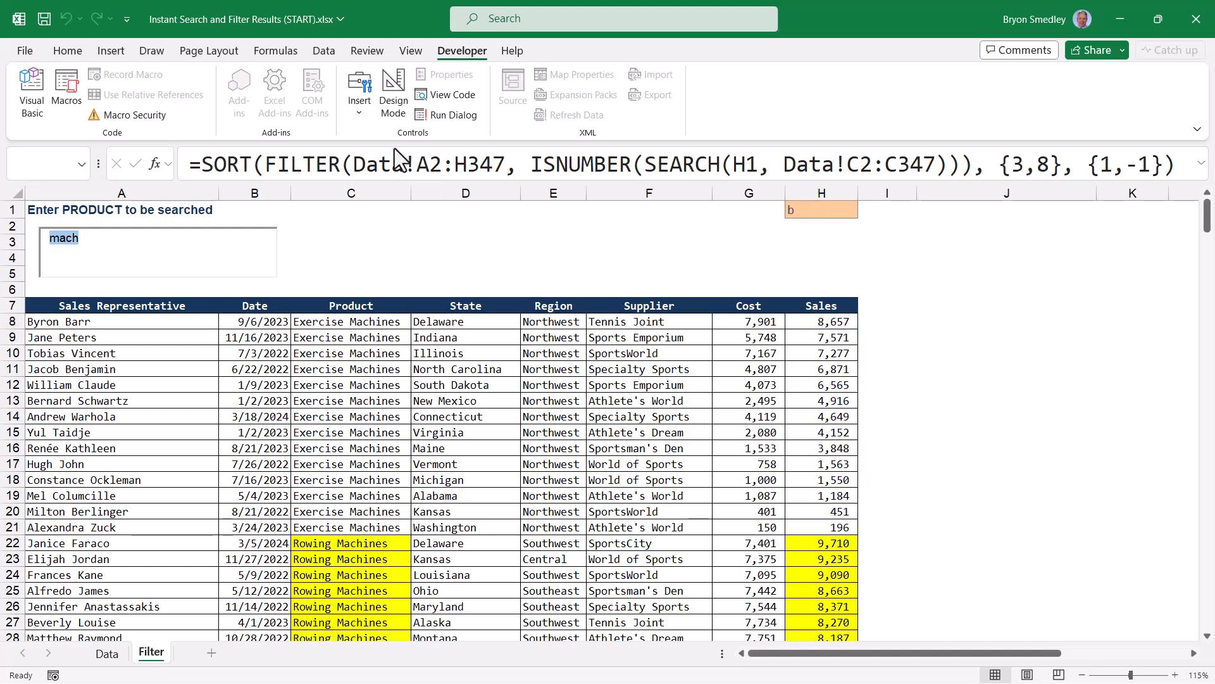
Search ball and scroll through the Baseballs, Basketballs, Footballs and Golf Balls rows, highest sales first
{"action": "type", "text": "ball"}
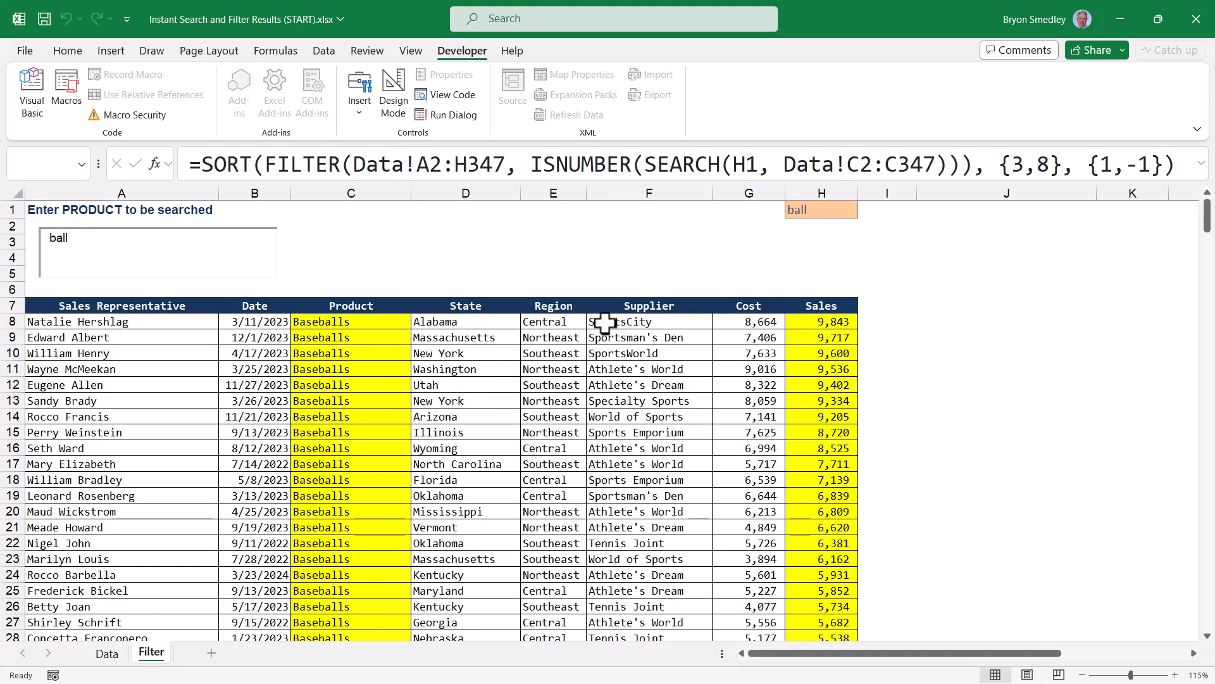
{"action": "scroll", "scroll_direction": "down", "scroll_amount": 3}
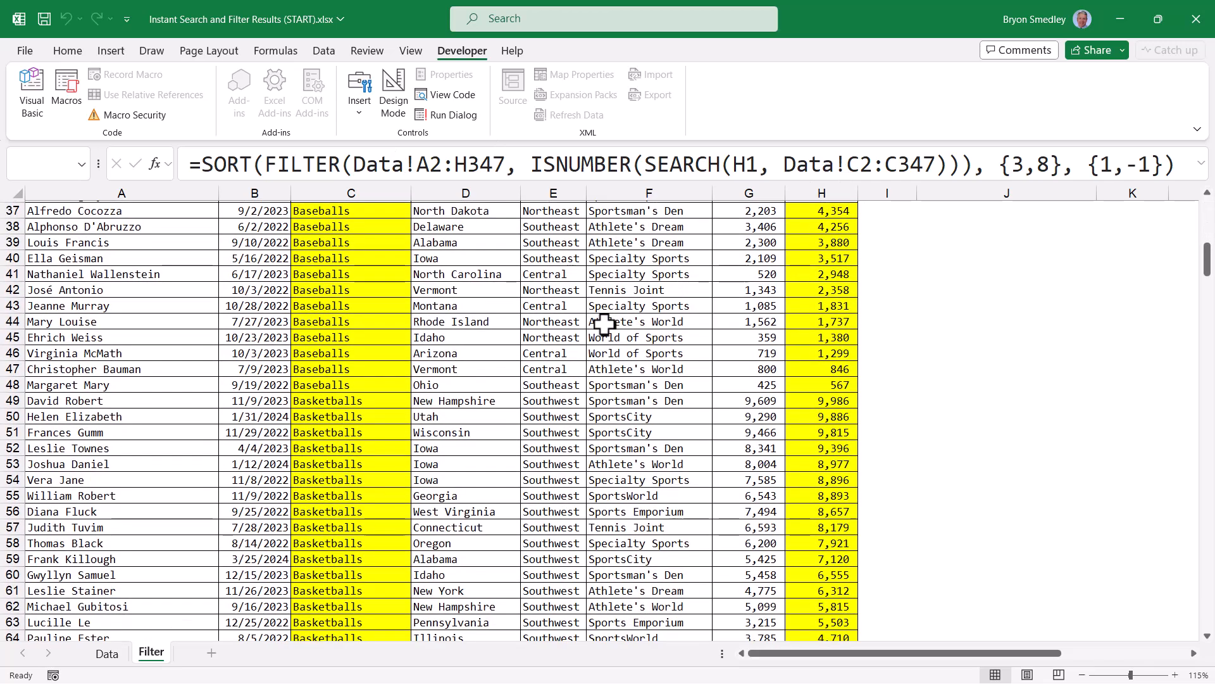
{"action": "scroll", "scroll_direction": "down", "scroll_amount": 3}
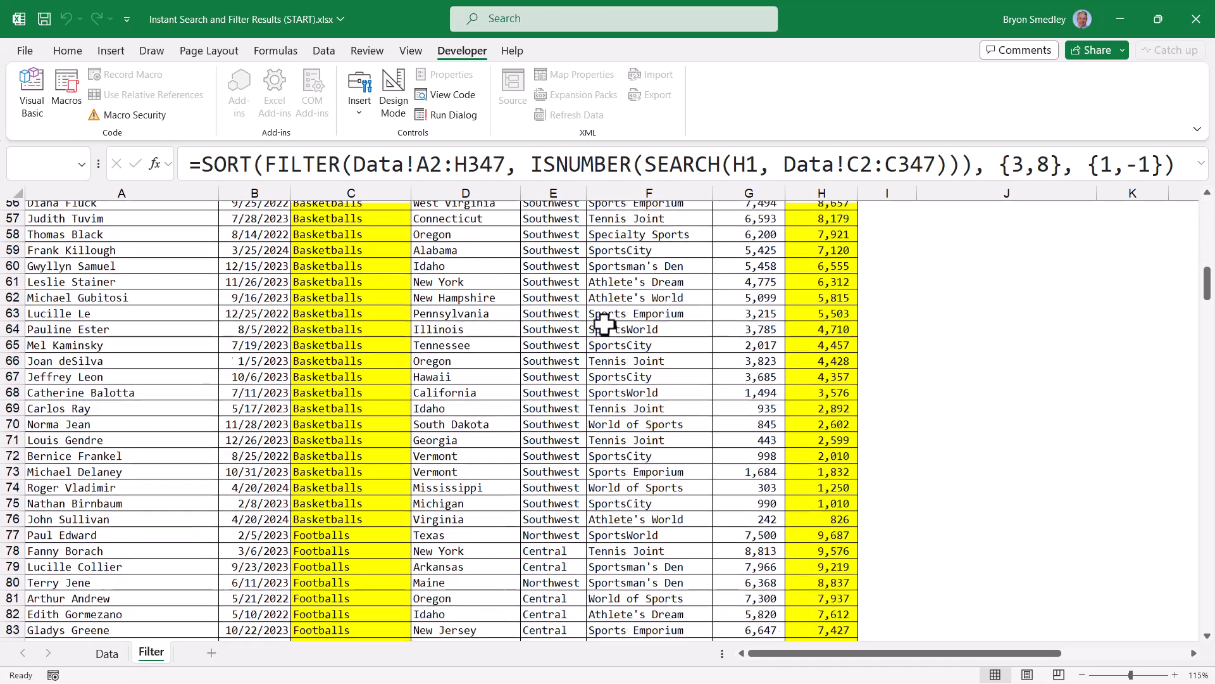
{"action": "scroll", "scroll_direction": "down", "scroll_amount": 3}
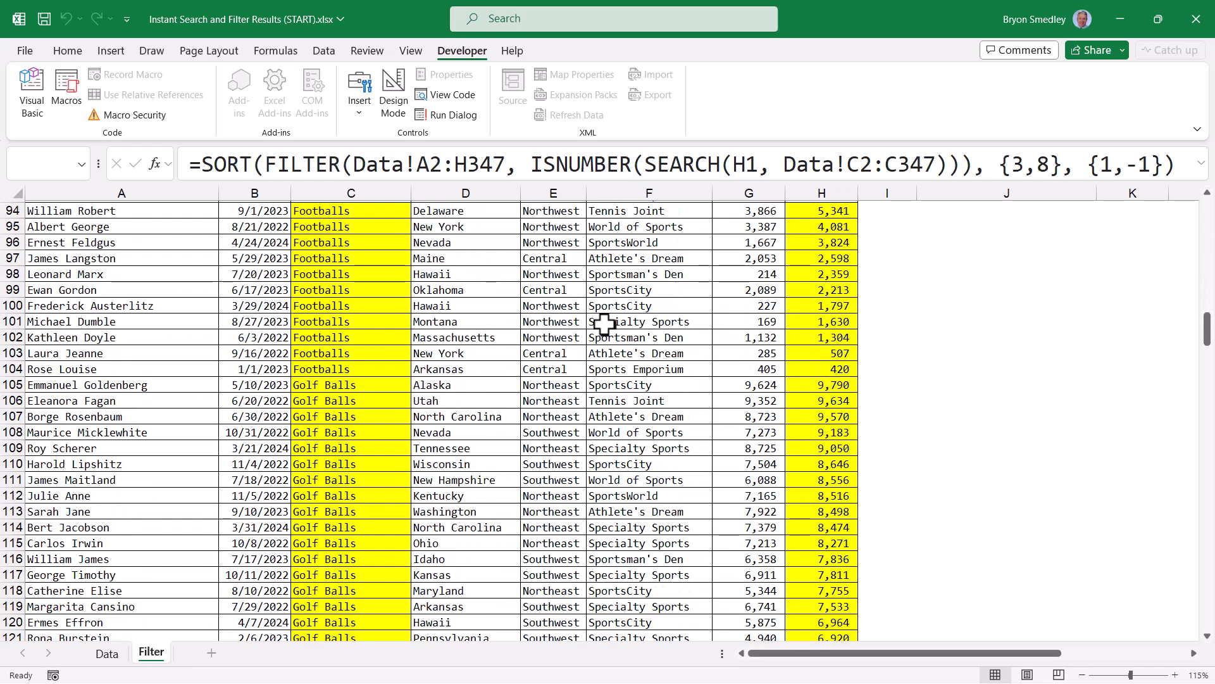
{"action": "scroll", "scroll_direction": "down", "scroll_amount": 3}
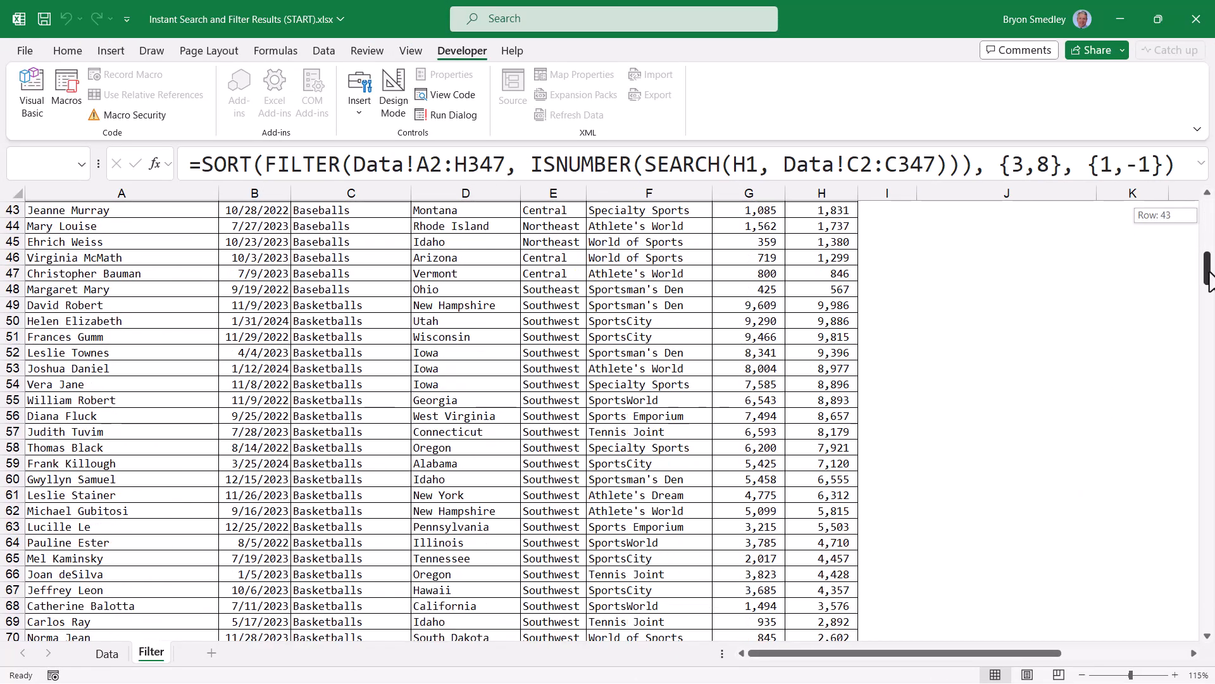
{"action": "scroll", "scroll_direction": "down", "scroll_amount": 3}
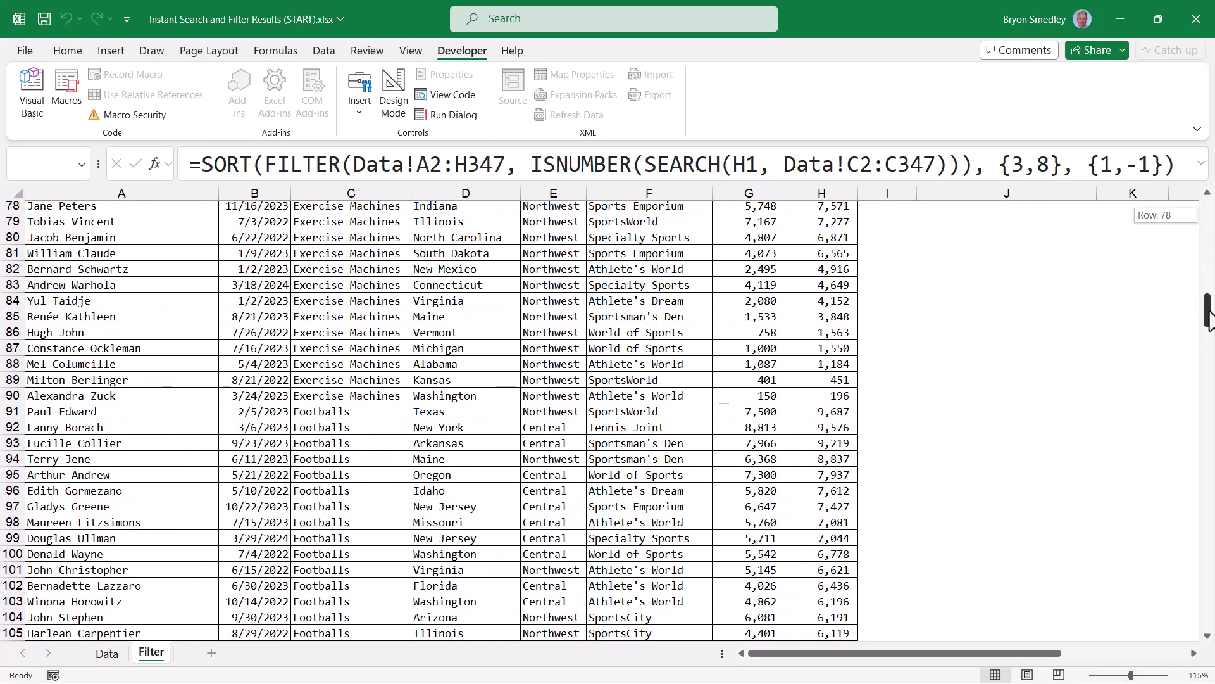
{"action": "scroll", "scroll_direction": "up", "scroll_amount": 3}
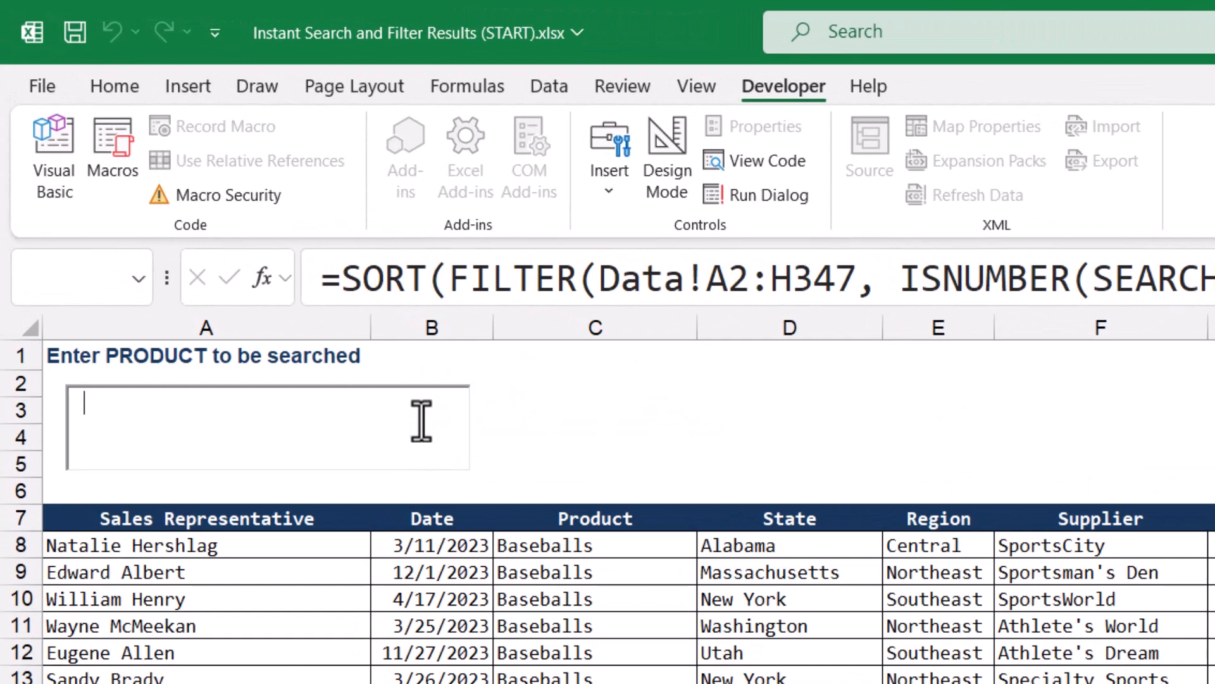
Search dart, which matches nothing, and reopen the #CALC! formula in A8 for editing
{"action": "type", "text": "da"}
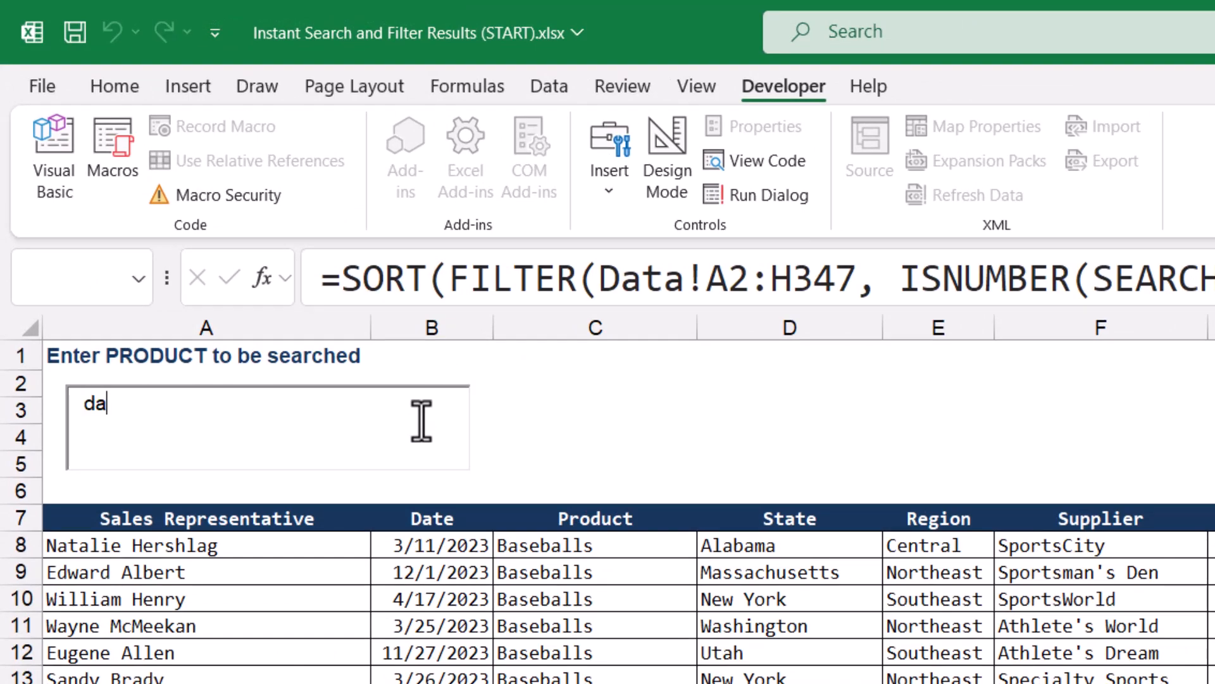
{"action": "type", "text": "rt"}
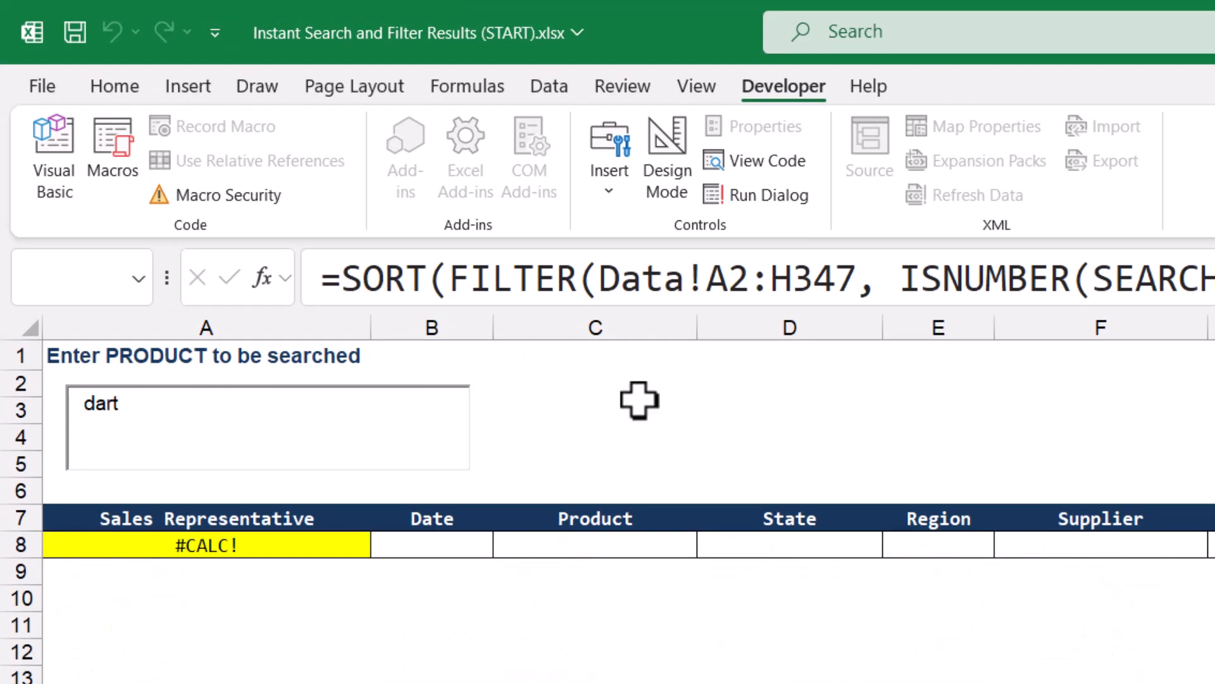
{"action": "left_click", "coordinate": [205, 546]}
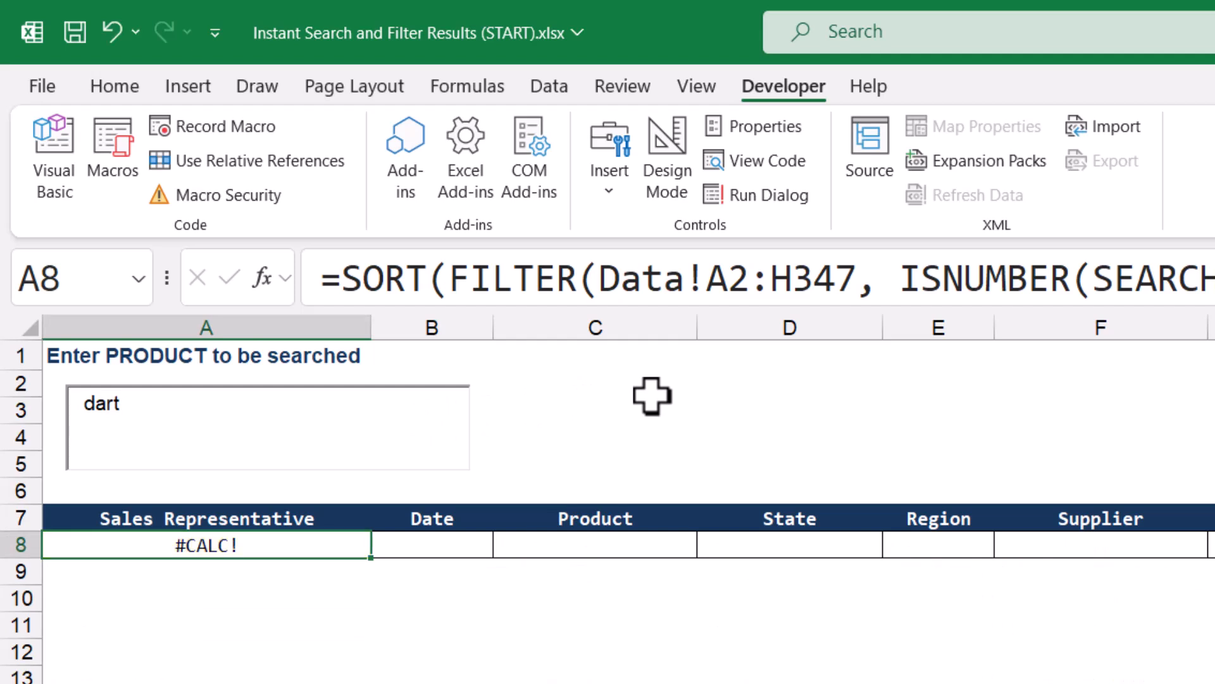
{"action": "mouse_move", "coordinate": [711, 339]}
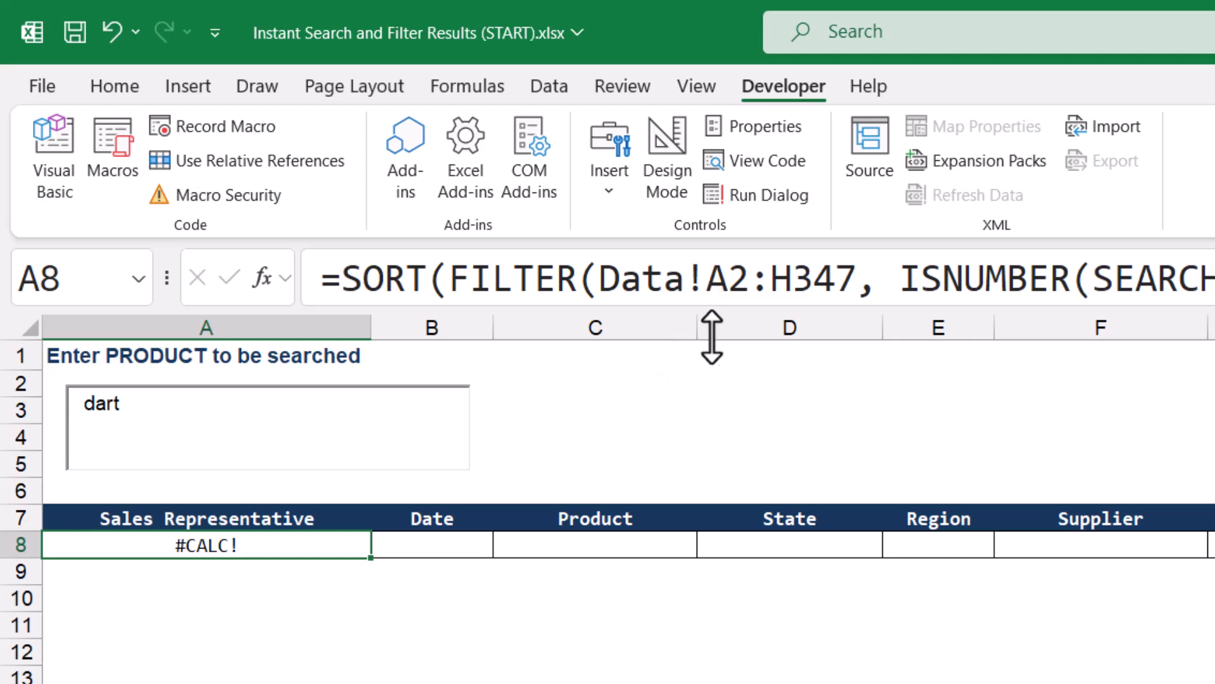
{"action": "double_click", "coordinate": [203, 546]}
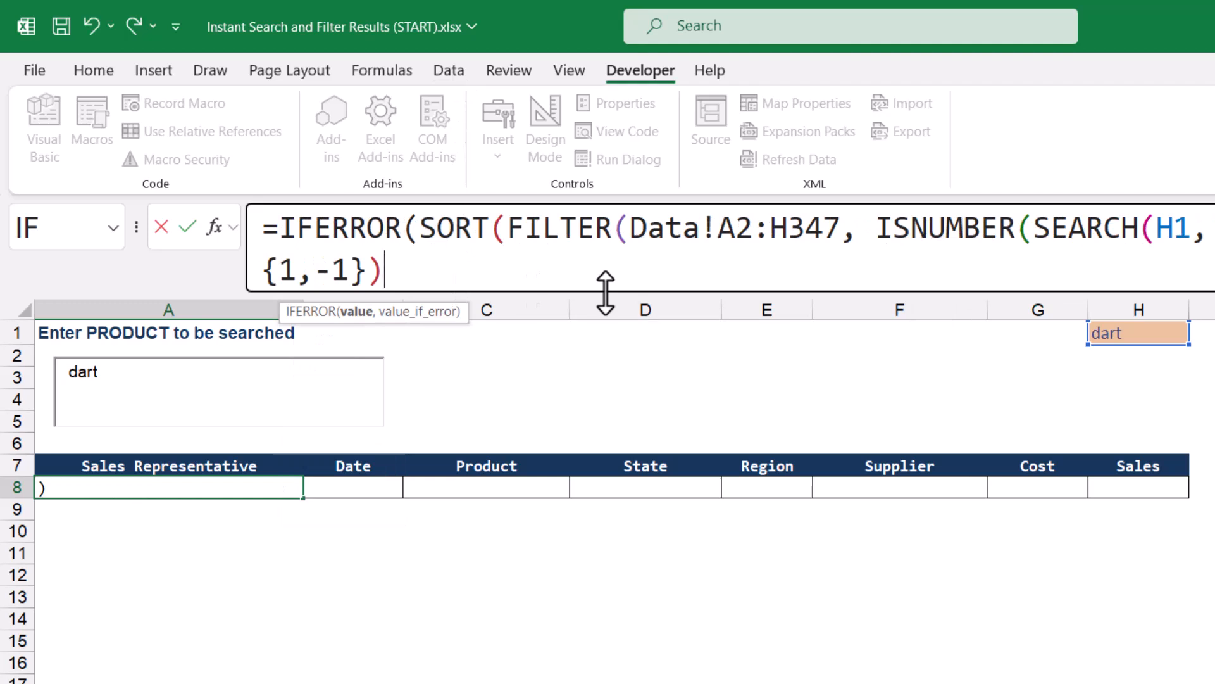
Wrap the A8 formula in IFERROR(..., "Item Not Found") so a failed search shows that message
{"action": "type", "text": ","}
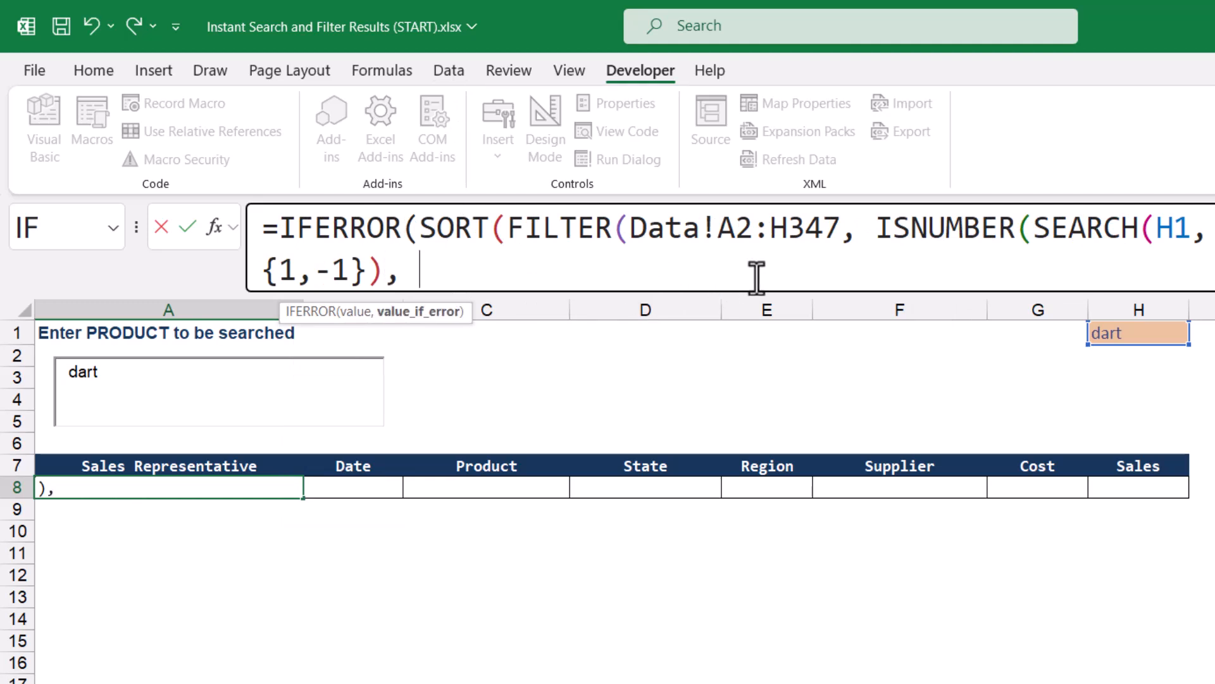
{"action": "type", "text": "\"Item Not"}
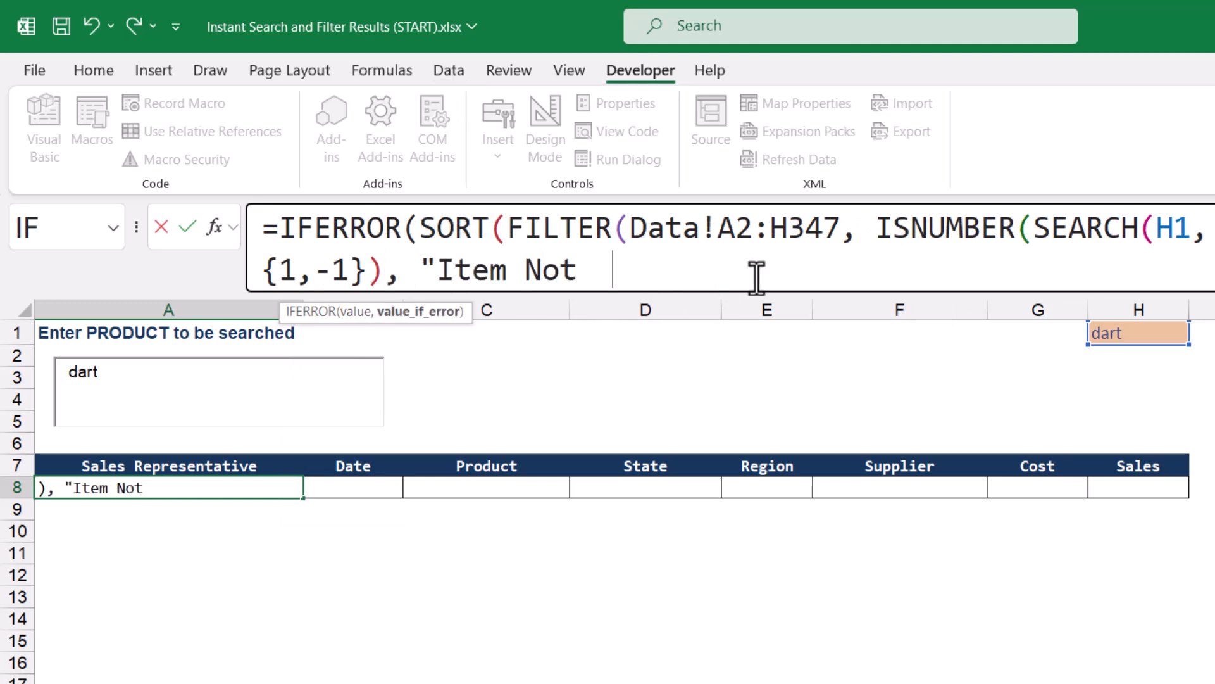
{"action": "key", "text": "Enter"}
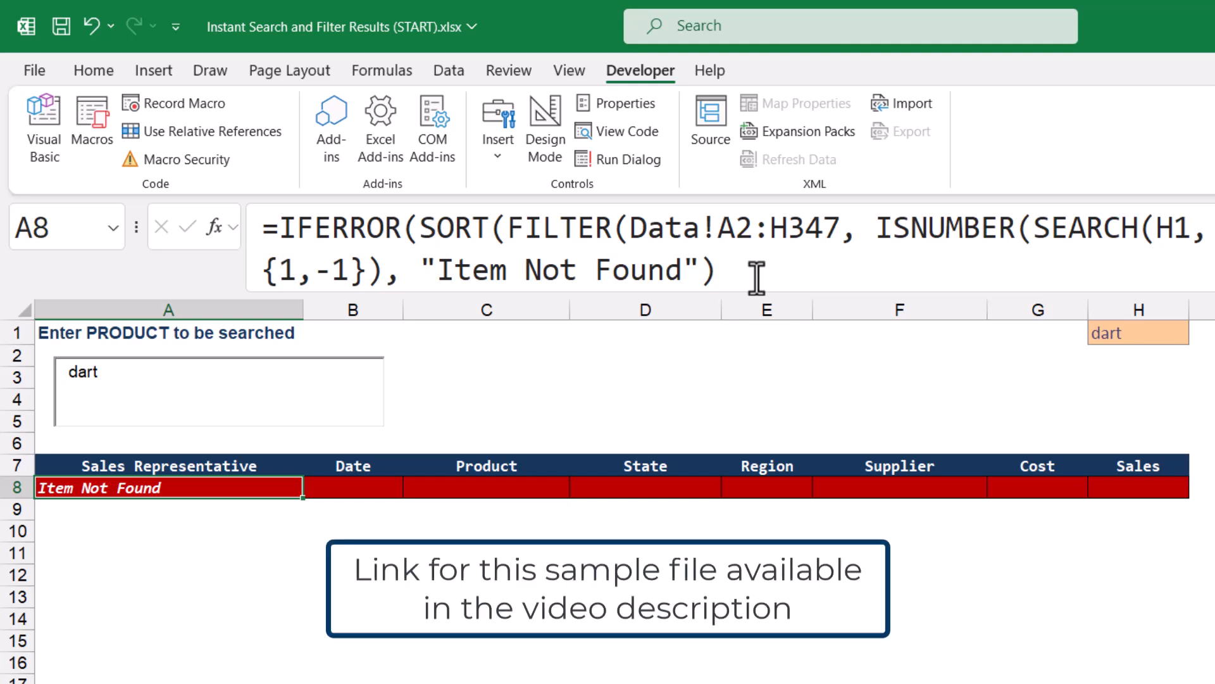
Review the two conditional formatting rules, including the red Item Not Found rule, in Manage Rules
{"action": "left_click", "coordinate": [91, 71]}
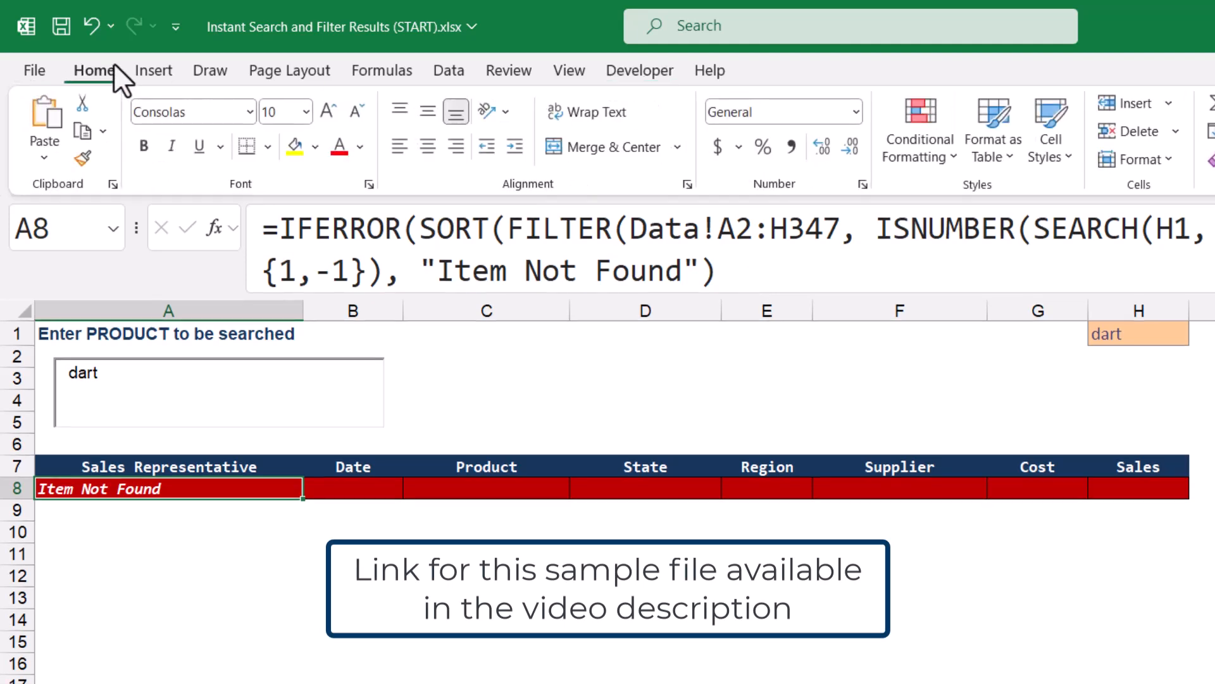
{"action": "left_click", "coordinate": [920, 129]}
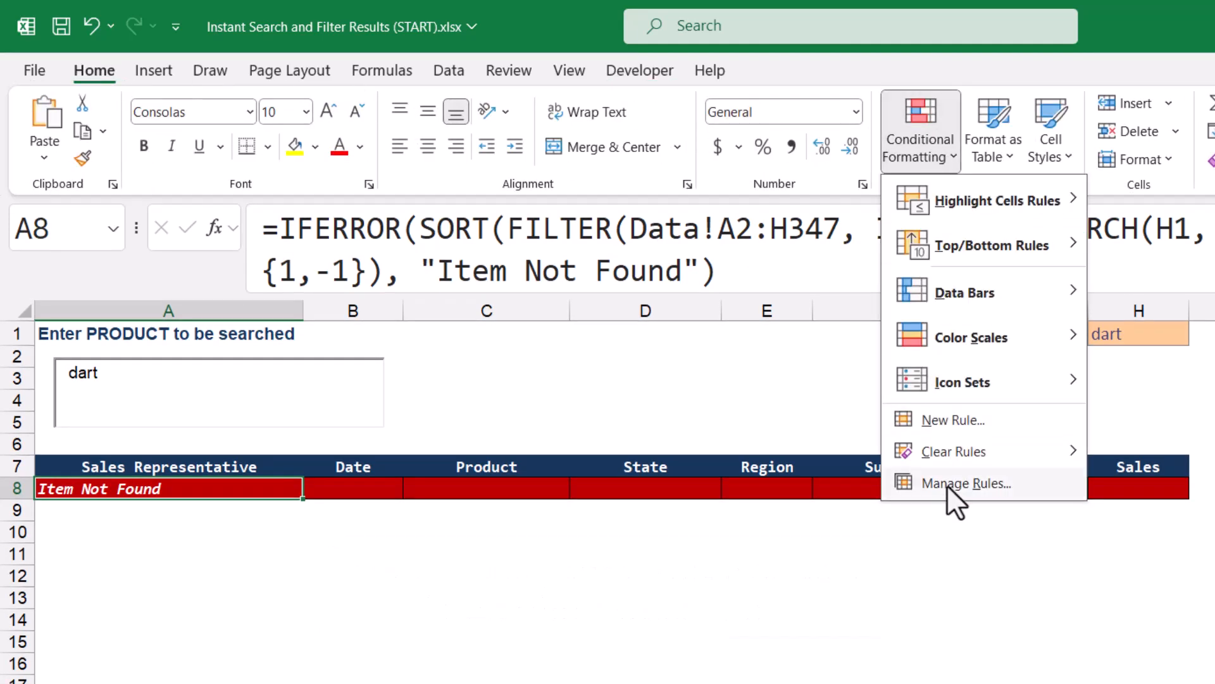
{"action": "left_click", "coordinate": [966, 483]}
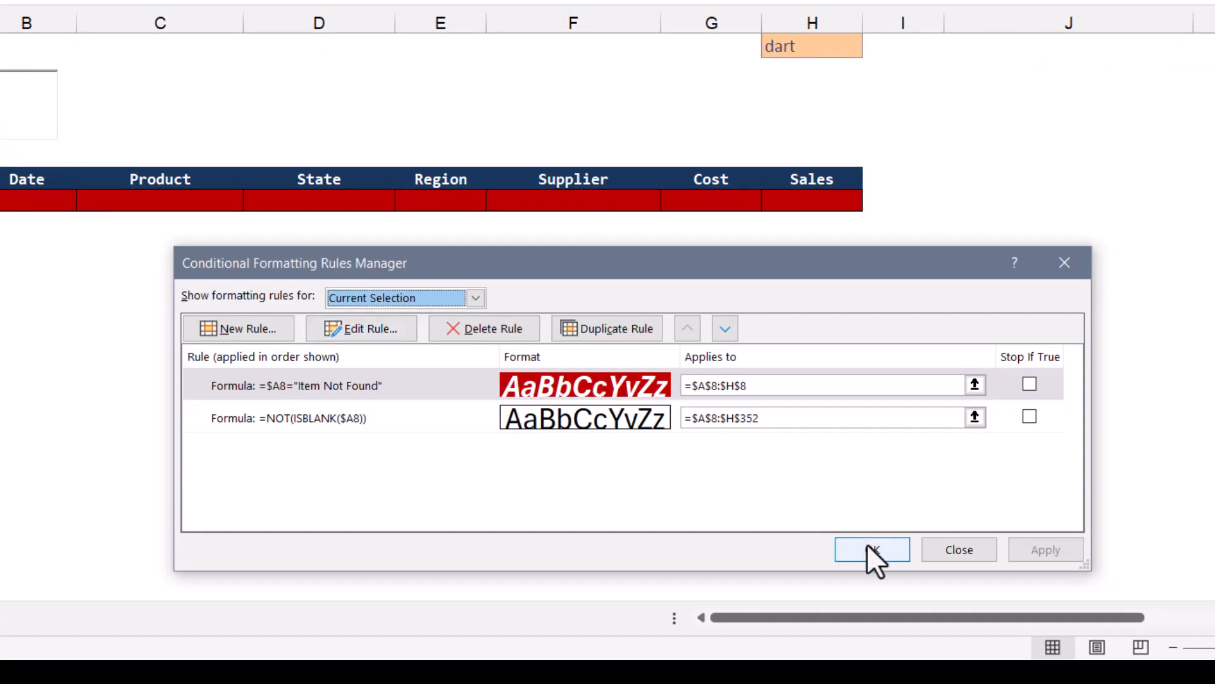
{"action": "left_click", "coordinate": [872, 550]}
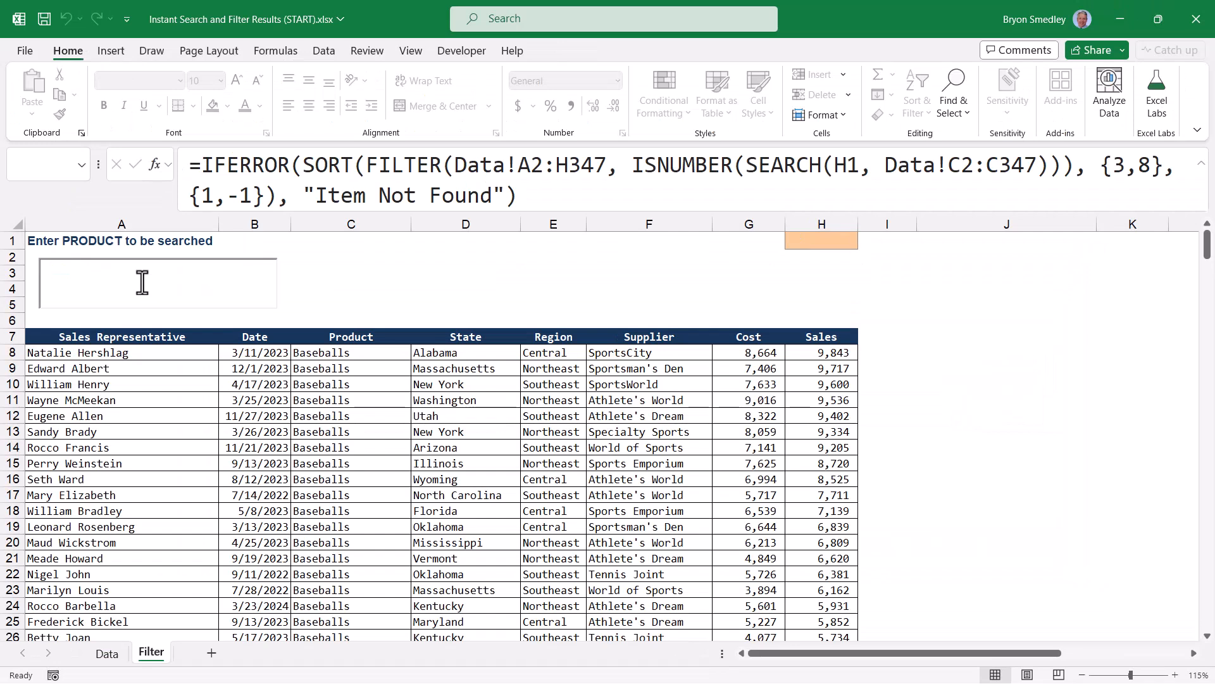
Search ex to check the Item Not Found row, then switch to the Data sheet
{"action": "type", "text": "exx"}
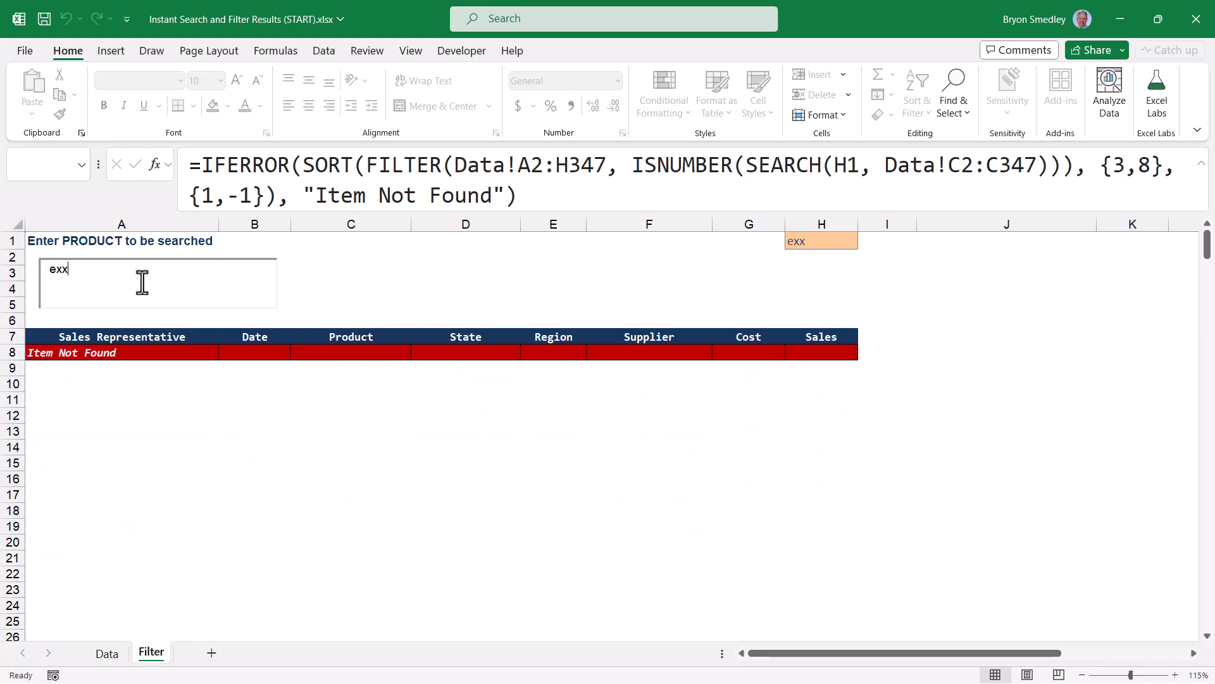
{"action": "left_click", "coordinate": [107, 653]}
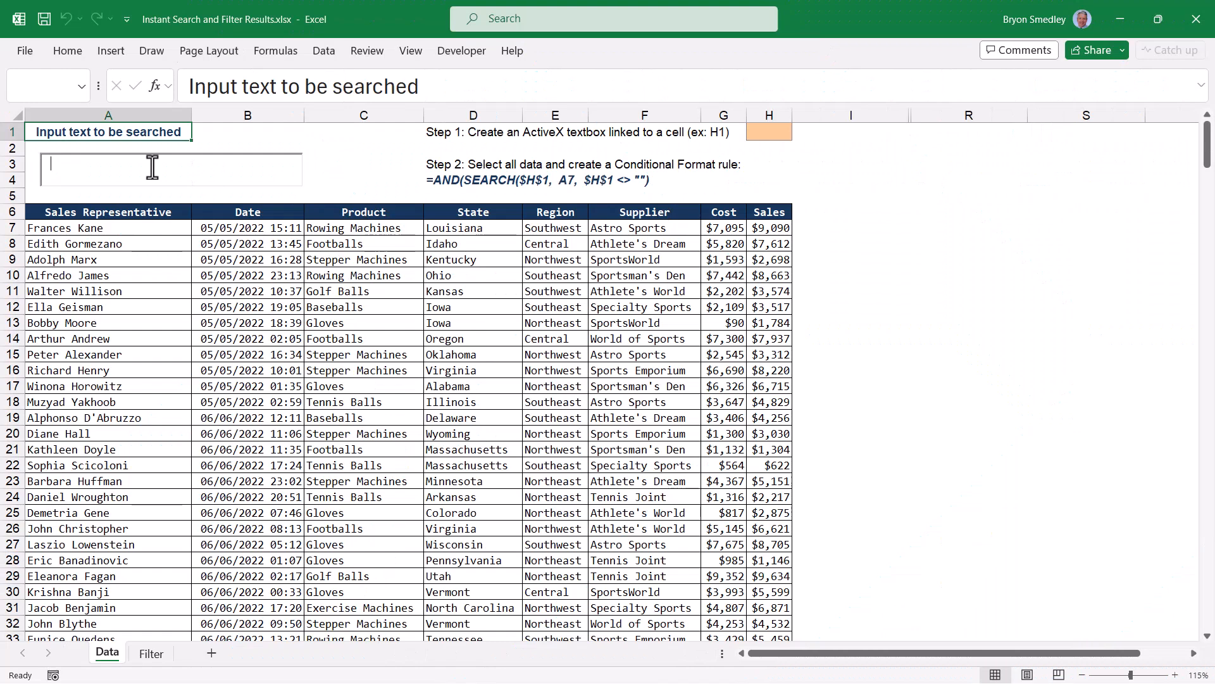
Search as on the Data sheet to highlight Astro Sports, then ex on Filter to list Exercise Machines
{"action": "type", "text": "astr"}
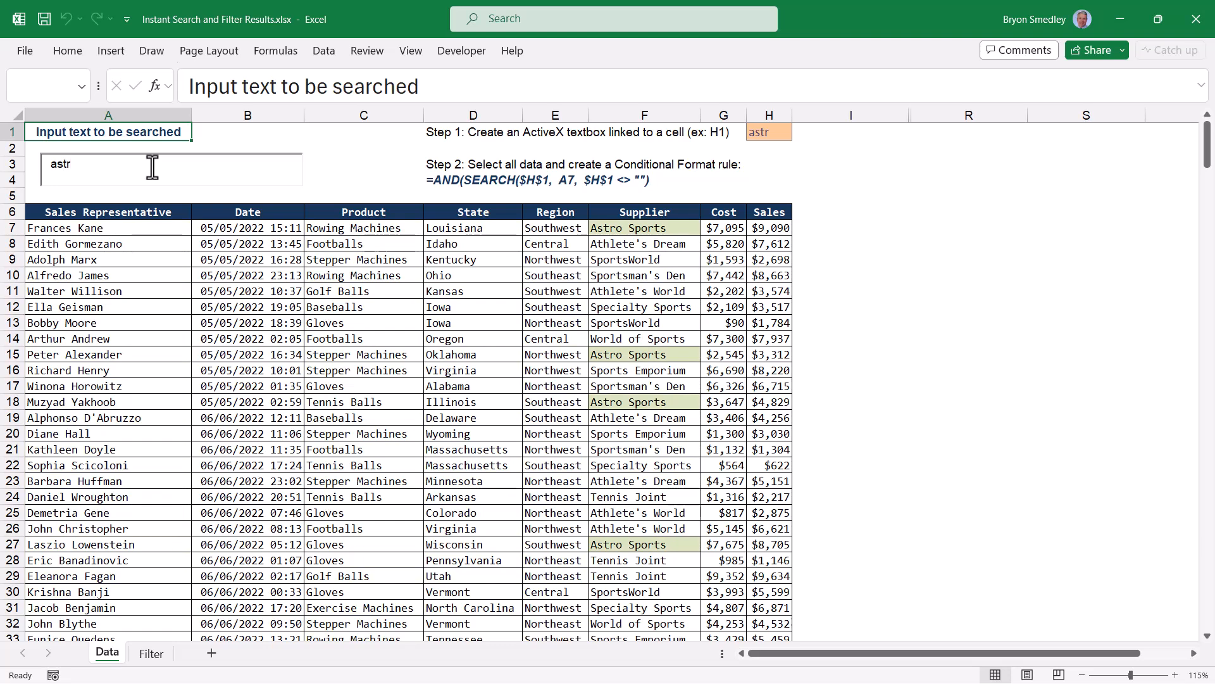
{"action": "left_click", "coordinate": [152, 653]}
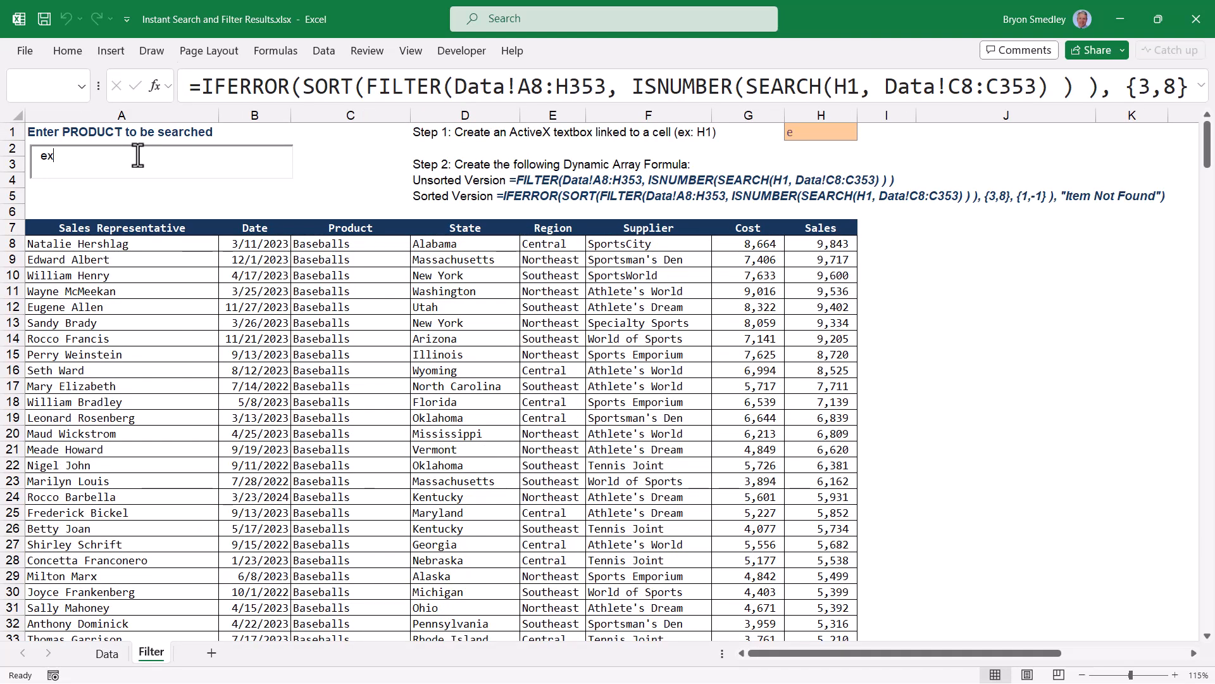
{"action": "type", "text": "x"}
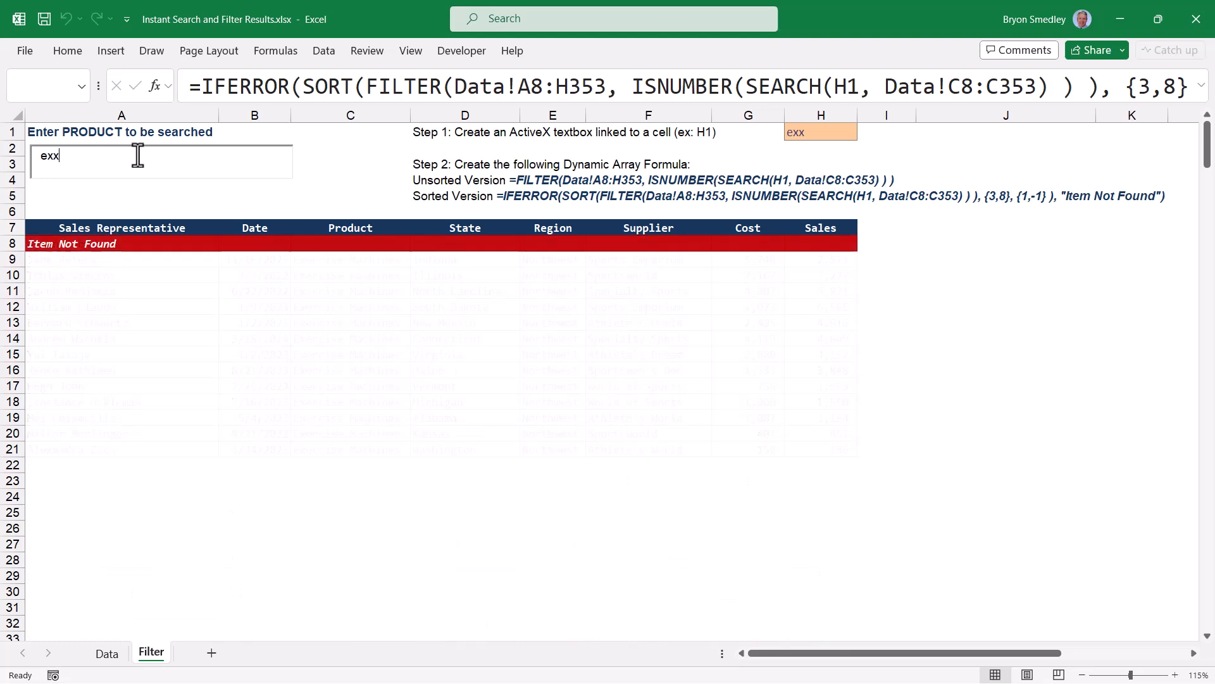
{"action": "key", "text": "Backspace"}
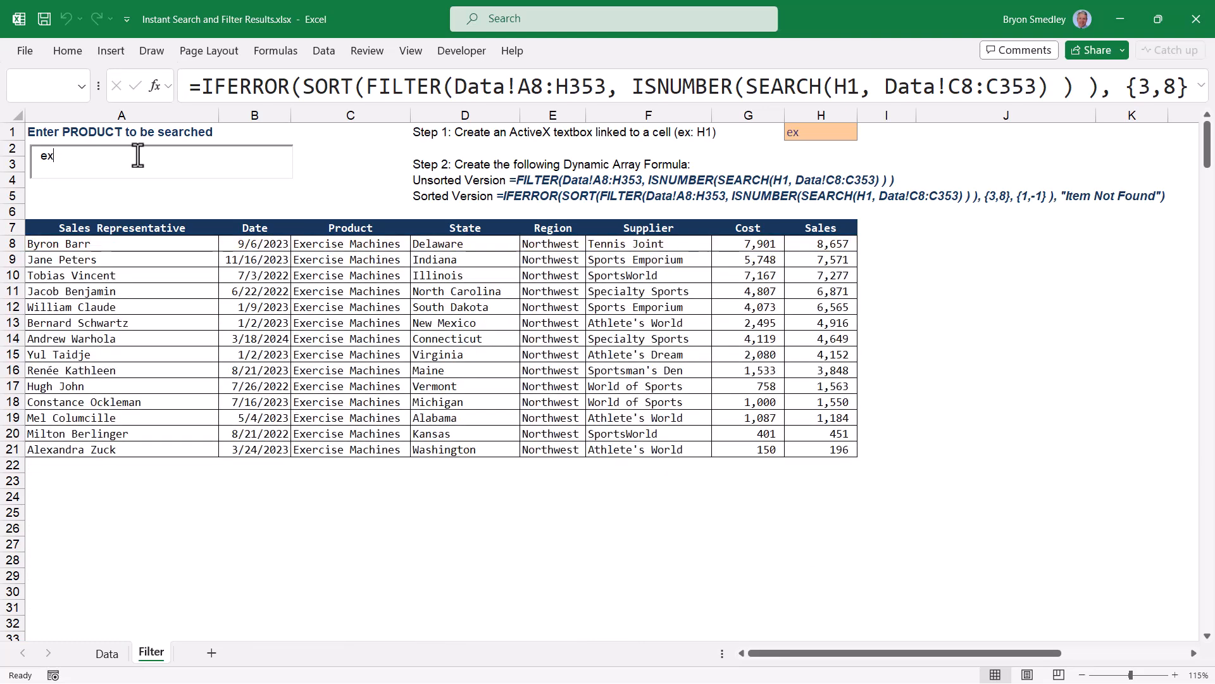